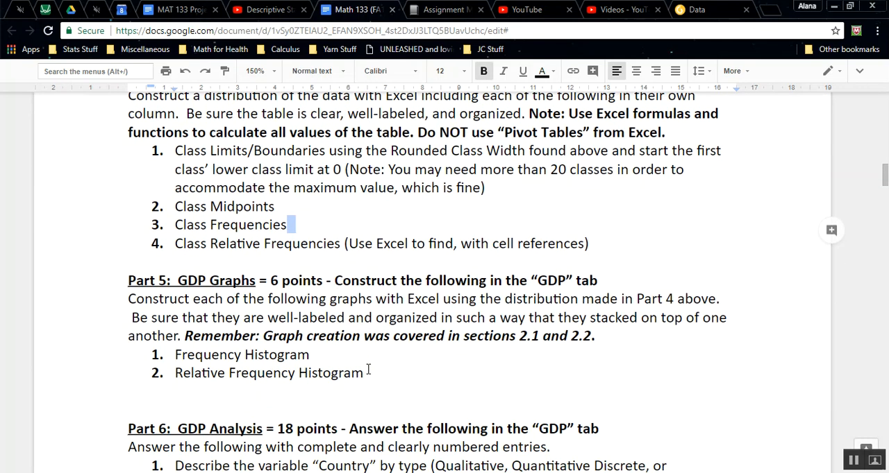
Step: Scroll to the Part 4 distribution table and select its Frequency column, L3:L23
double_click(341, 372)
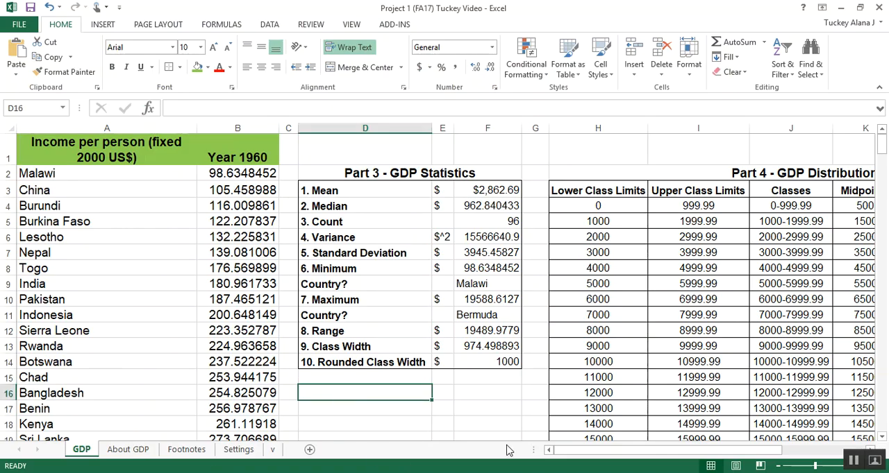
scroll(right, 3)
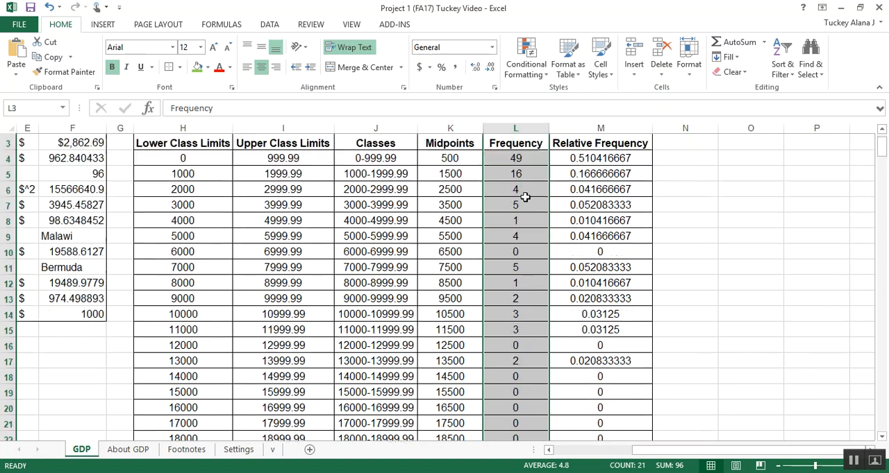
scroll(down, 3)
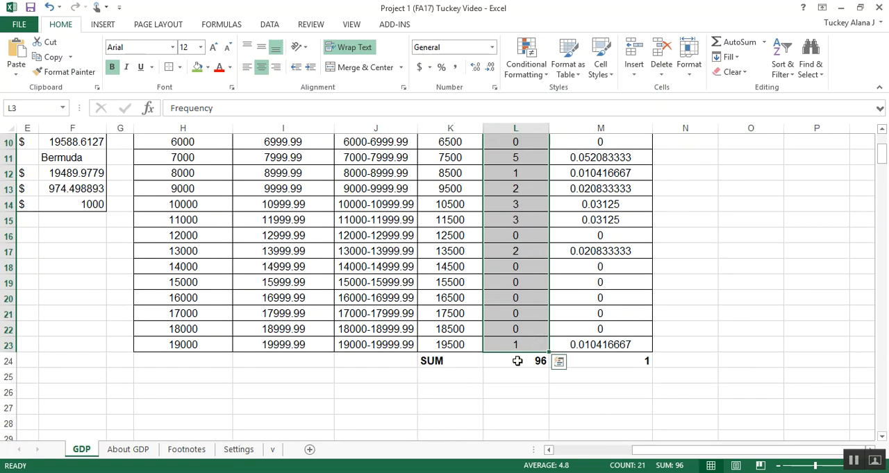
mouse_move(526, 348)
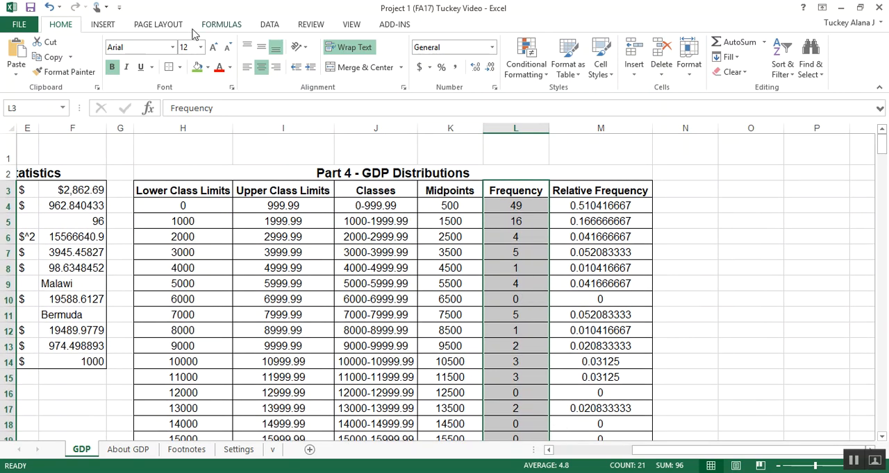
Step: Insert a 2-D clustered column chart of the frequencies and move it near the table's top
click(102, 24)
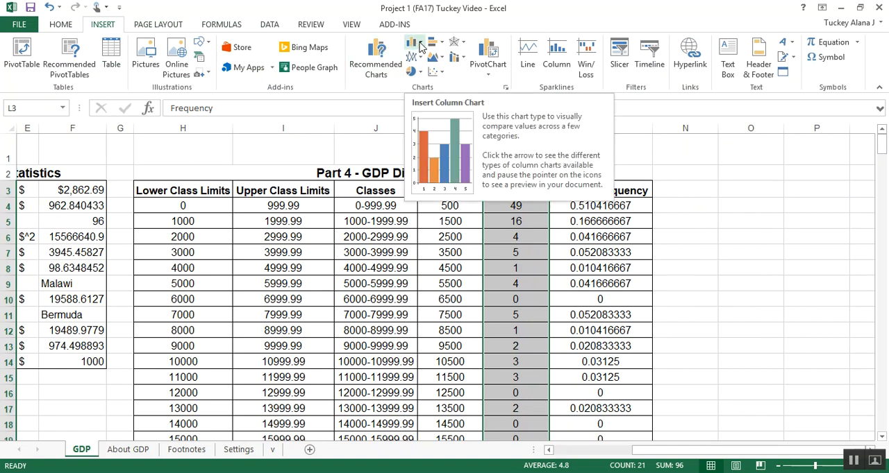
click(414, 43)
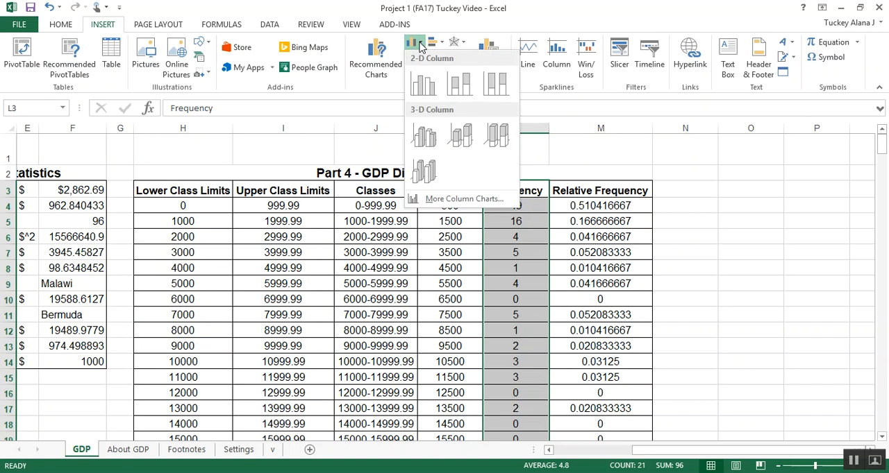
click(423, 84)
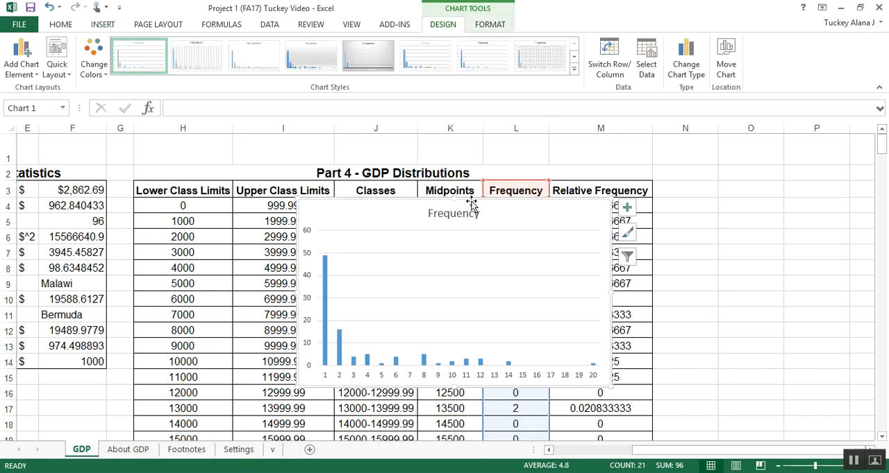
drag(472, 205, 482, 165)
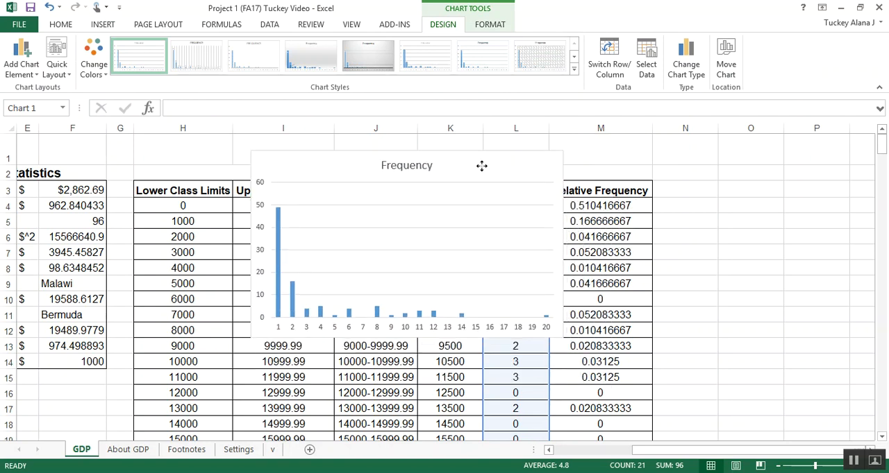
click(482, 166)
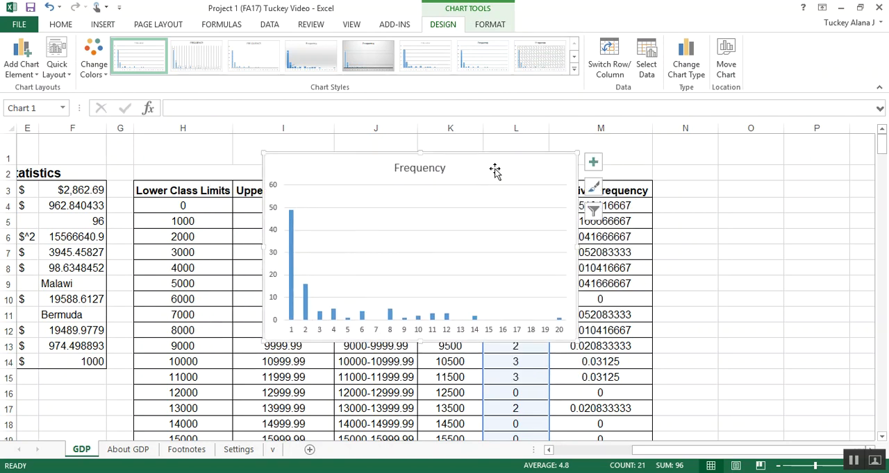
mouse_move(382, 187)
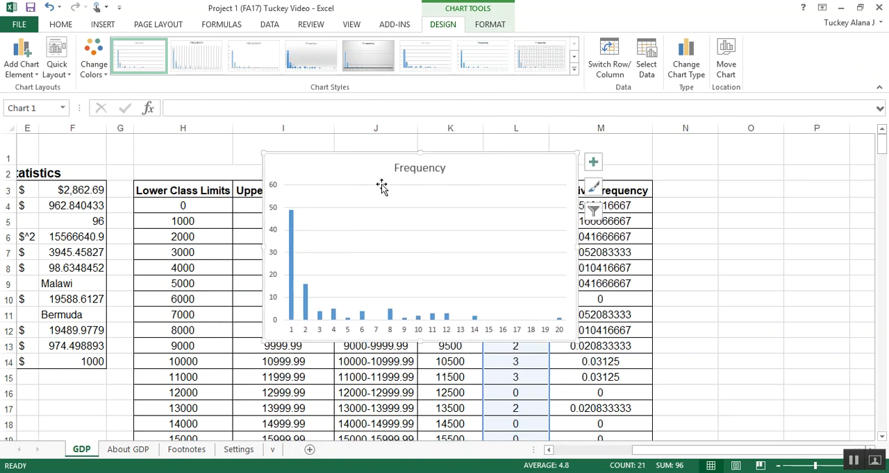
mouse_move(316, 228)
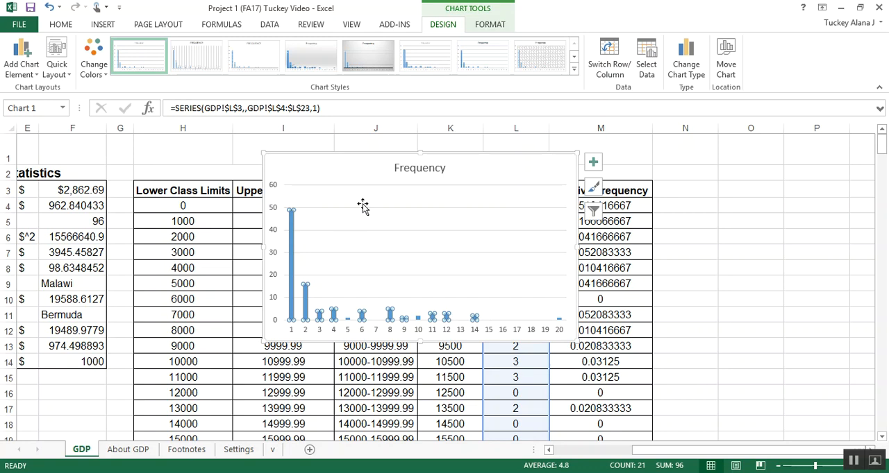
mouse_move(306, 271)
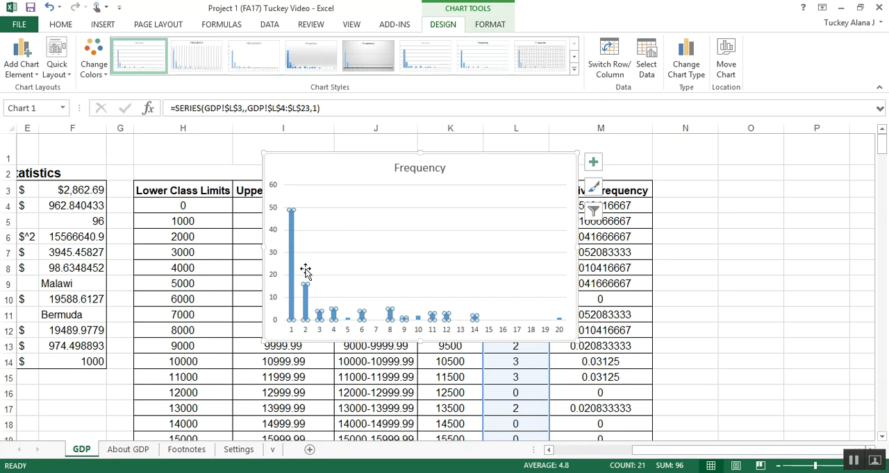
Step: Set the frequency bars' gap width to 0% in Format Data Series
right_click(305, 271)
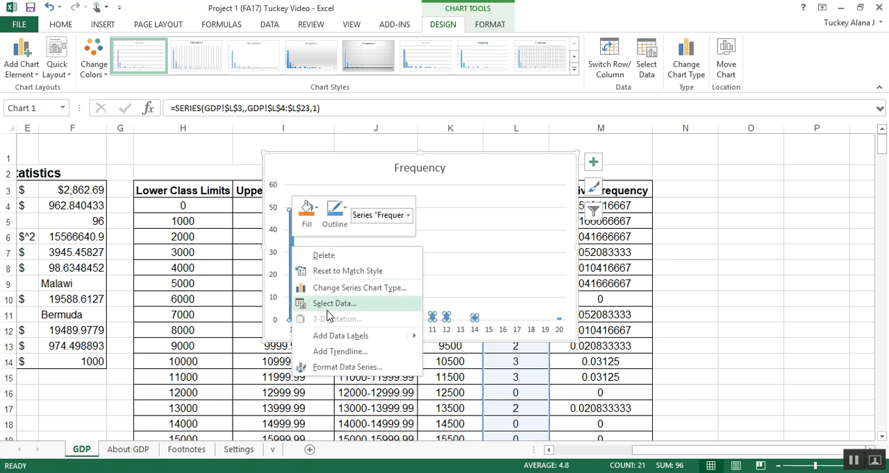
mouse_move(347, 366)
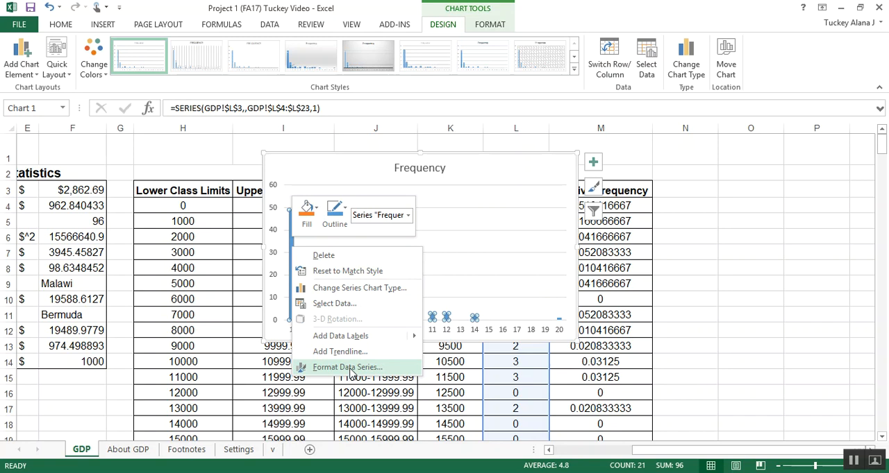
click(347, 367)
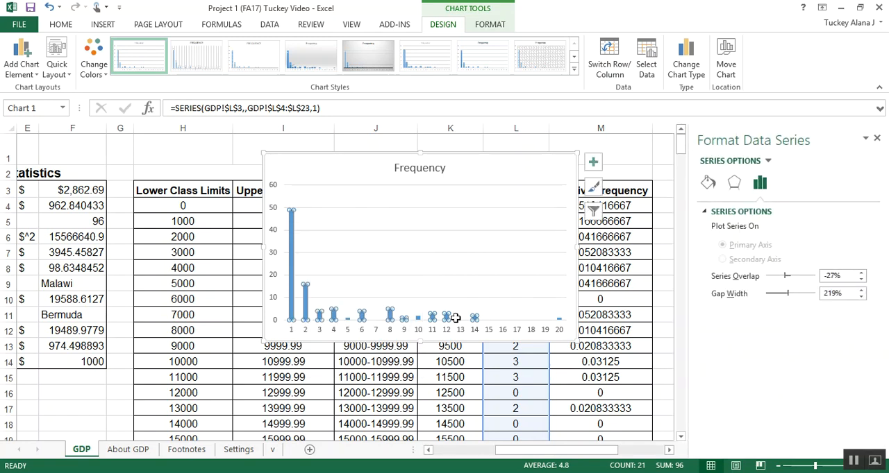
mouse_move(788, 269)
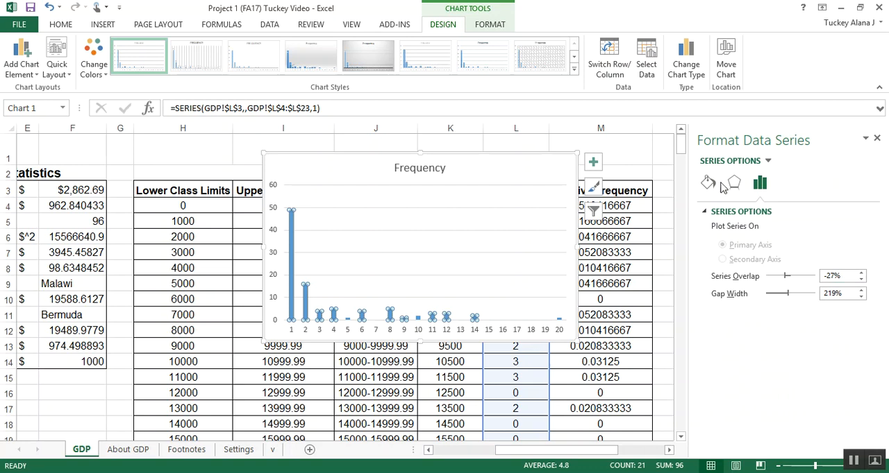
mouse_move(846, 175)
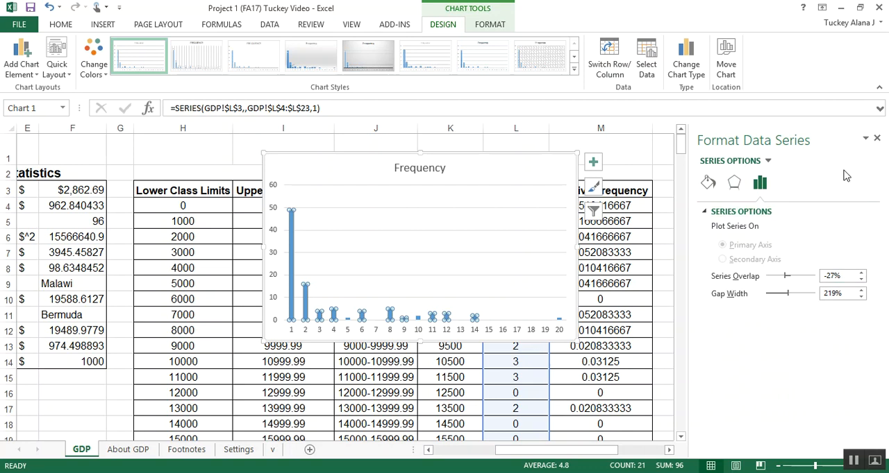
mouse_move(763, 194)
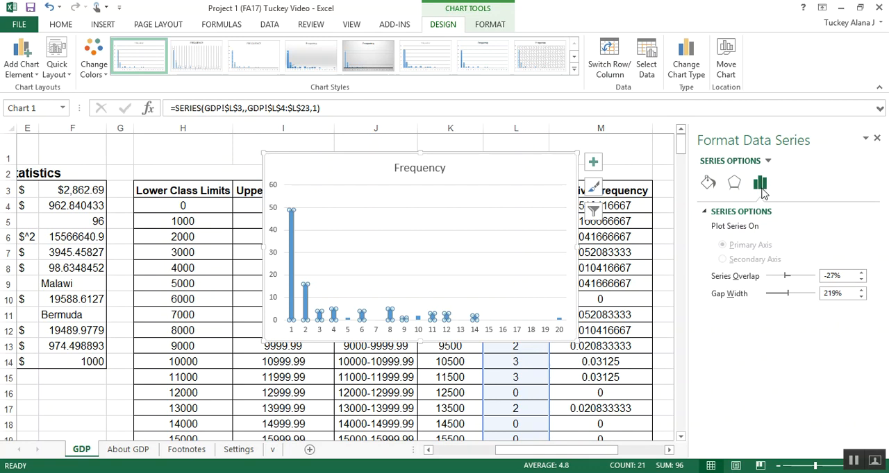
mouse_move(760, 183)
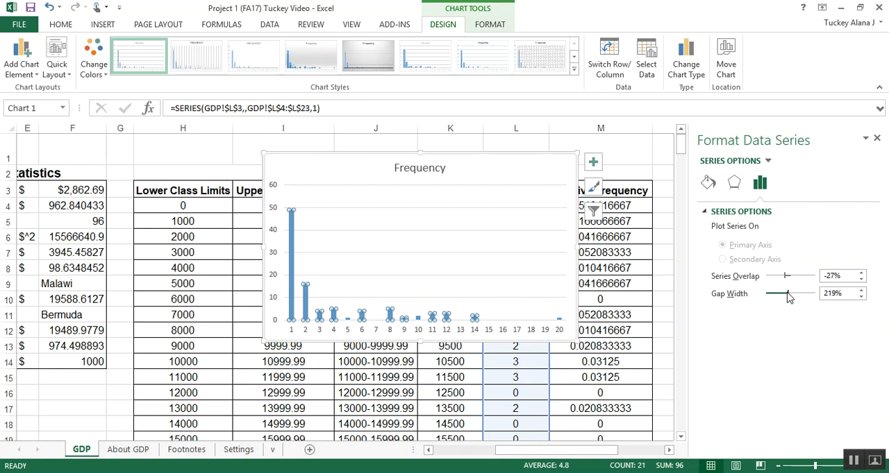
drag(809, 292, 769, 293)
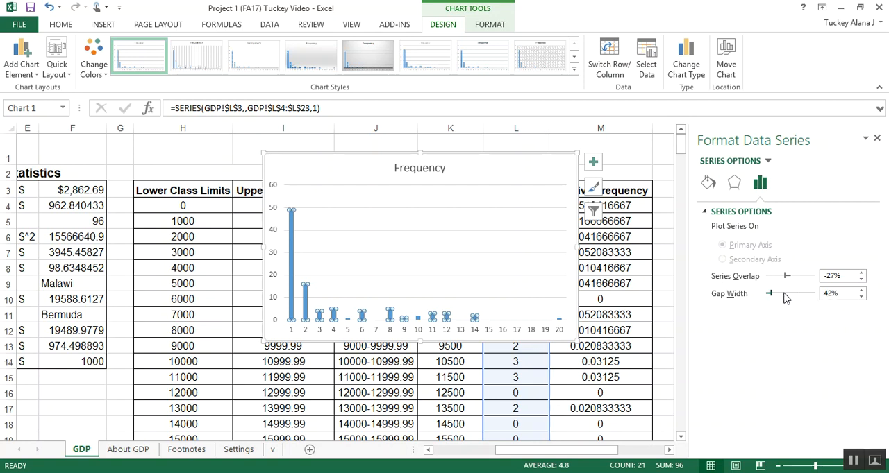
drag(785, 293, 768, 293)
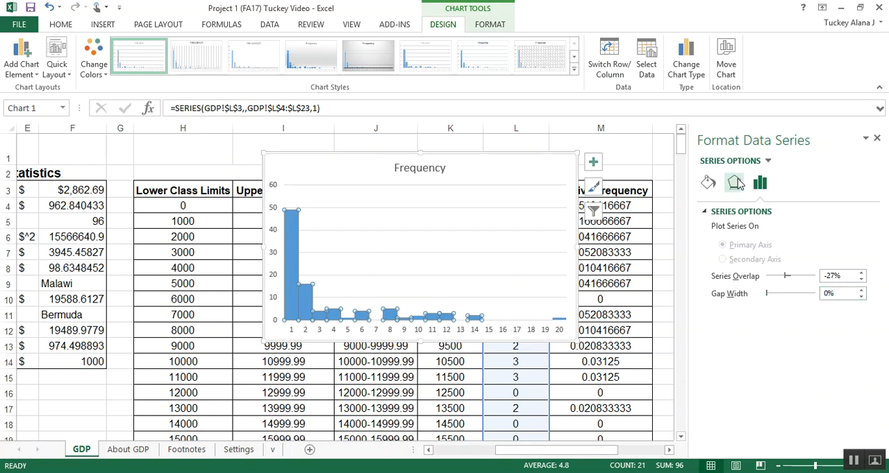
Step: Give the frequency bars a solid orange fill
click(707, 183)
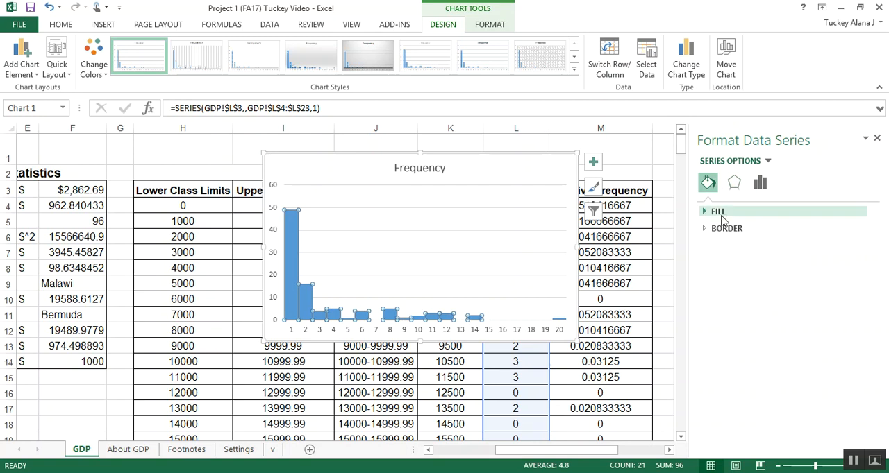
click(718, 211)
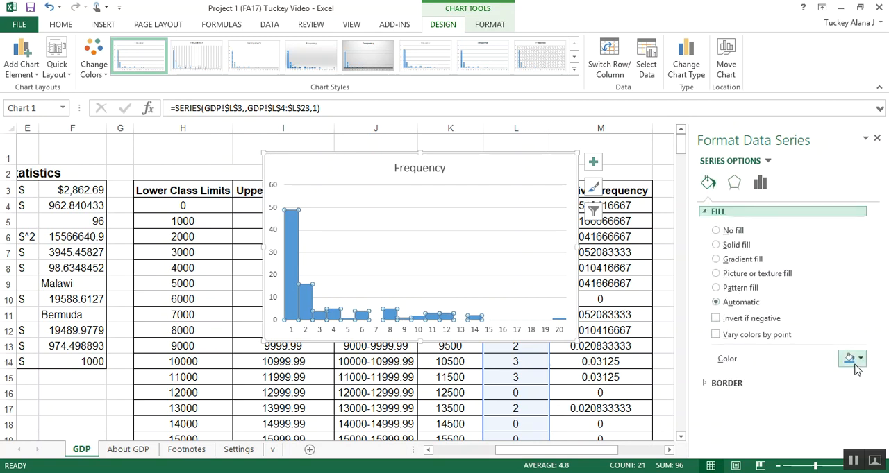
click(851, 359)
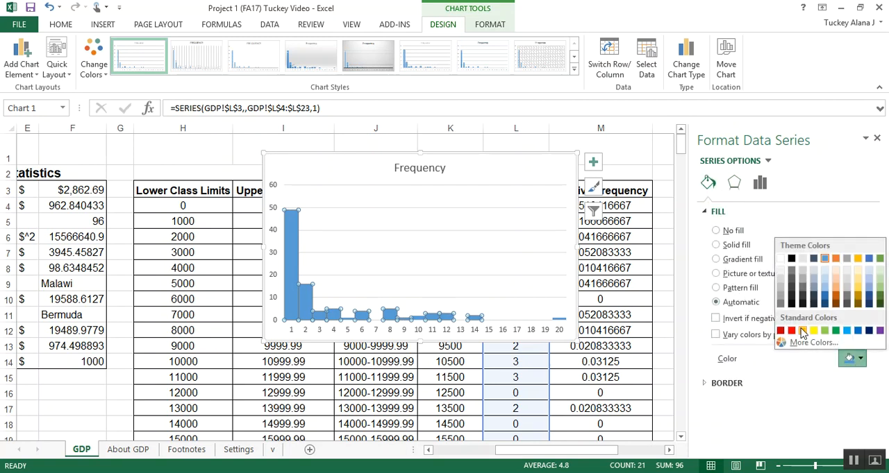
click(802, 331)
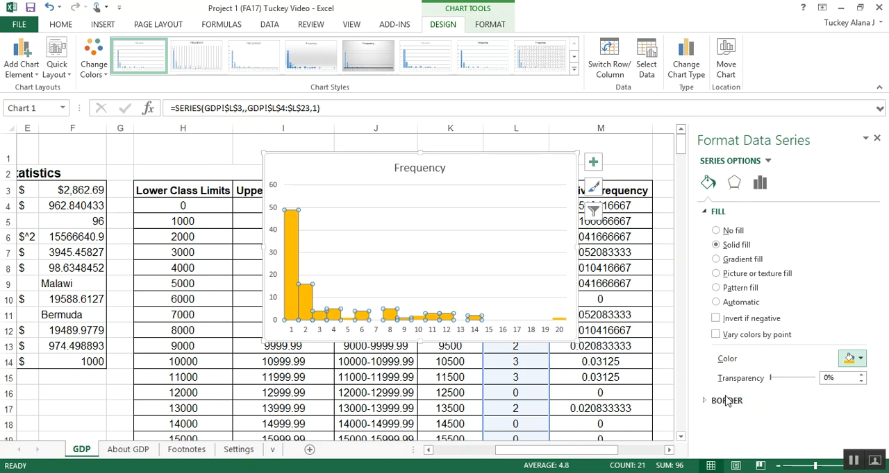
Step: Add a solid dark outline to the bars, then select the whole chart area
click(726, 401)
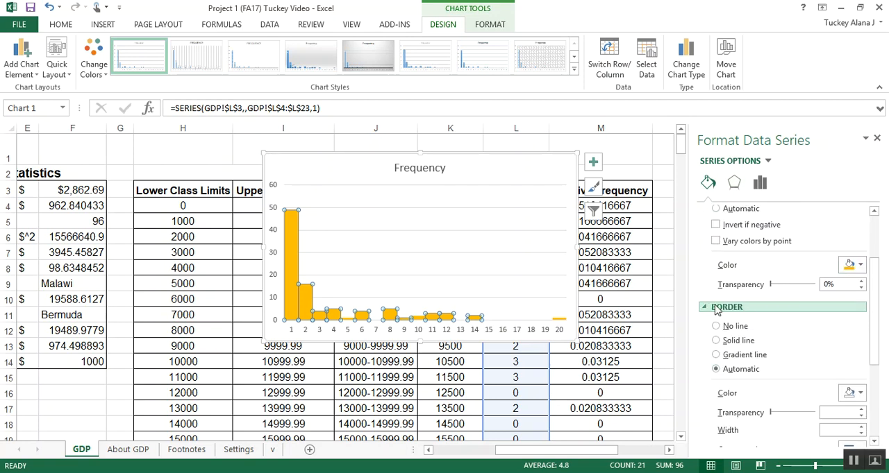
click(715, 340)
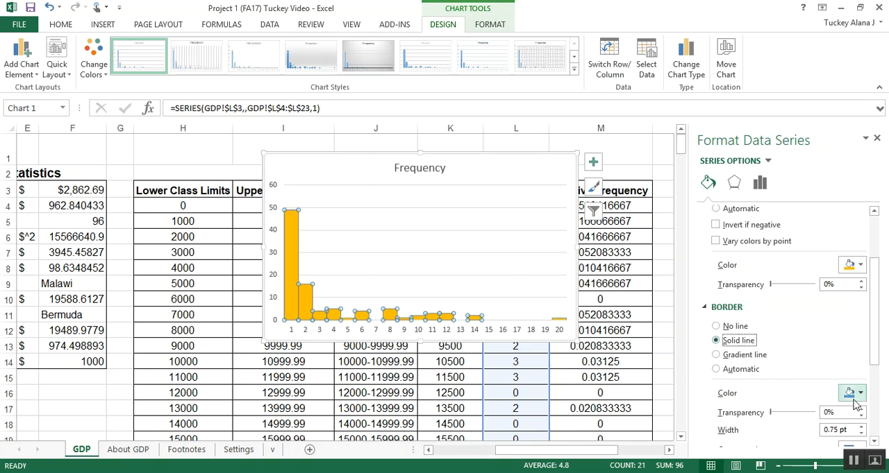
click(859, 393)
text(1.25)
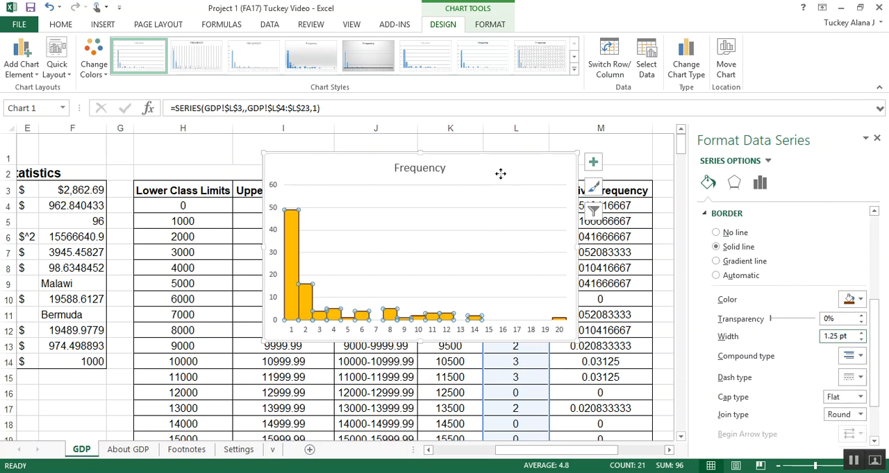
click(266, 158)
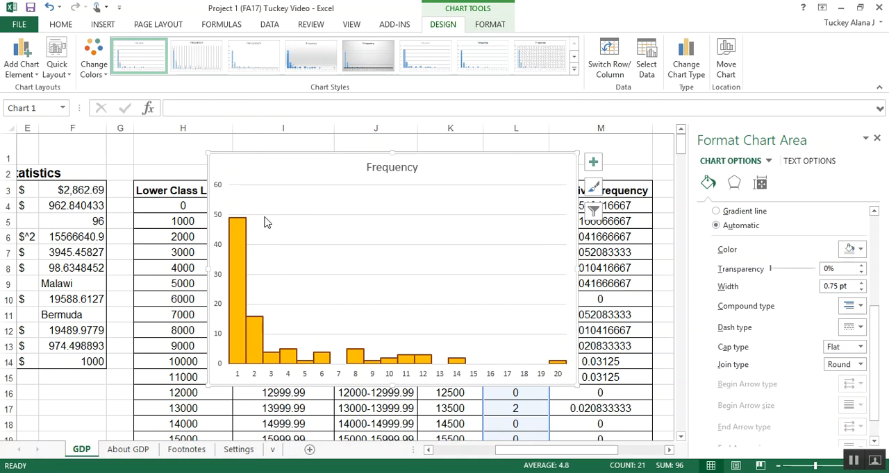
mouse_move(238, 257)
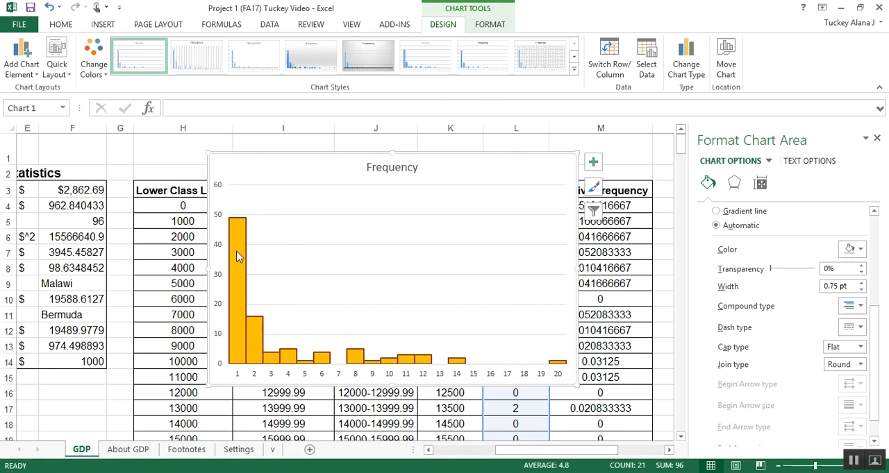
mouse_move(224, 193)
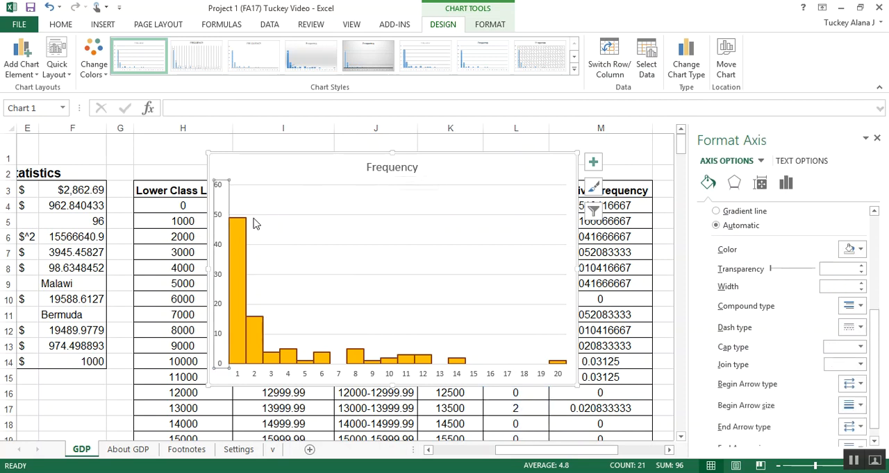
mouse_move(253, 379)
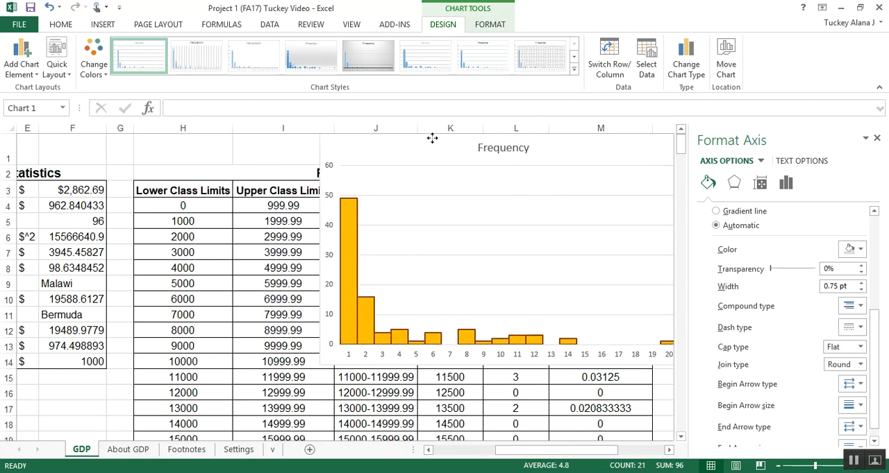
Step: Drop the Frequency chart slightly right and down over the table
click(430, 326)
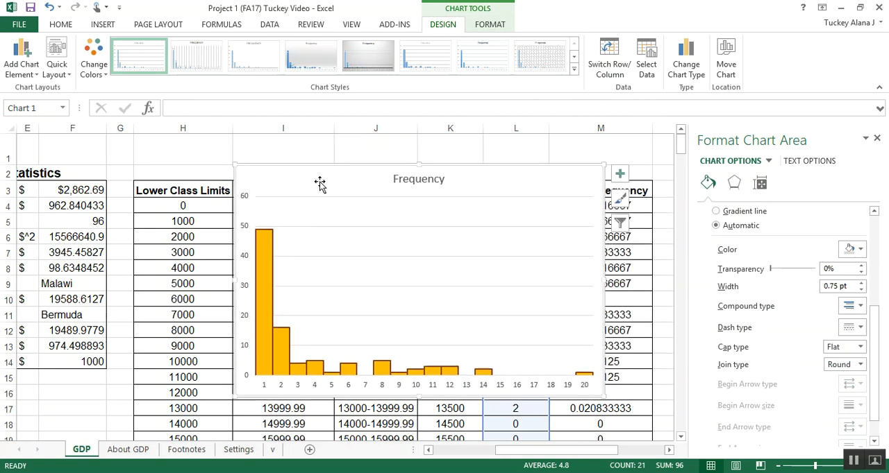
mouse_move(263, 217)
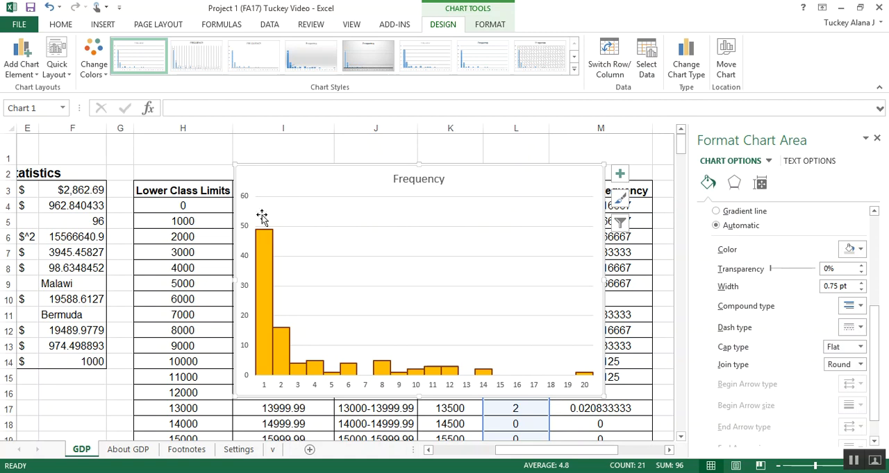
mouse_move(284, 211)
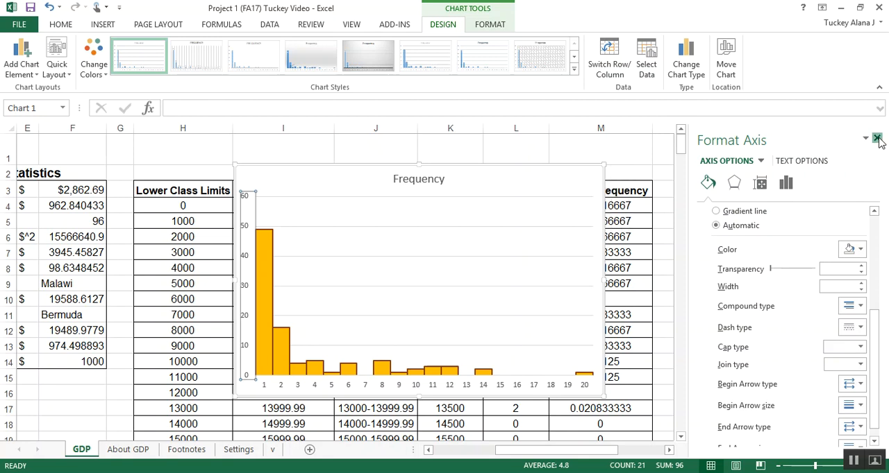
Step: Close the formatting pane and review the vertical axis bounds in Format Axis
click(876, 139)
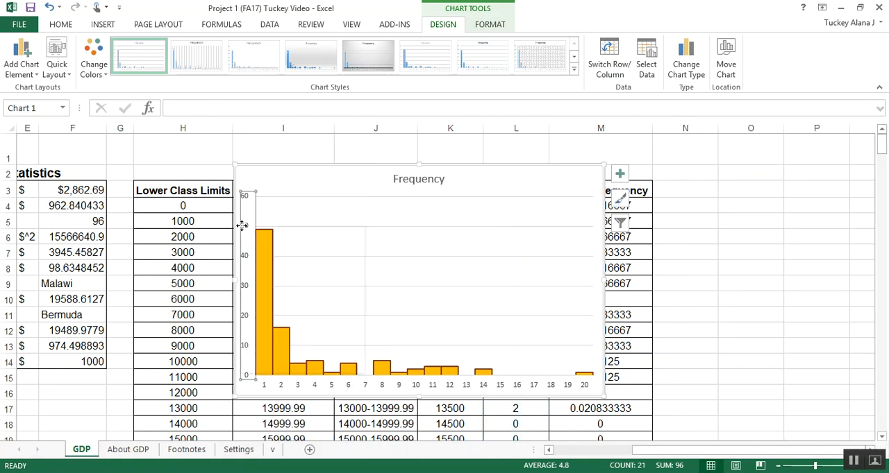
right_click(245, 226)
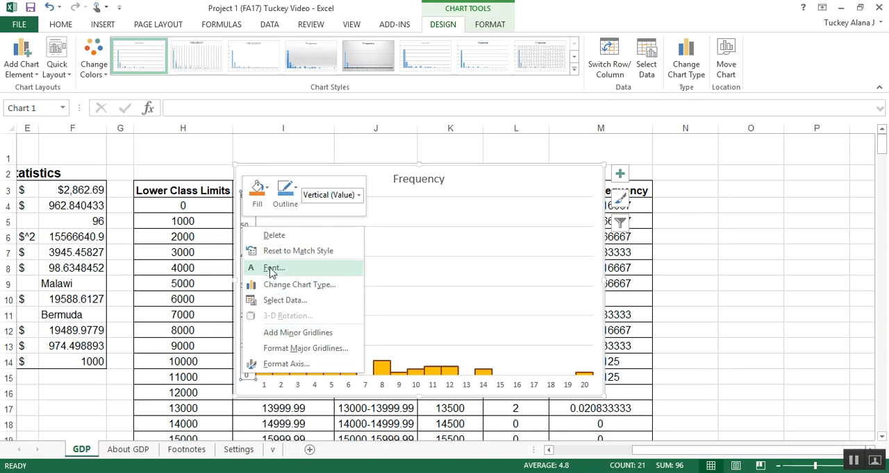
click(285, 364)
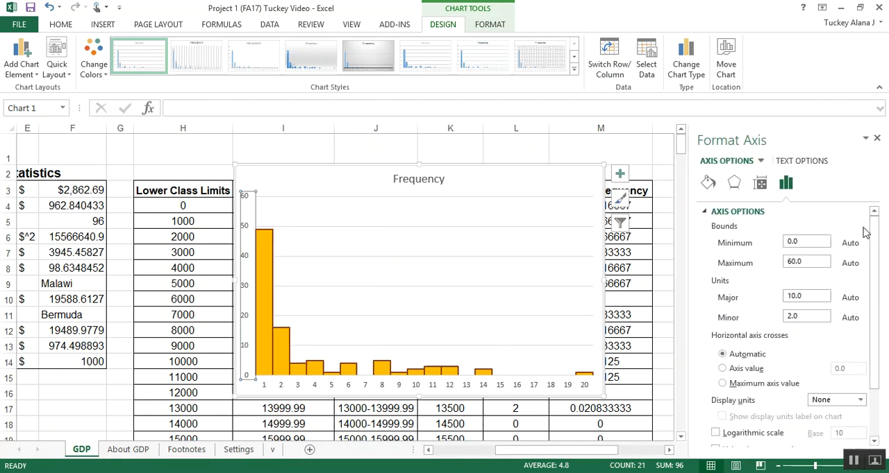
click(806, 262)
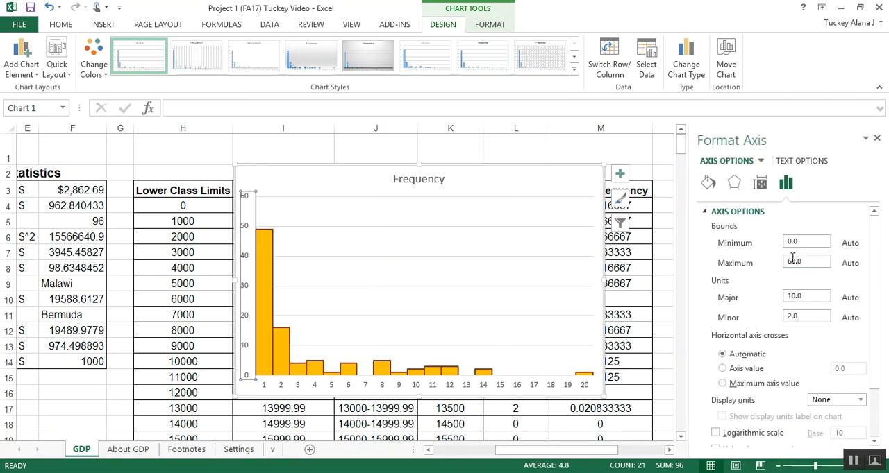
scroll(down, 3)
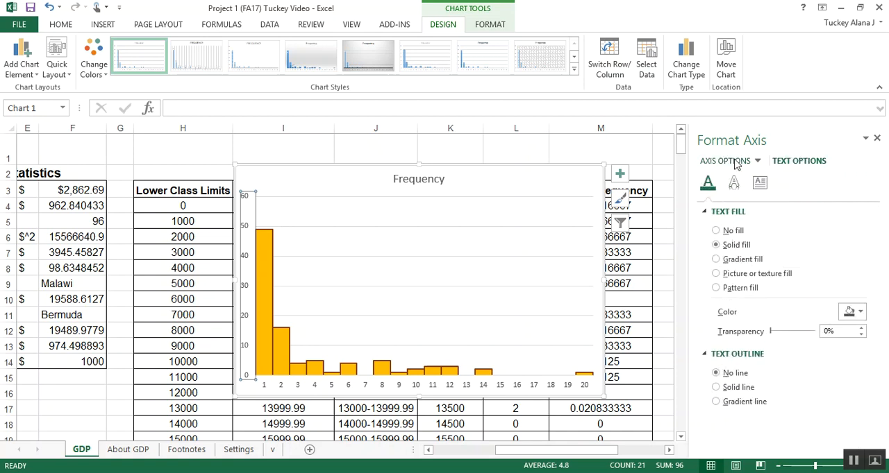
Step: Move the chart down and left, just below the Part 4 - GDP Distributions heading
click(785, 183)
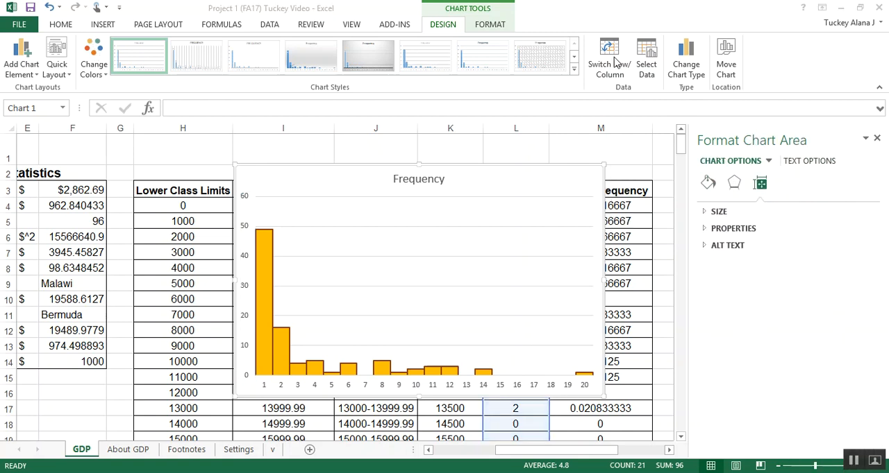
mouse_move(538, 176)
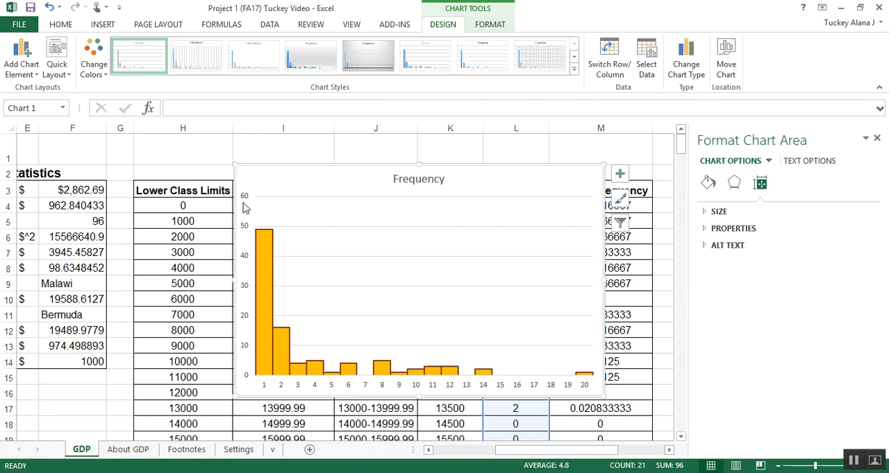
click(246, 285)
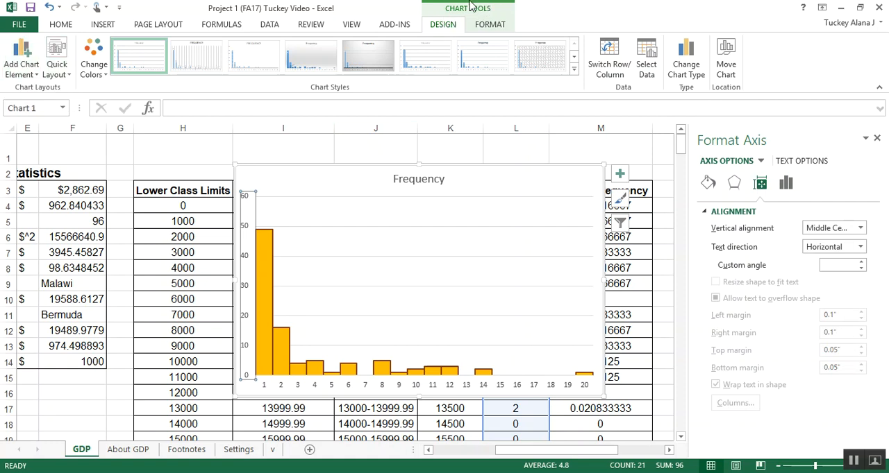
click(182, 149)
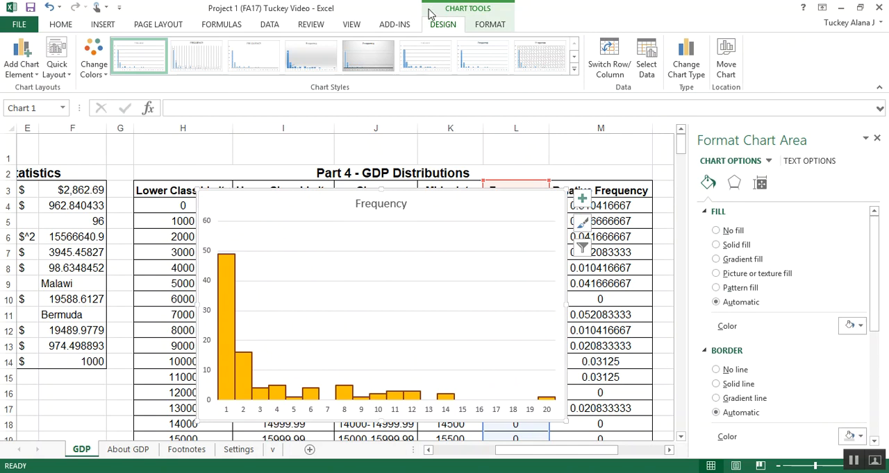
mouse_move(489, 25)
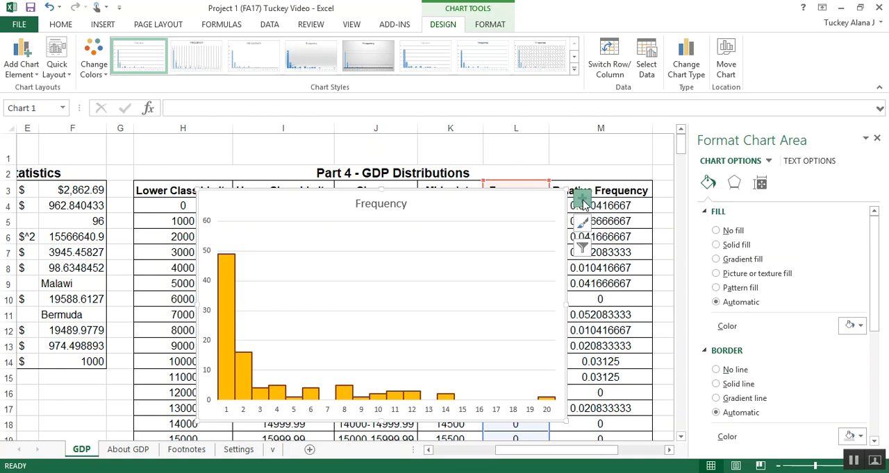
Step: Preview data labels on the bars from the chart elements list
click(582, 201)
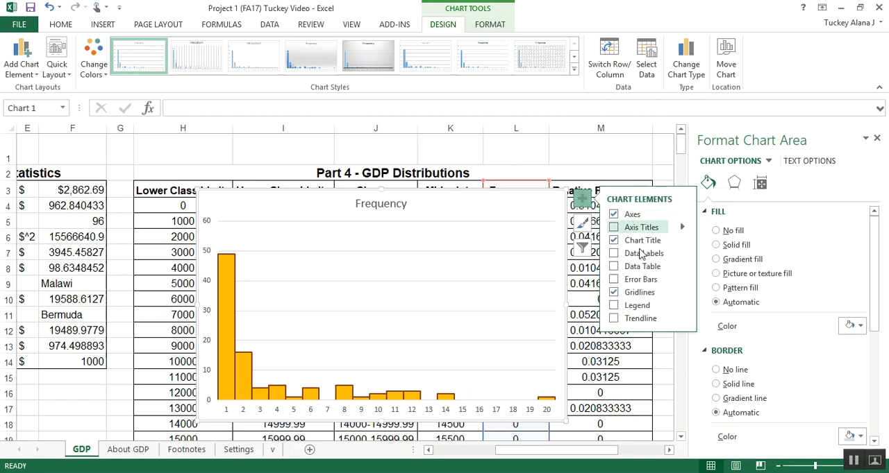
click(613, 252)
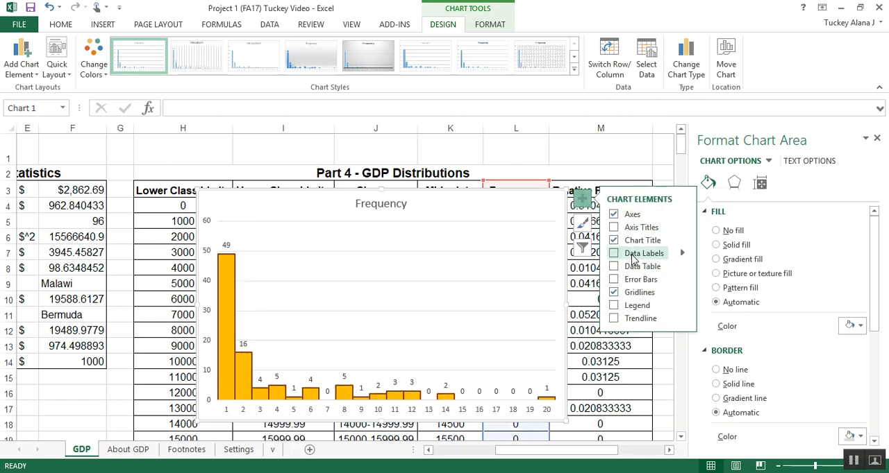
click(613, 227)
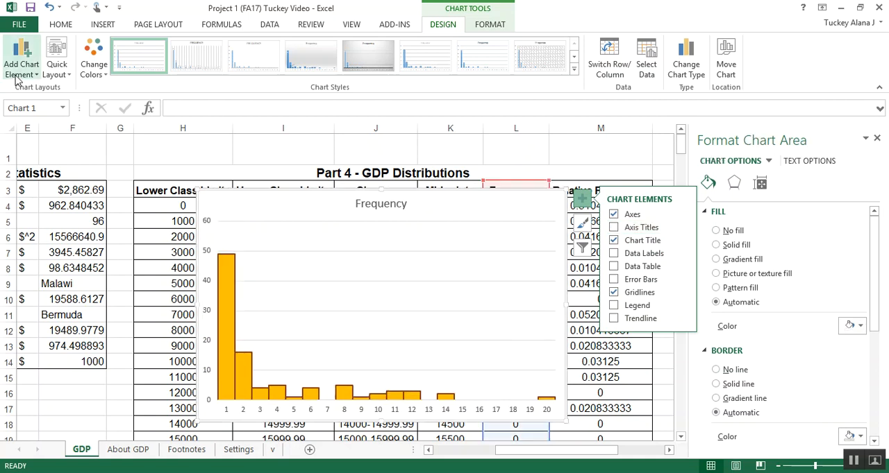
Step: Add primary horizontal and primary vertical axis titles to the chart
click(21, 59)
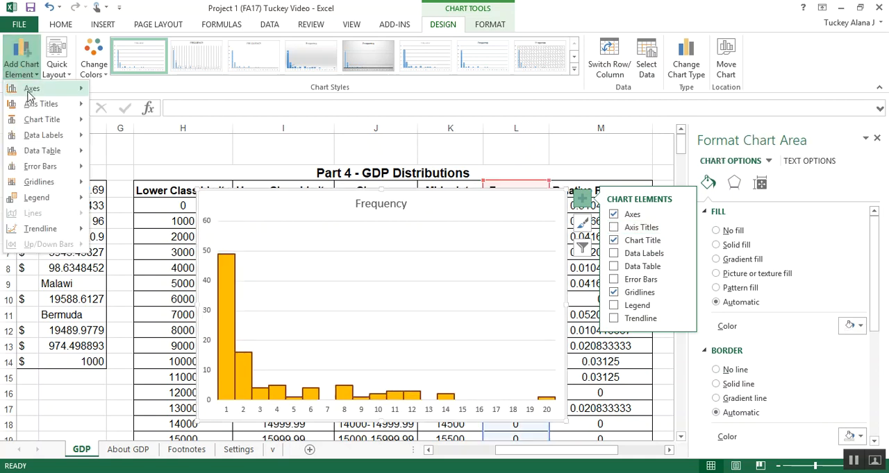
click(41, 103)
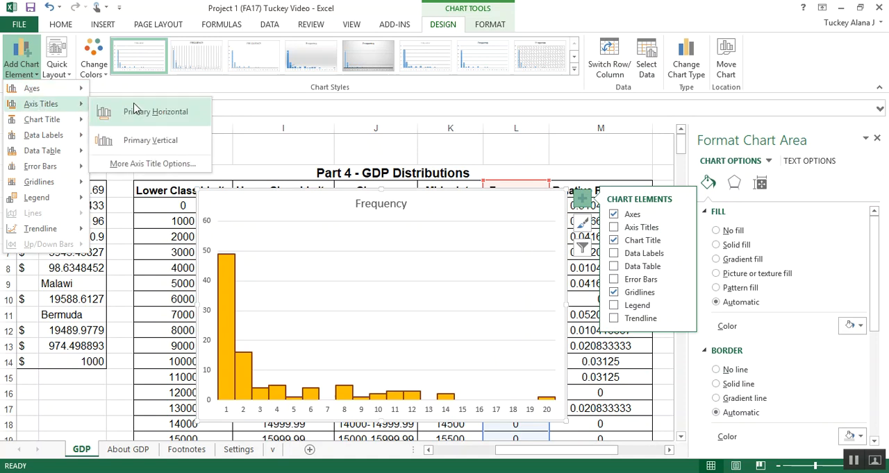
click(154, 111)
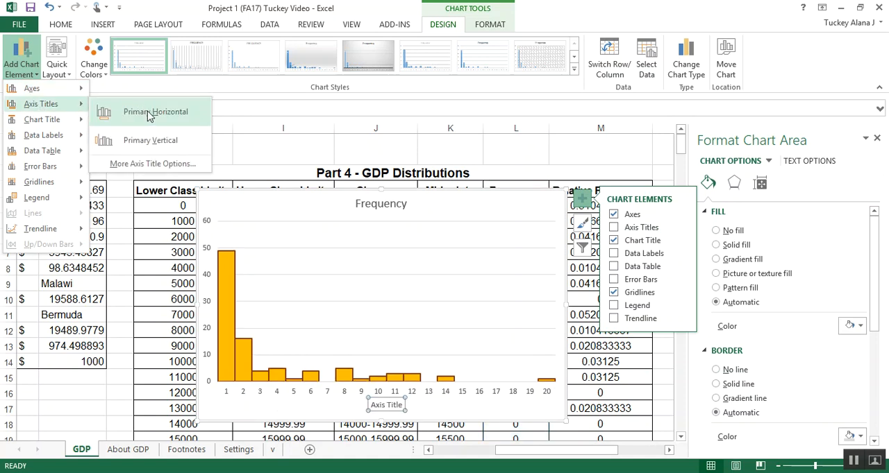
click(156, 112)
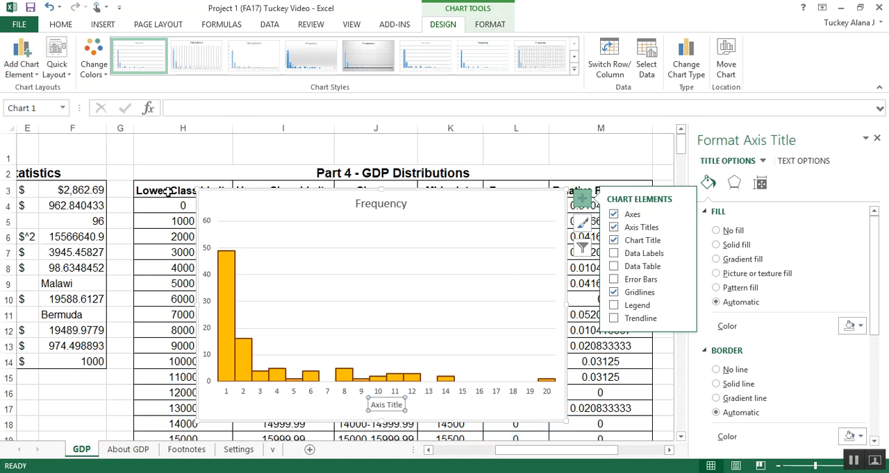
click(21, 59)
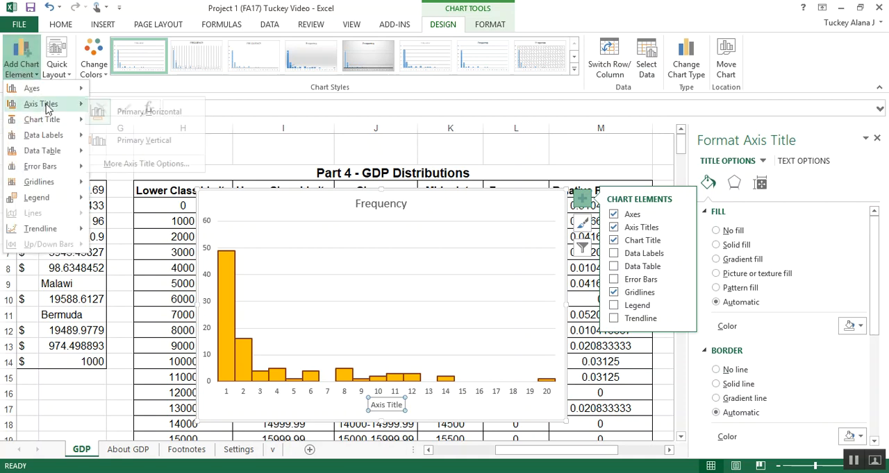
click(143, 140)
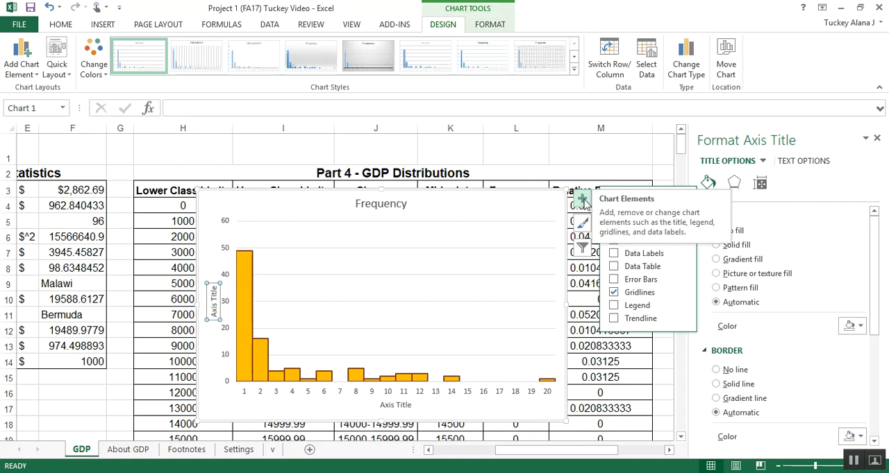
click(600, 148)
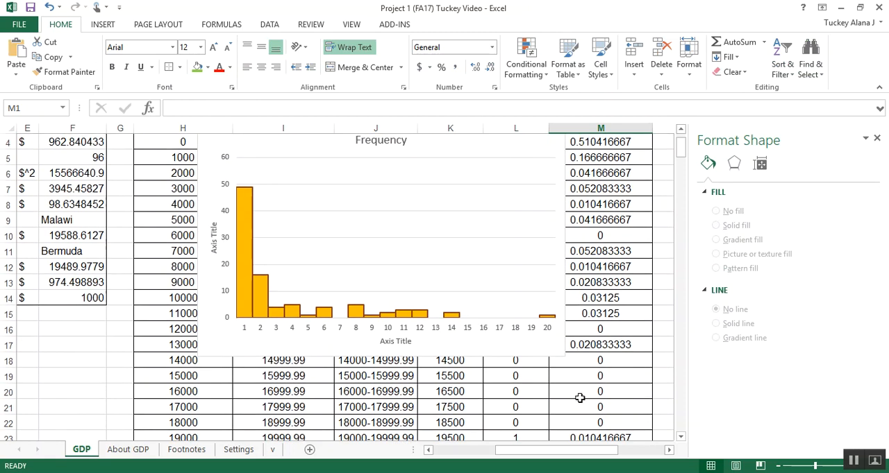
Step: Move the Frequency chart right of the table into columns O–T and select the row above
click(877, 138)
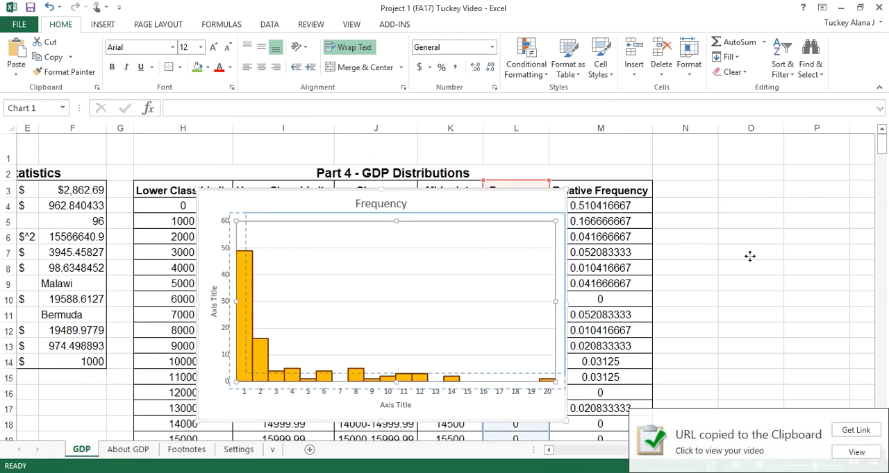
click(394, 298)
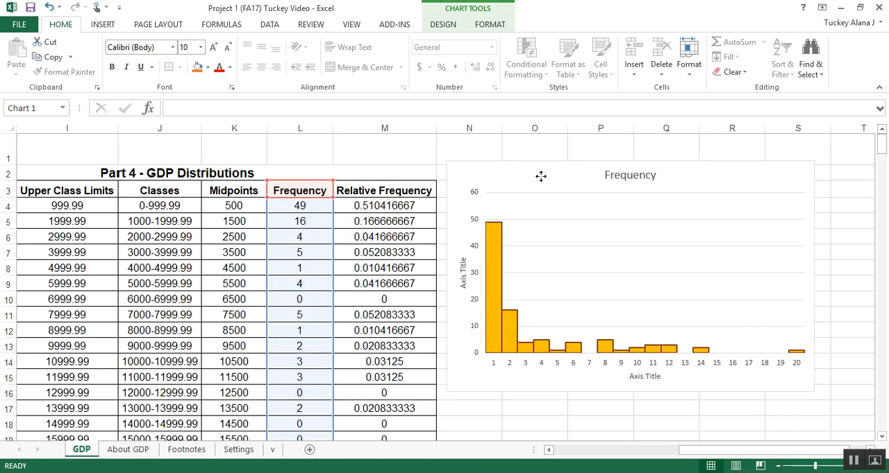
scroll(right, 3)
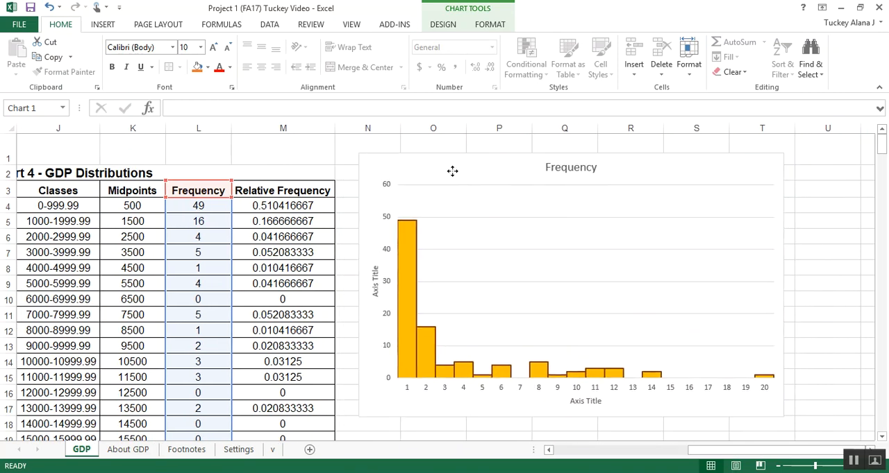
click(451, 171)
text(Part 5 - GDP Gr)
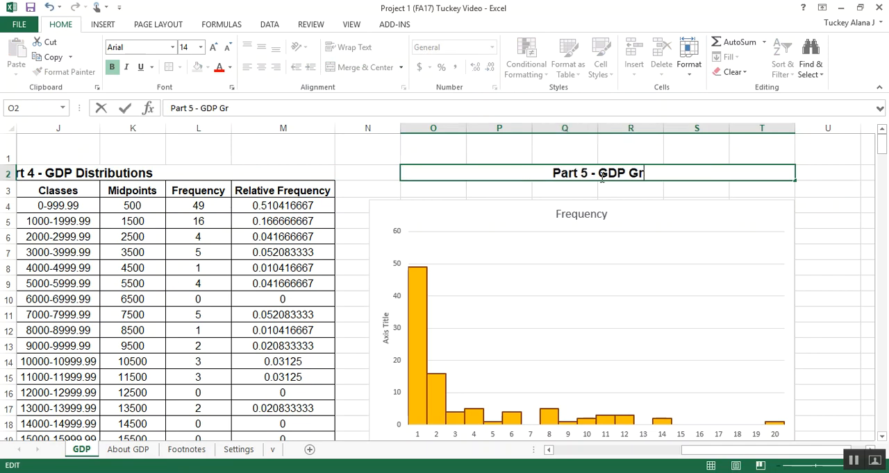
Step: Enter the heading 'Part 5 - GDP Graphs' above the chart and select the vertical axis title
text(aphs)
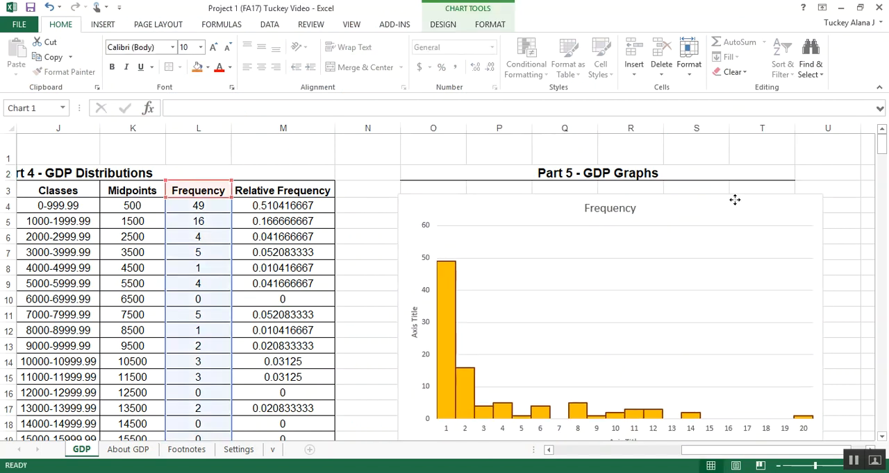
click(610, 313)
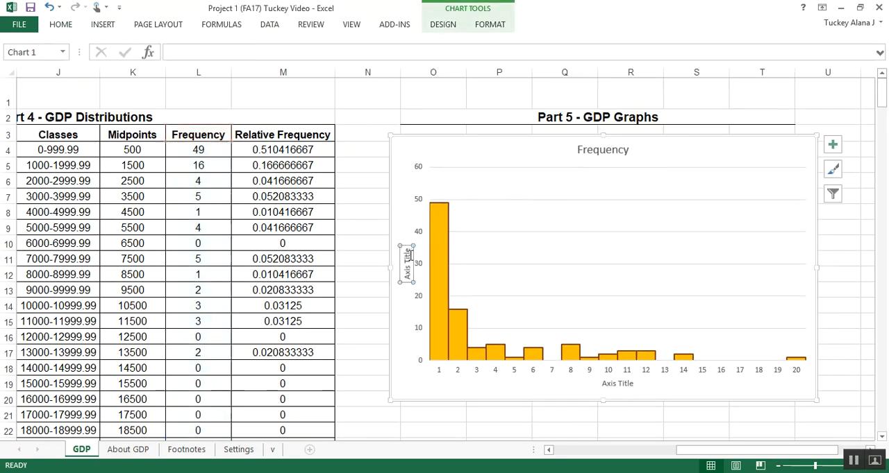
mouse_move(414, 269)
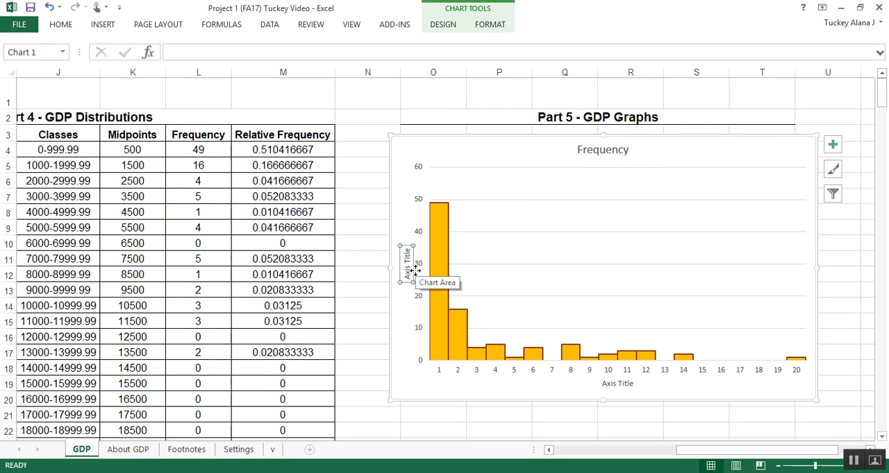
mouse_move(407, 264)
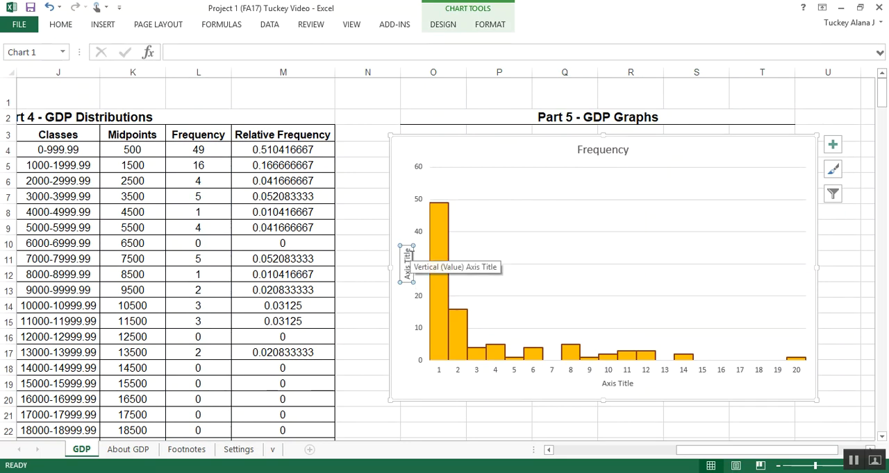
Step: Retitle the vertical axis 'Frequency' and set its font size to 12
text(Frequency)
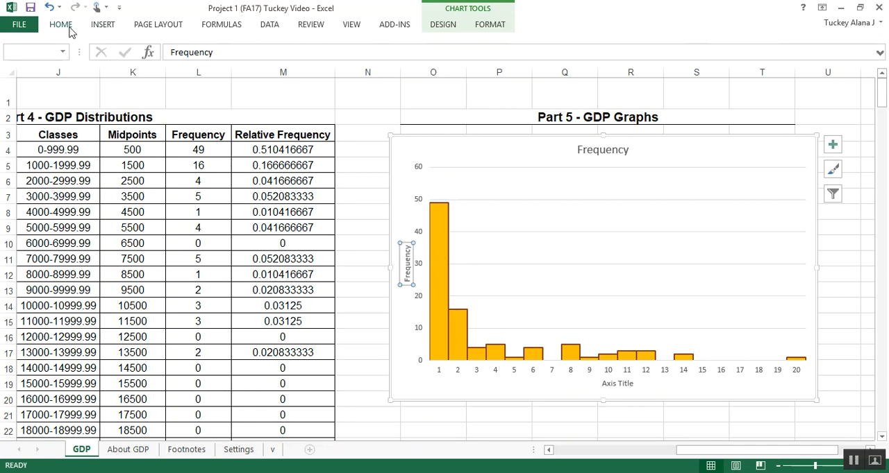
click(61, 23)
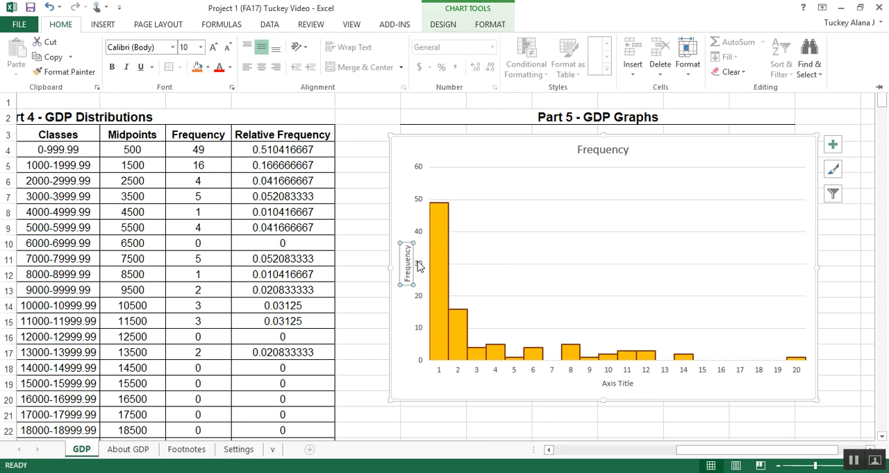
right_click(408, 268)
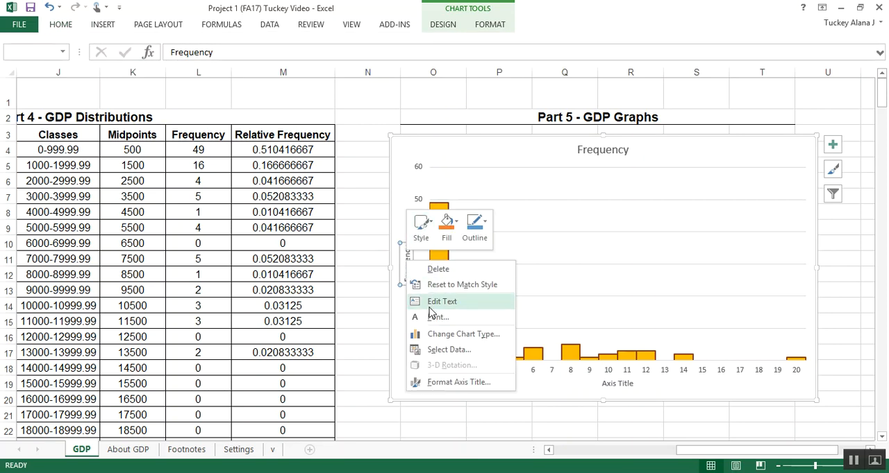
click(437, 317)
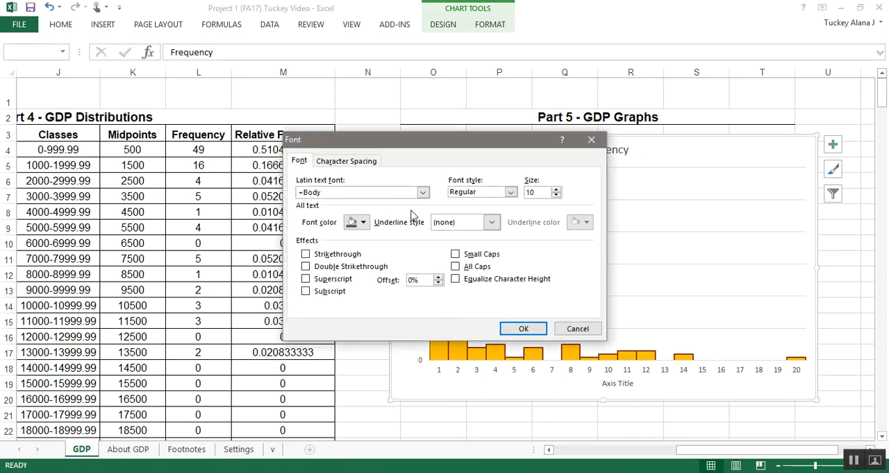
click(556, 189)
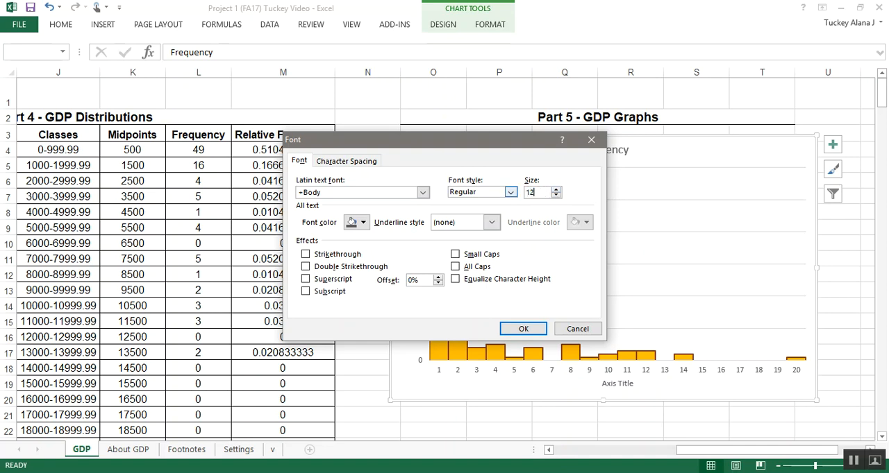
click(523, 328)
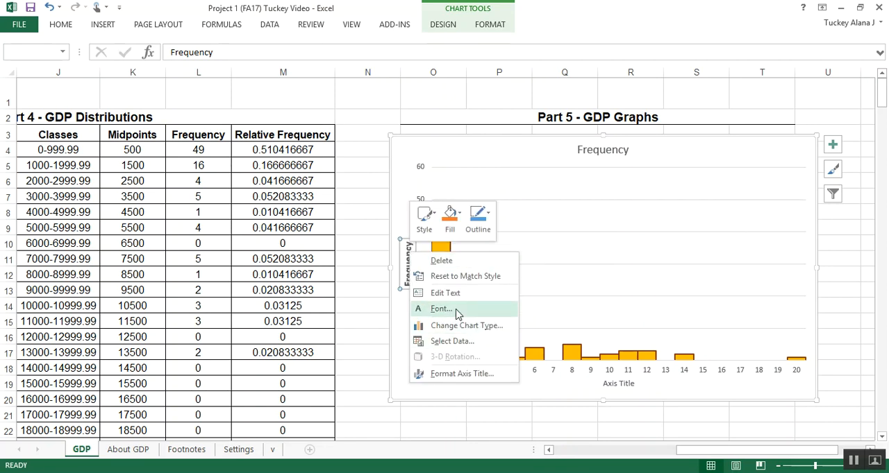
Step: Adjust the vertical axis title's font again so it appears bold
click(441, 309)
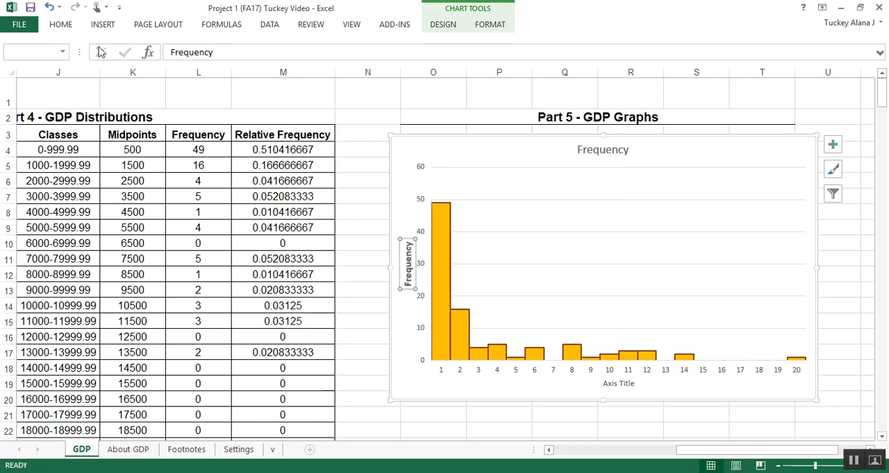
click(60, 25)
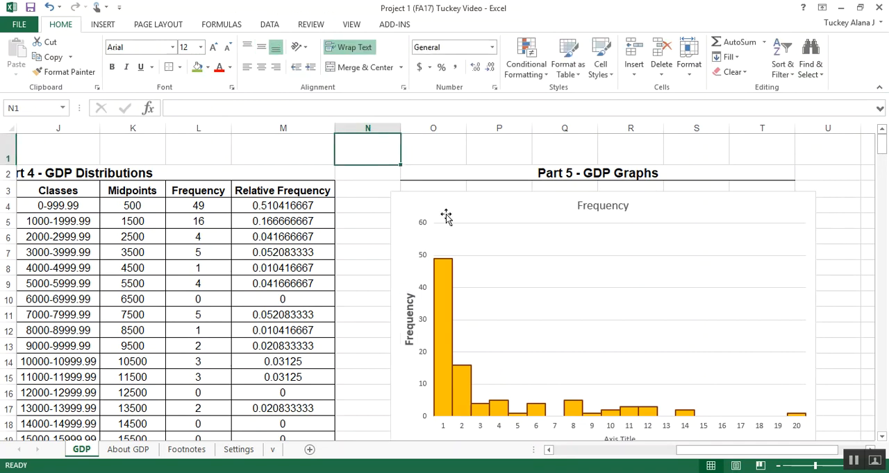
click(408, 319)
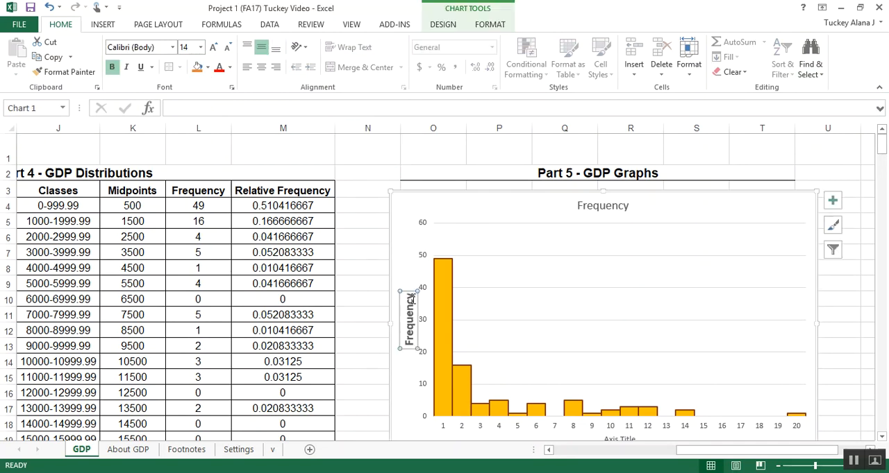
scroll(down, 3)
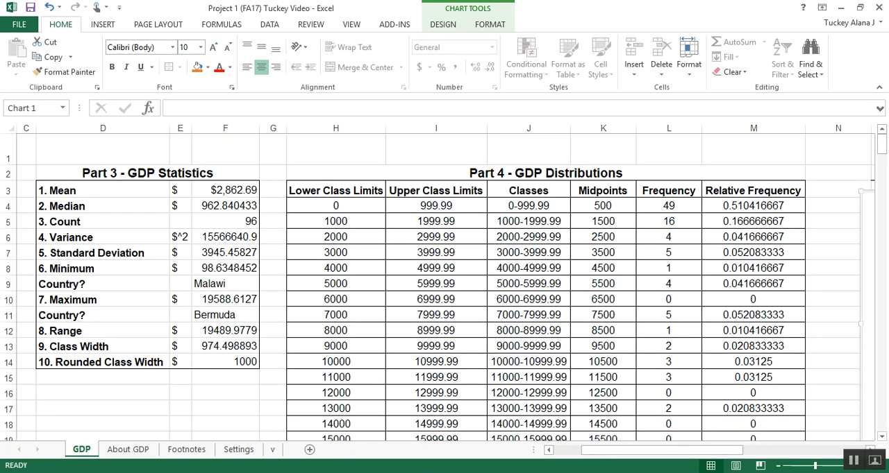
Step: Title the horizontal axis 'GDP/Capita (in year 2000 U.S. Dollars)' in larger text, then switch to About GDP
scroll(right, 3)
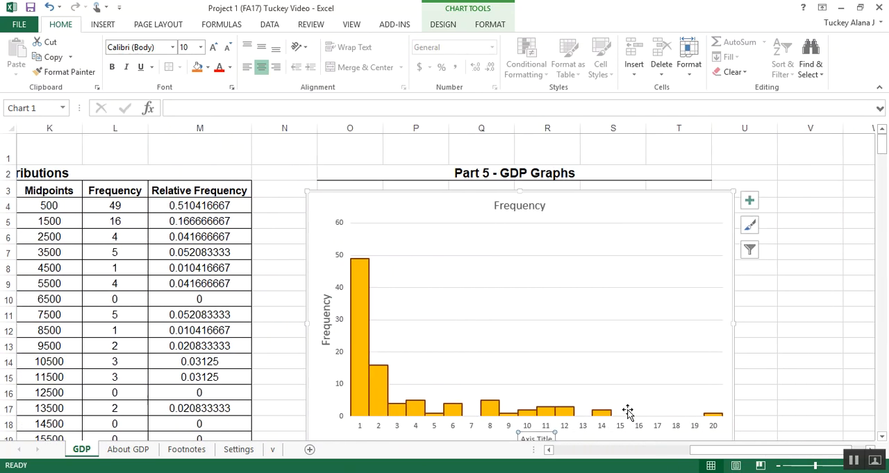
scroll(down, 3)
text(GDP/Capit)
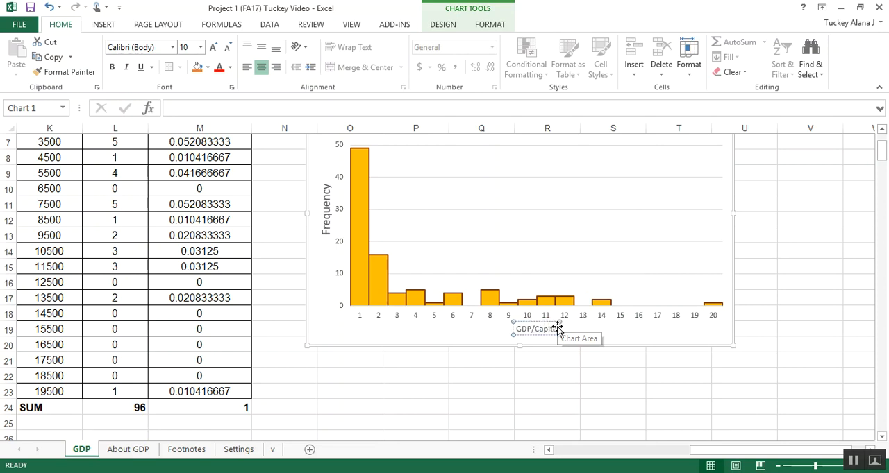
mouse_move(535, 329)
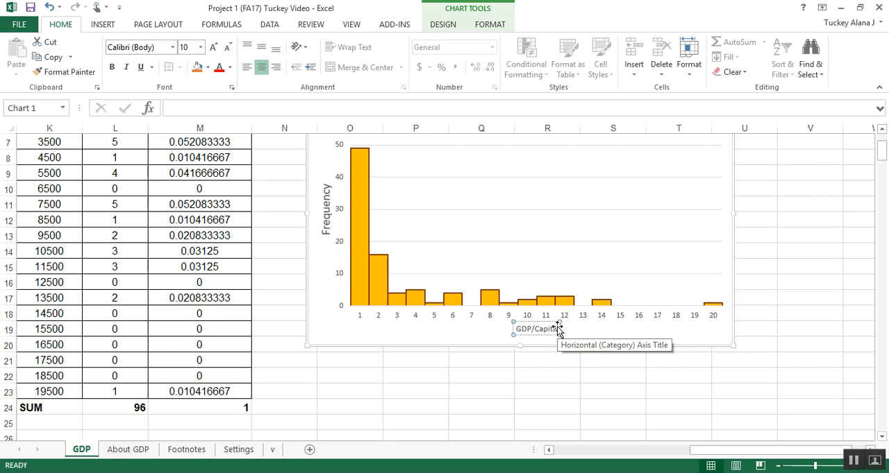
click(535, 328)
text( (in U)
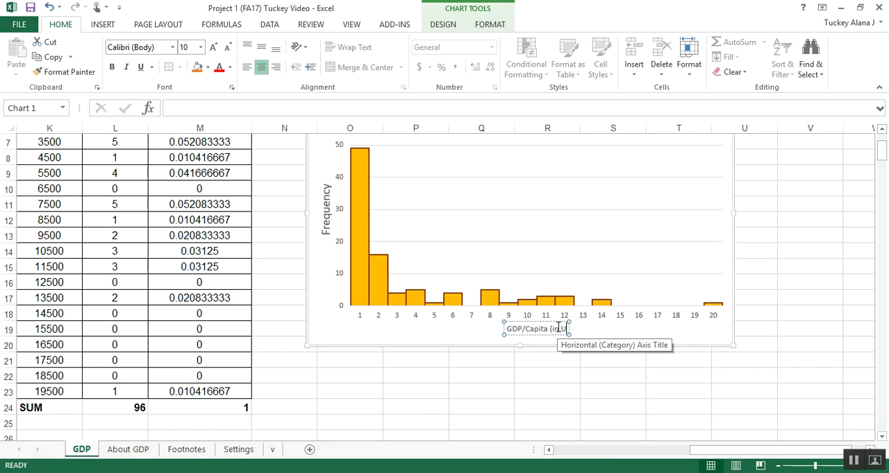
text(250)
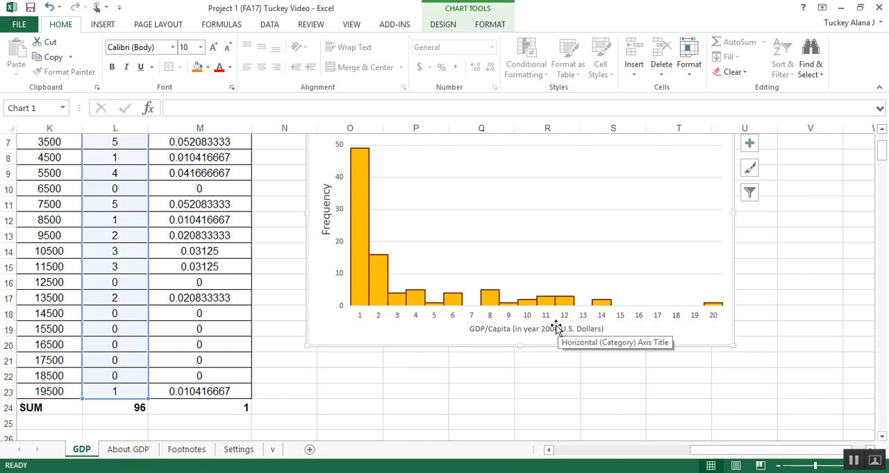
click(536, 328)
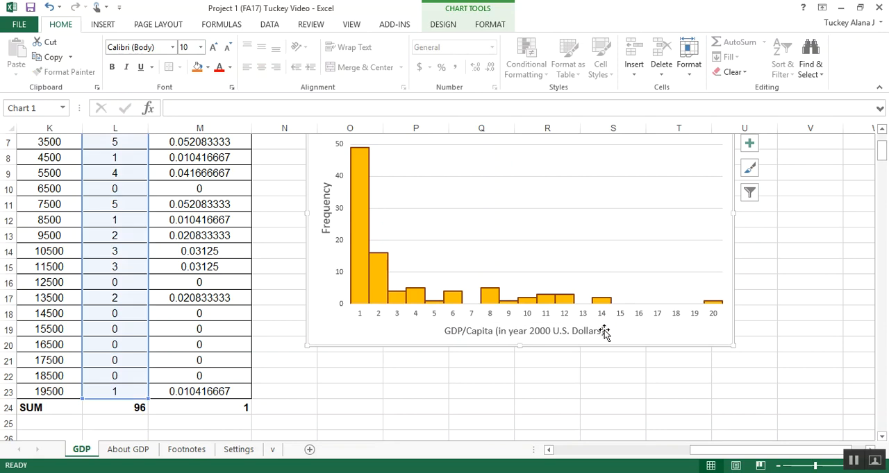
click(128, 450)
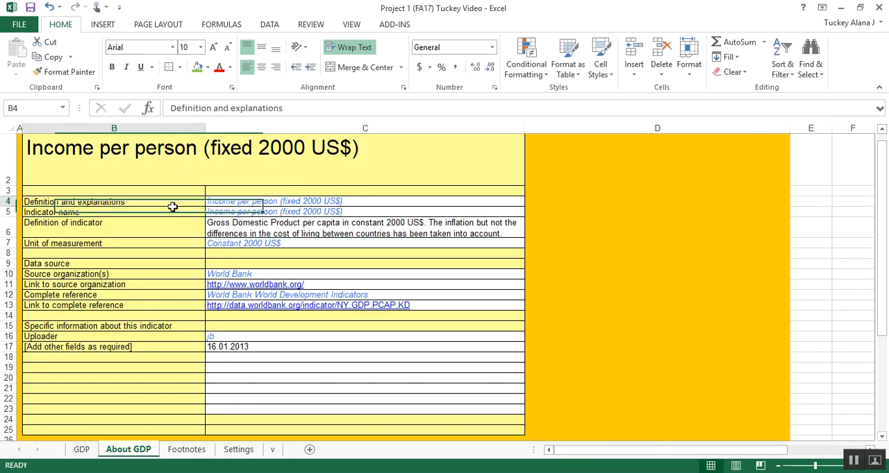
Step: Select the indicator definition and name rows B4:C5 on About GDP, then return to GDP
drag(172, 207, 355, 214)
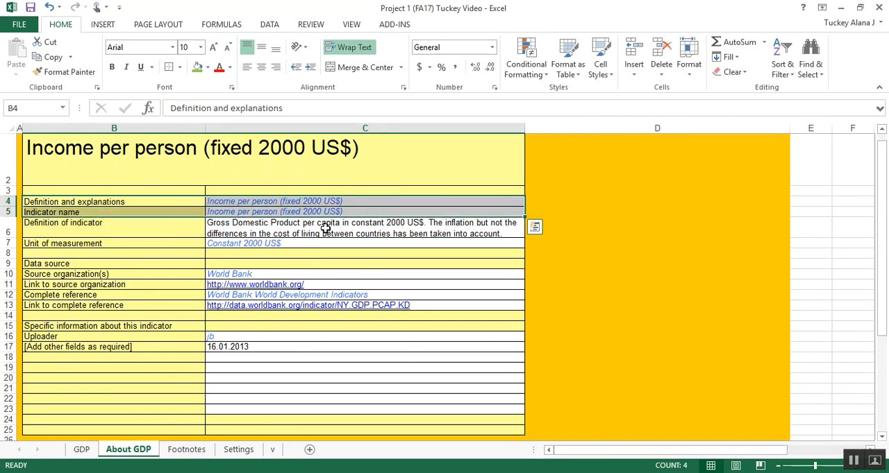
click(81, 449)
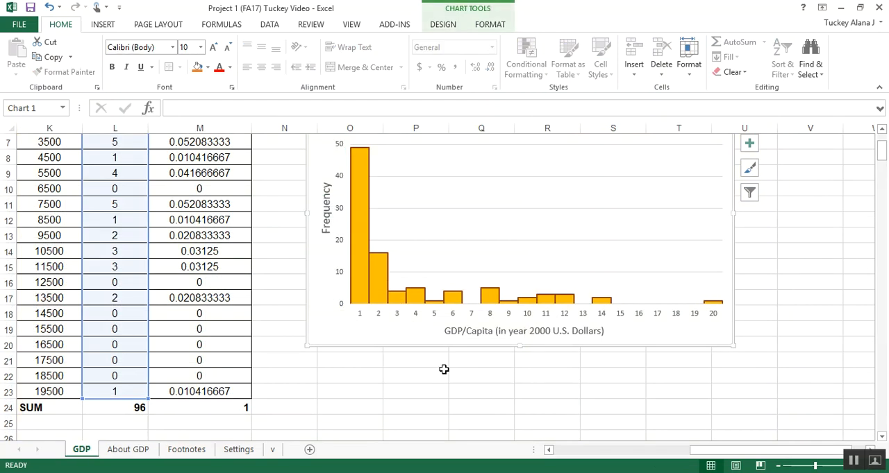
mouse_move(406, 318)
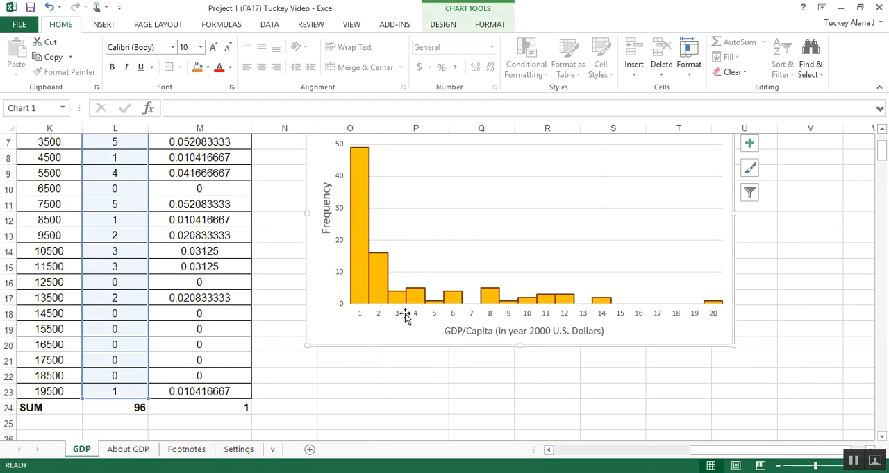
Step: Bring up Select Data for the frequency histogram from its horizontal axis context menu
scroll(up, 3)
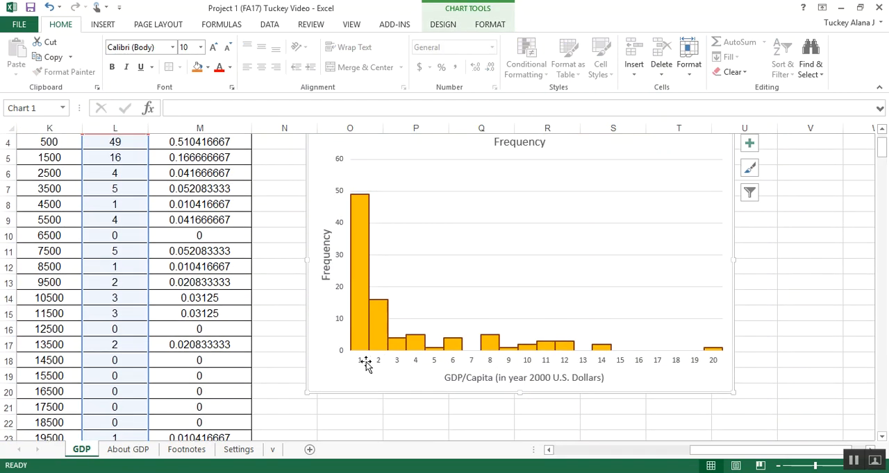
click(366, 360)
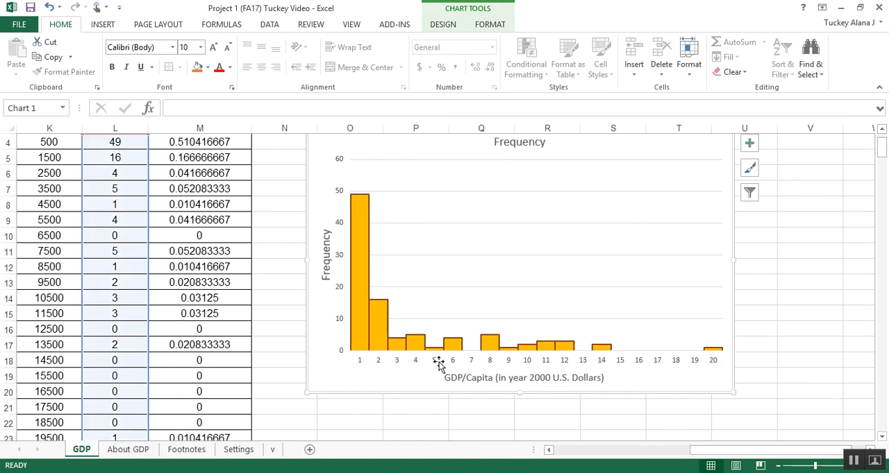
right_click(438, 363)
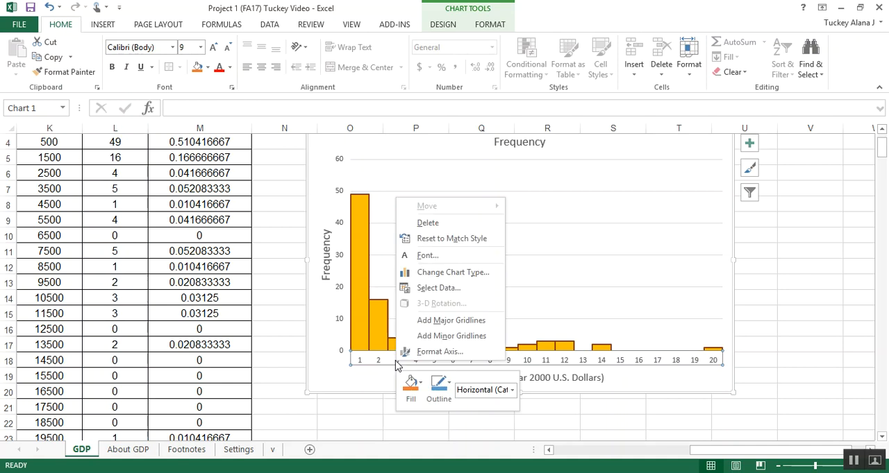
mouse_move(439, 351)
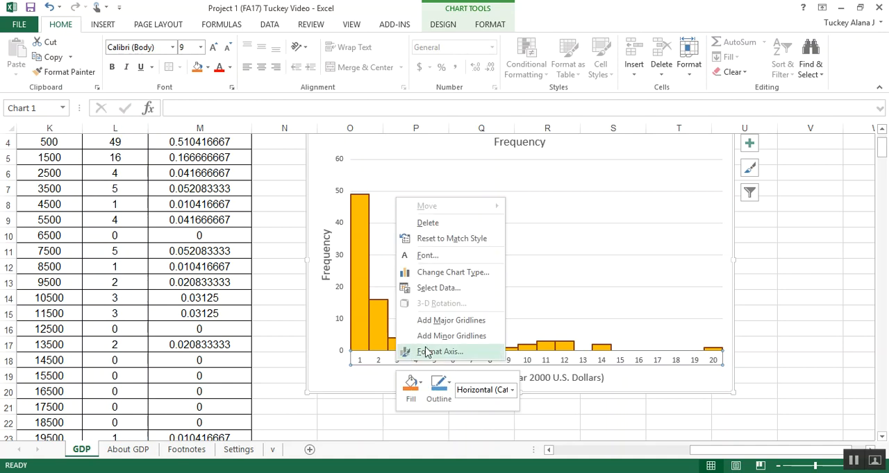
mouse_move(438, 365)
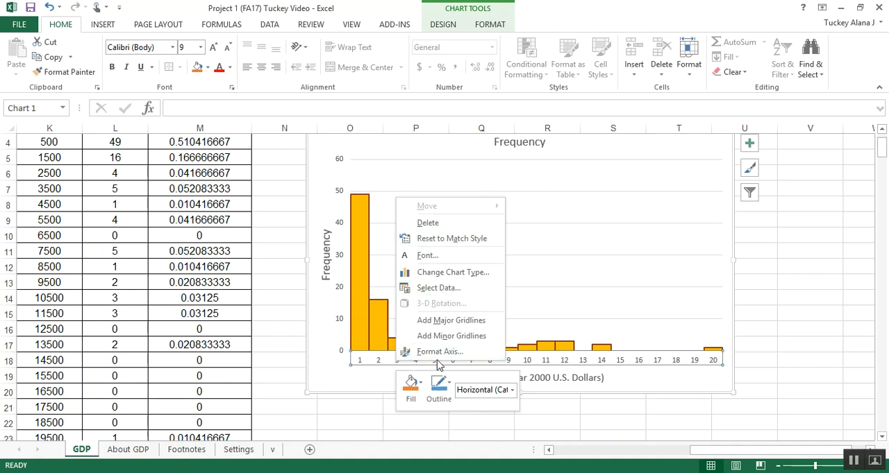
mouse_move(437, 288)
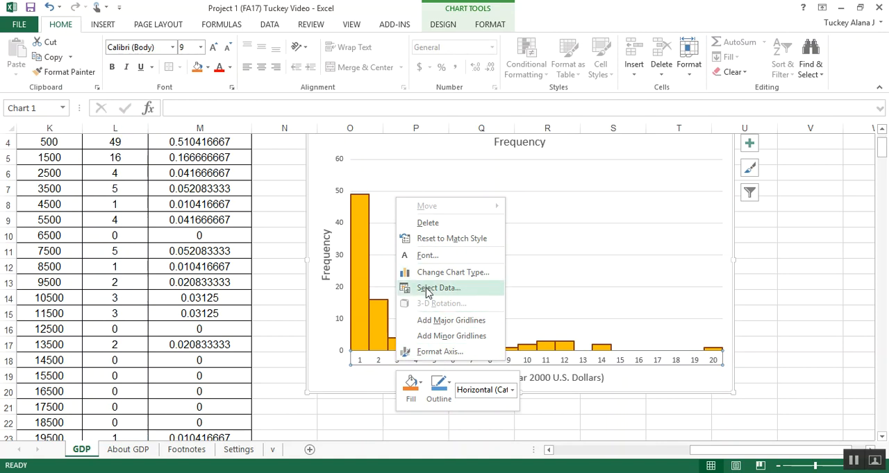
click(437, 287)
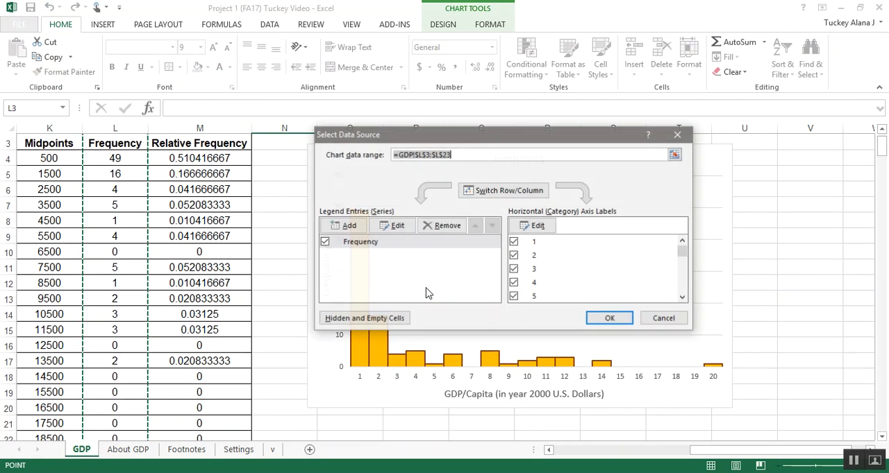
Step: Set the horizontal axis labels to J4:J23, class ranges 0-999.99 through 19000-19999.99
click(609, 318)
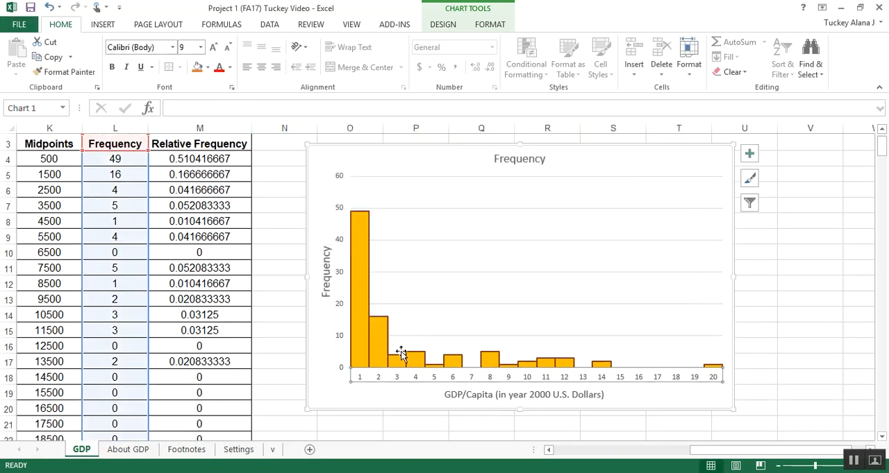
right_click(401, 355)
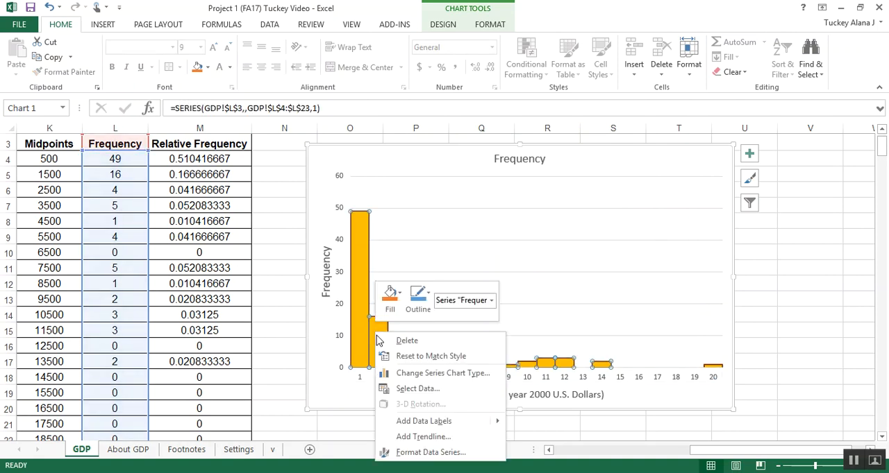
mouse_move(427, 406)
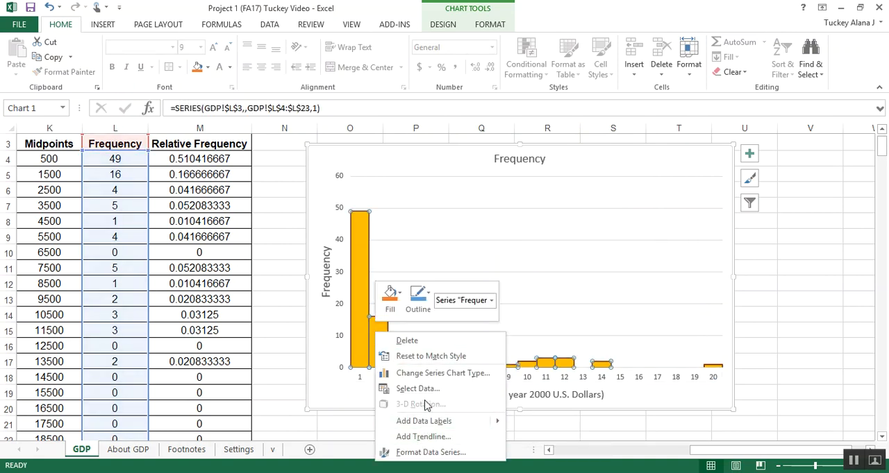
click(417, 388)
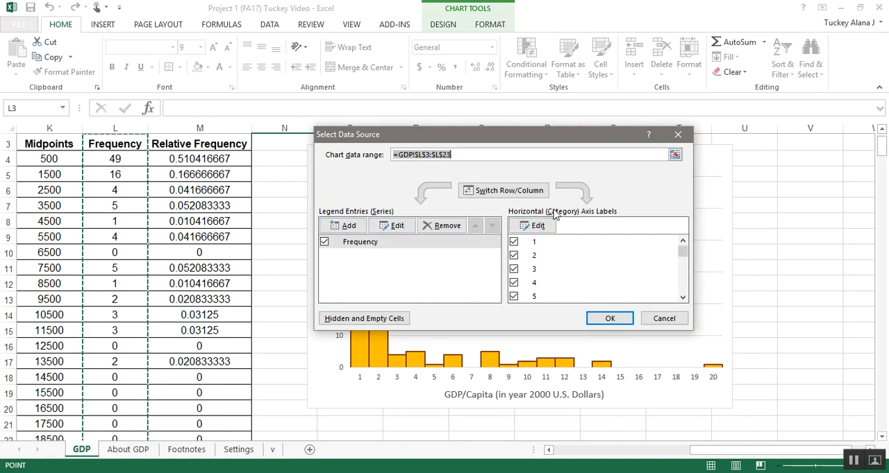
mouse_move(529, 220)
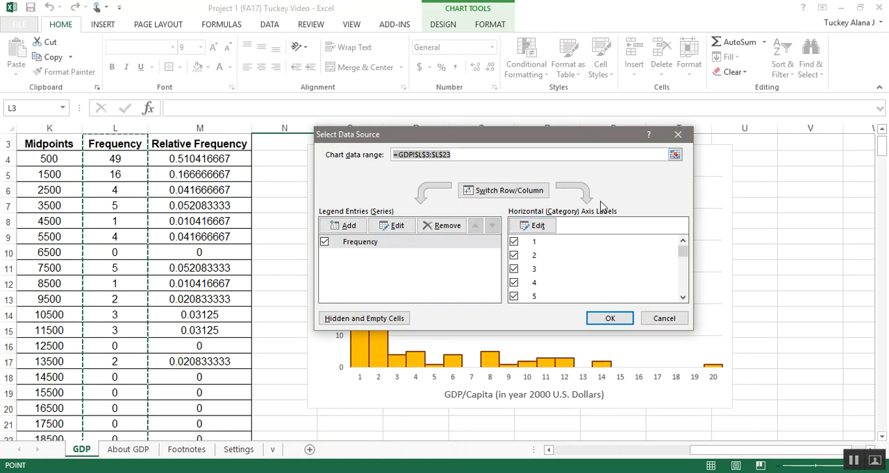
click(531, 225)
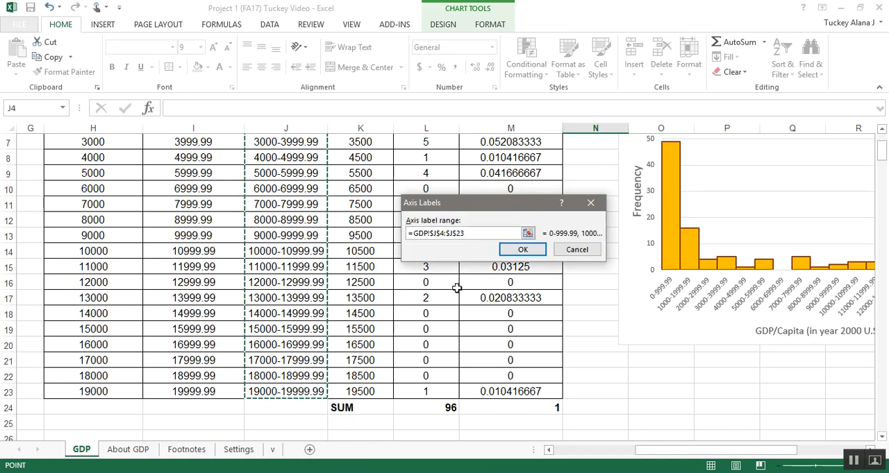
click(522, 250)
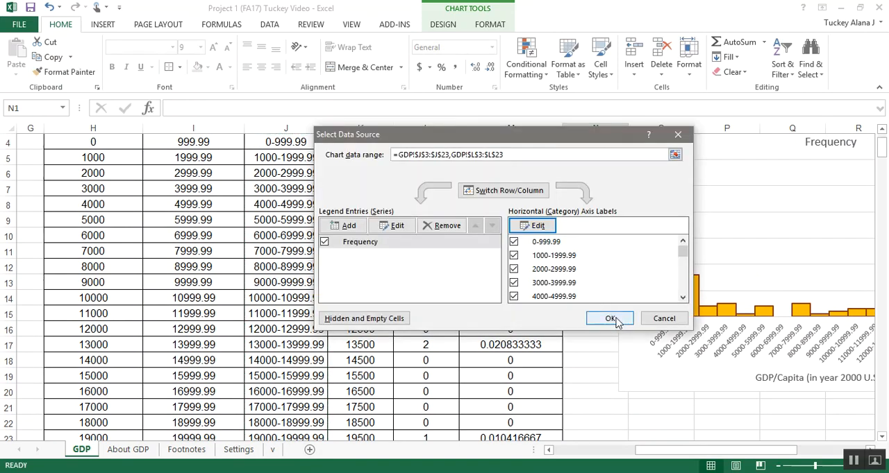
click(608, 318)
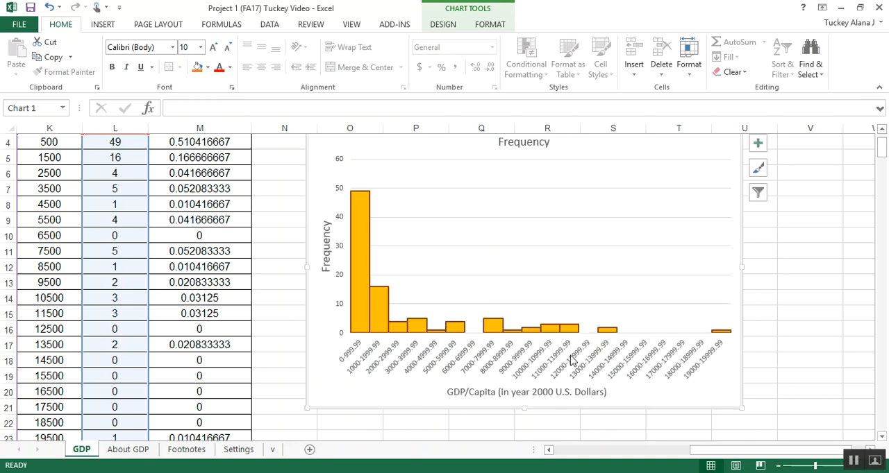
mouse_move(452, 382)
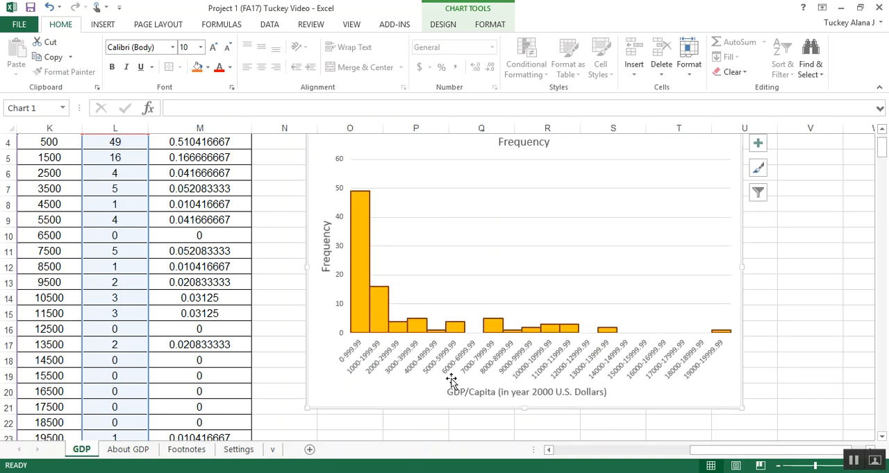
mouse_move(413, 328)
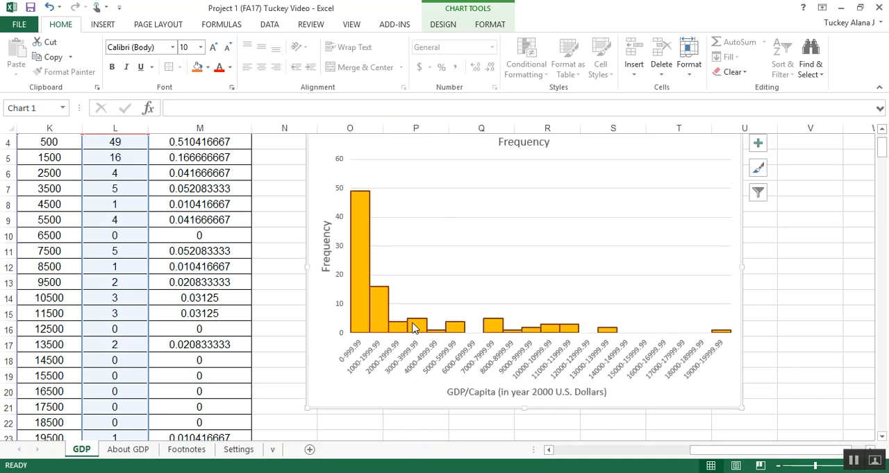
Step: Change the horizontal axis label range to K4:K23, showing midpoints 500 through 19500
right_click(417, 326)
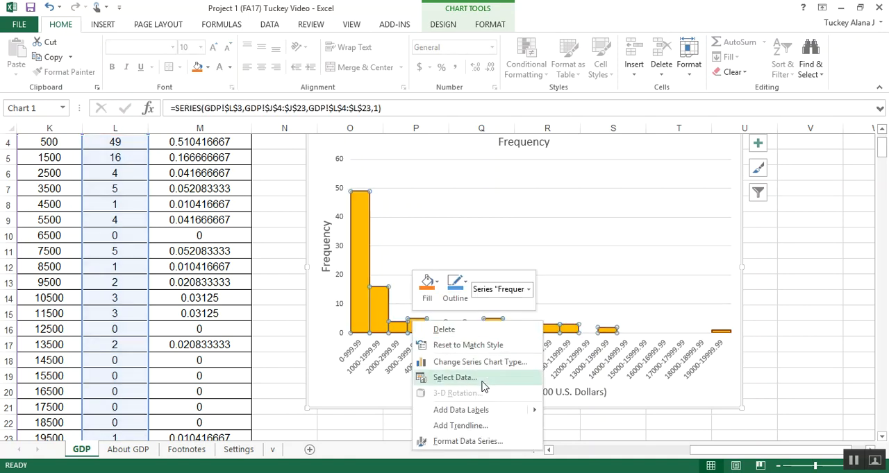
click(454, 376)
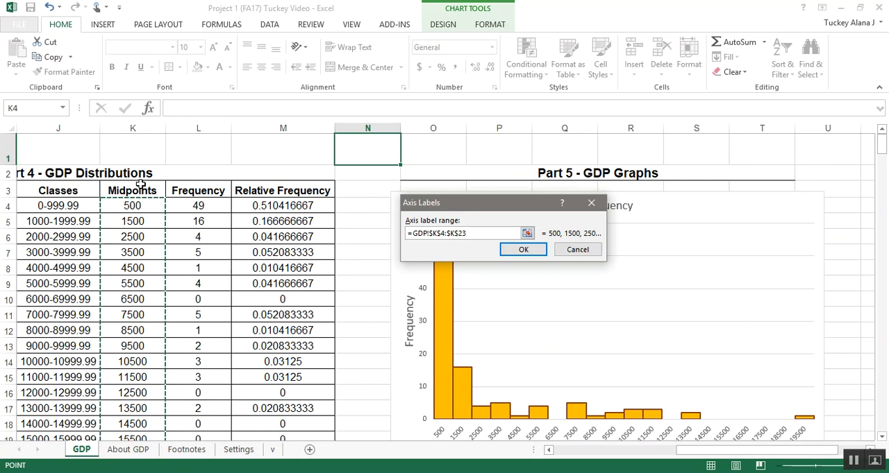
mouse_move(143, 206)
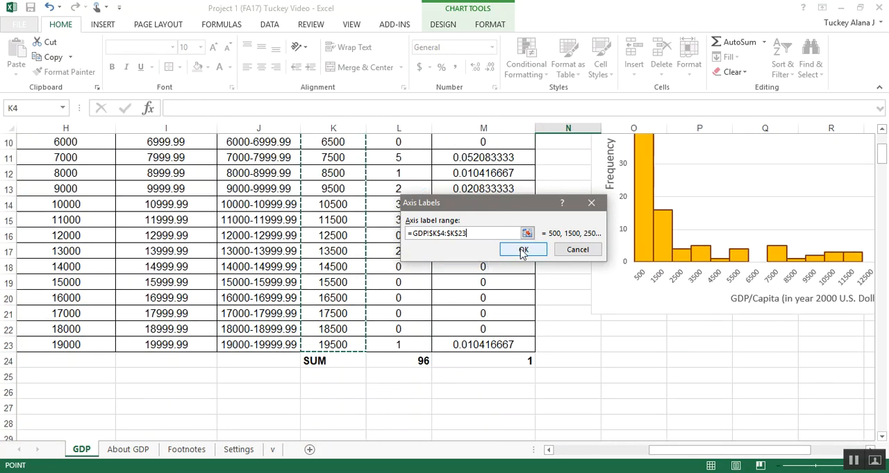
click(523, 250)
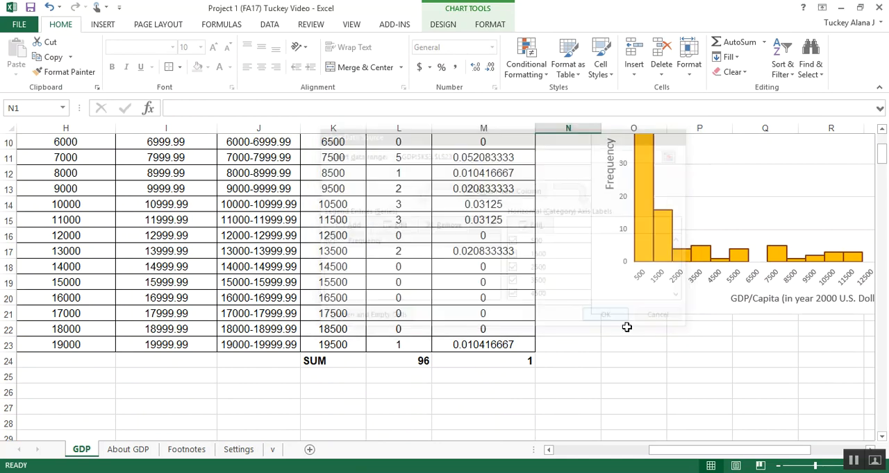
click(606, 314)
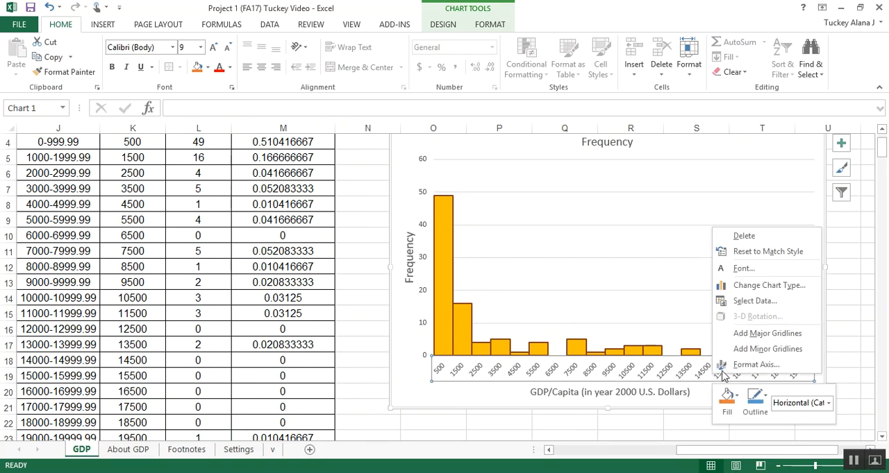
Step: Open Format Axis for the horizontal axis and expand its Labels position options
click(756, 364)
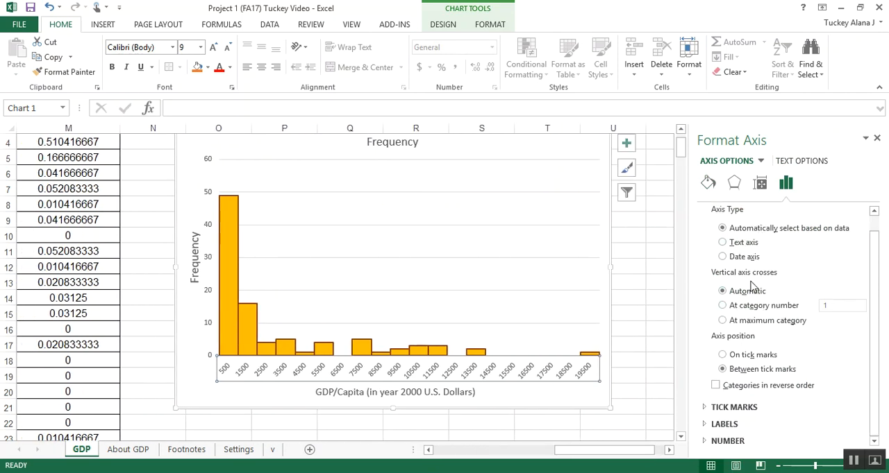
click(724, 424)
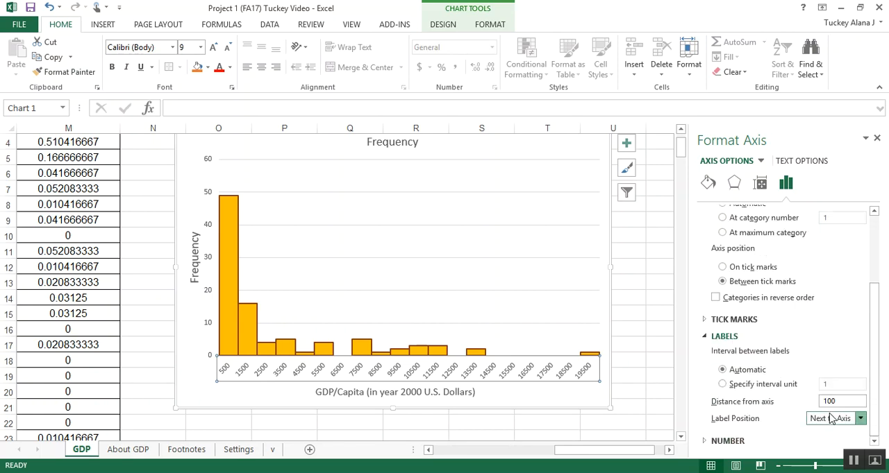
click(830, 418)
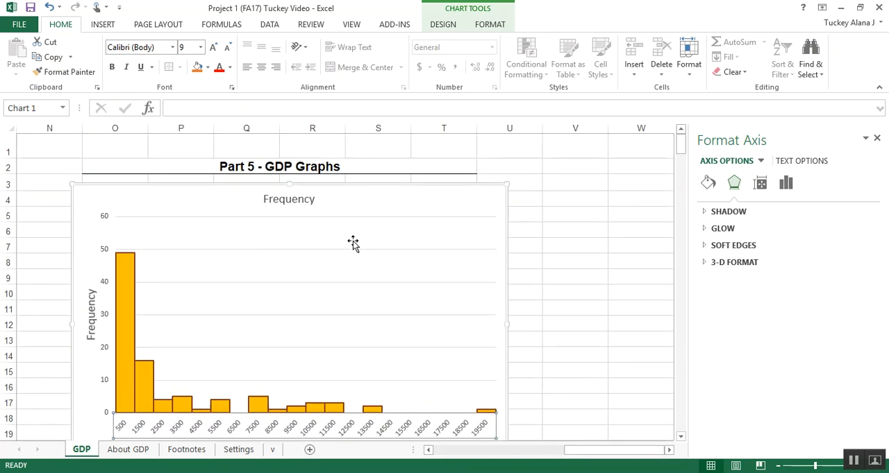
Step: Retitle the chart 'Part 5 - #1 - Frequency Histogram of GDP/Capita in 1960' in bold
click(289, 199)
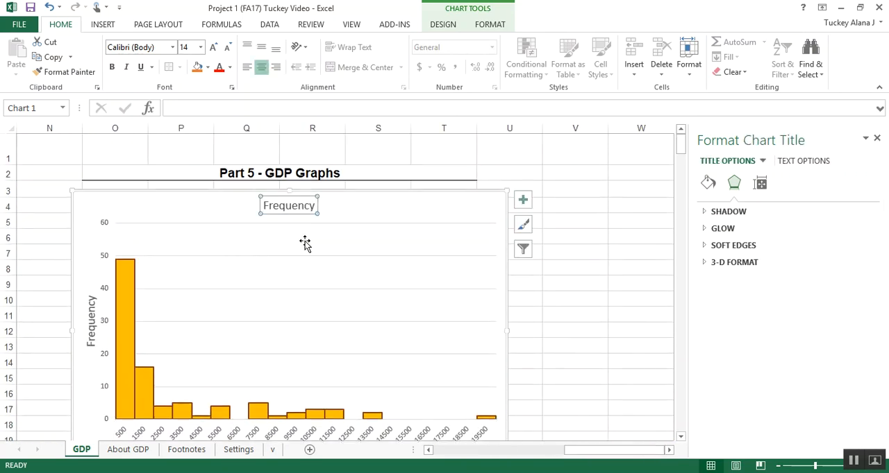
mouse_move(304, 243)
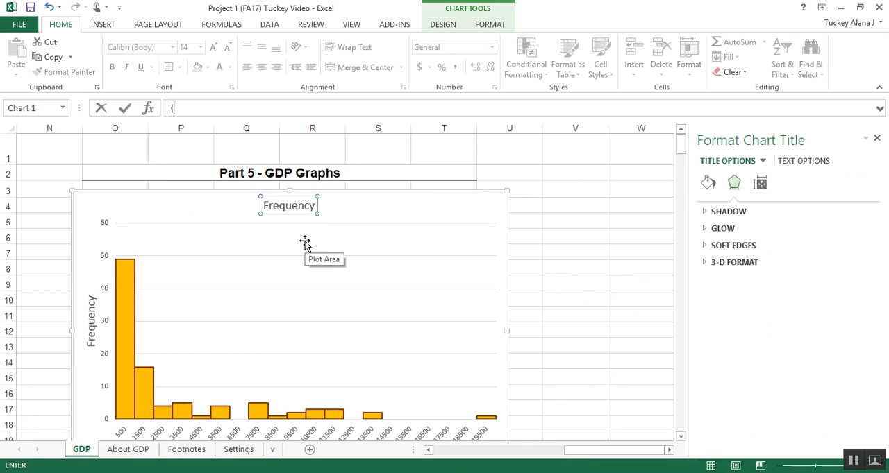
text(Part 5)
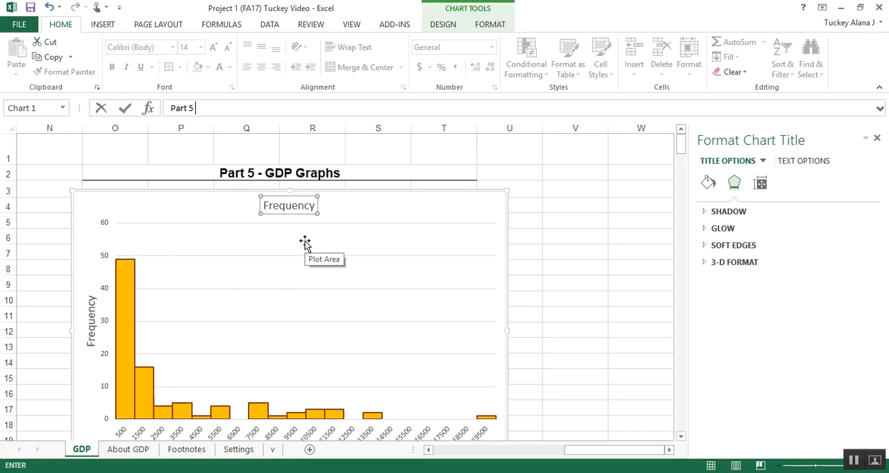
text(- #1)
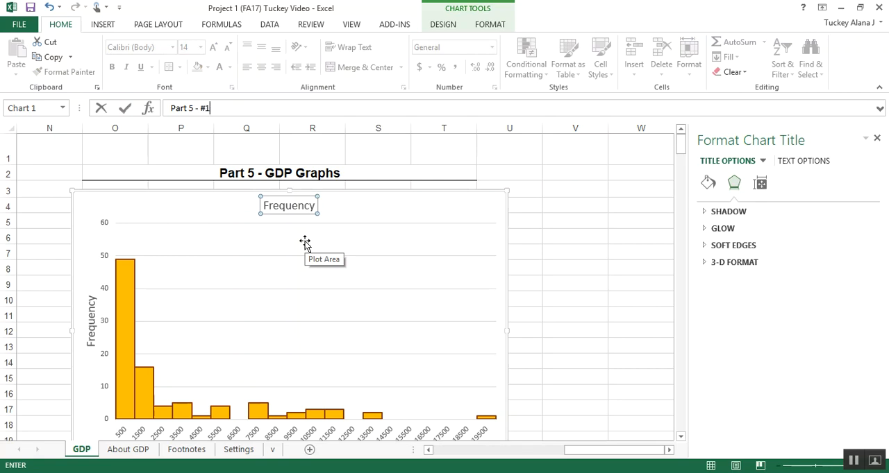
text(F)
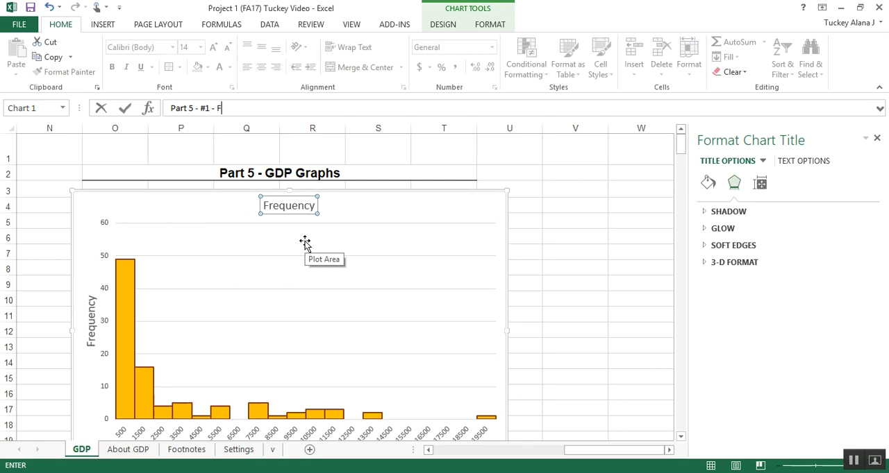
text(requency Histogram of GDP/Capita in 1960)
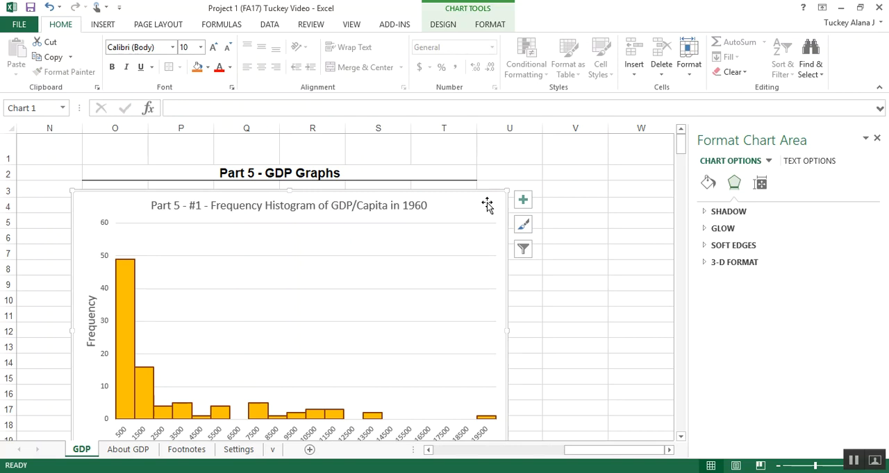
click(288, 205)
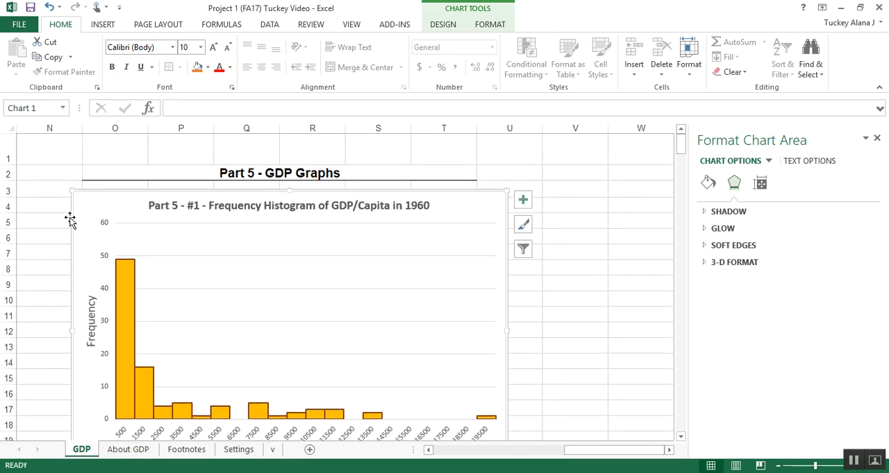
mouse_move(739, 435)
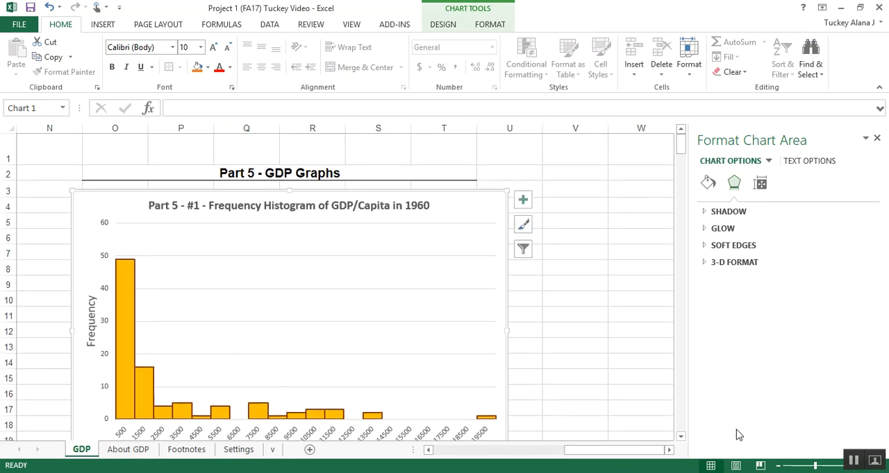
mouse_move(799, 426)
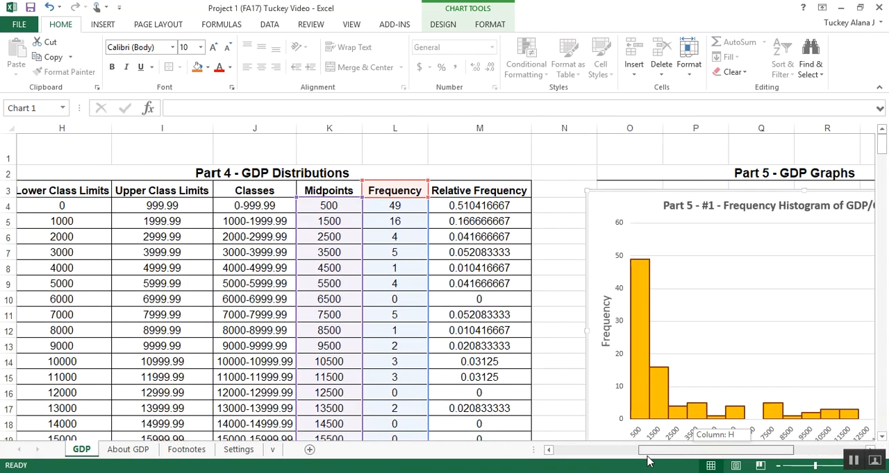
Step: Insert a clustered column chart of relative frequencies M4:M23 and scroll down to it
scroll(down, 3)
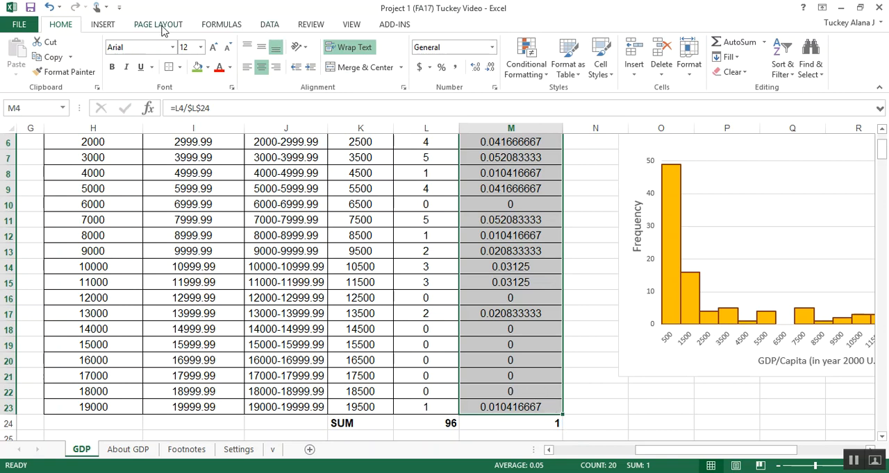
click(102, 24)
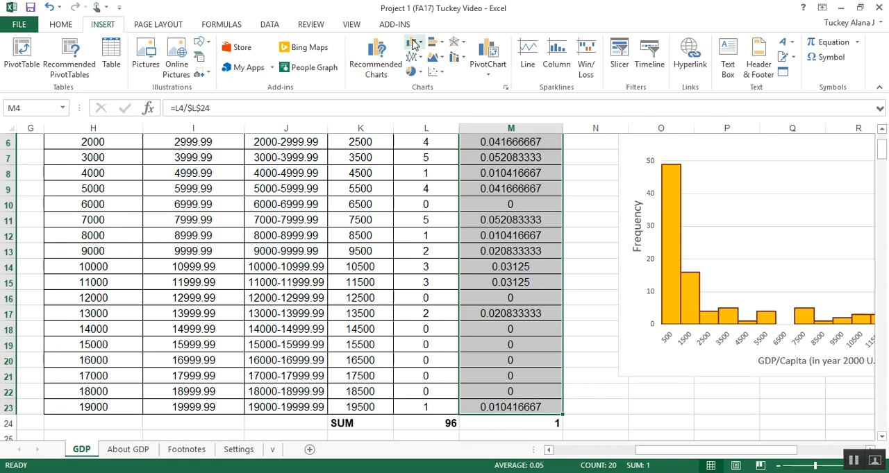
click(414, 43)
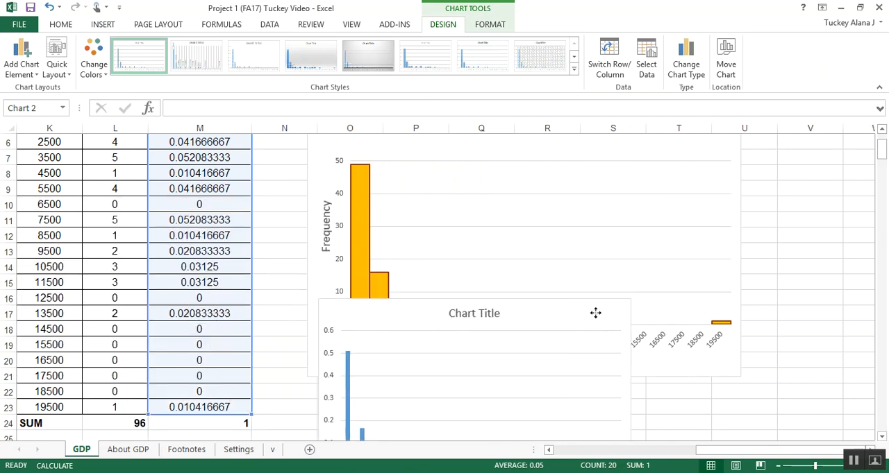
scroll(down, 3)
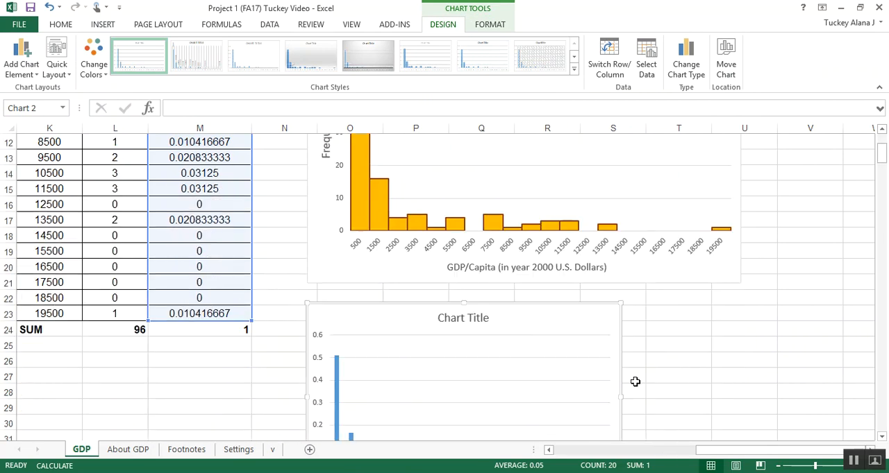
scroll(down, 3)
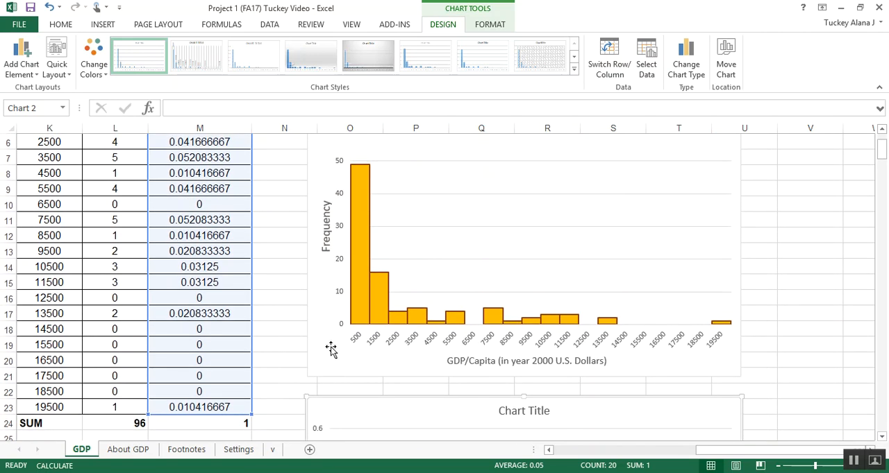
scroll(down, 3)
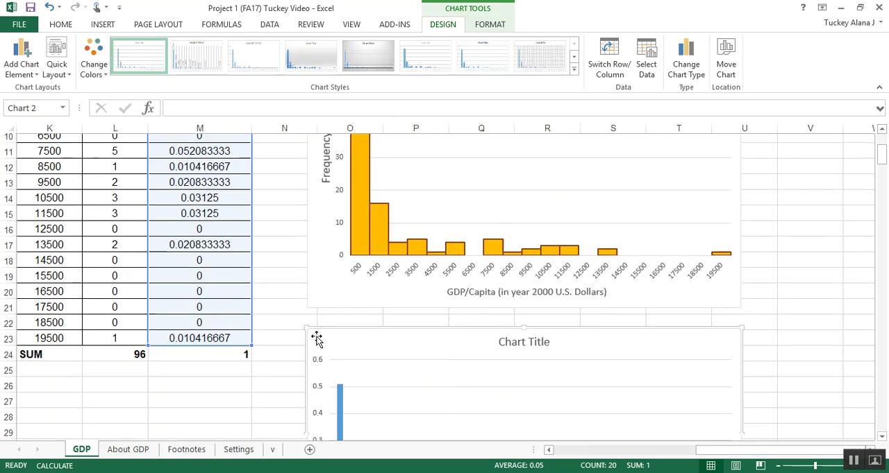
scroll(down, 3)
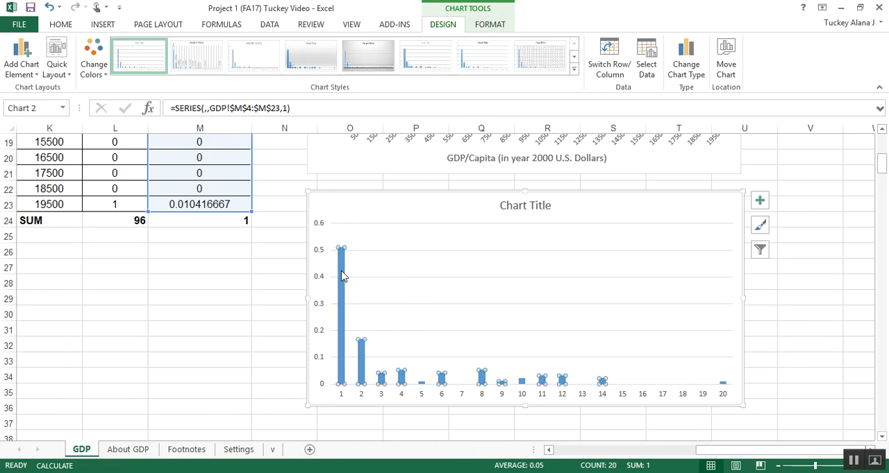
Step: Format the relative frequency bars with 0% gap width, green fill and a solid 1.5 pt outline
right_click(341, 276)
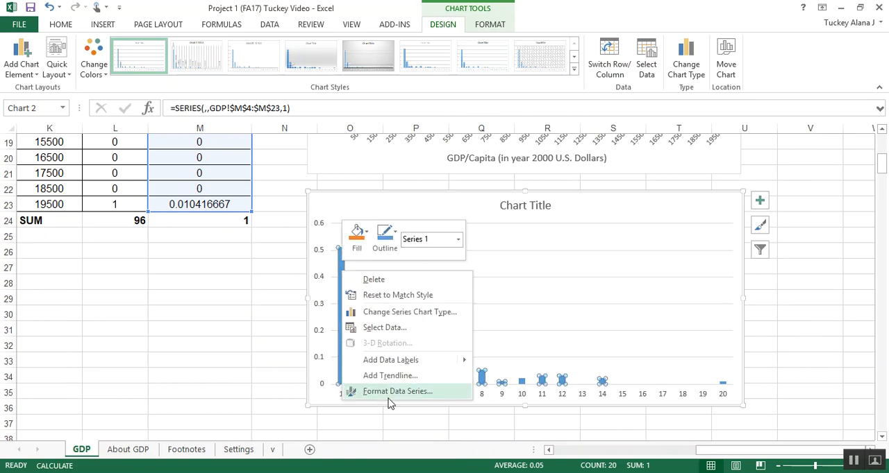
click(397, 391)
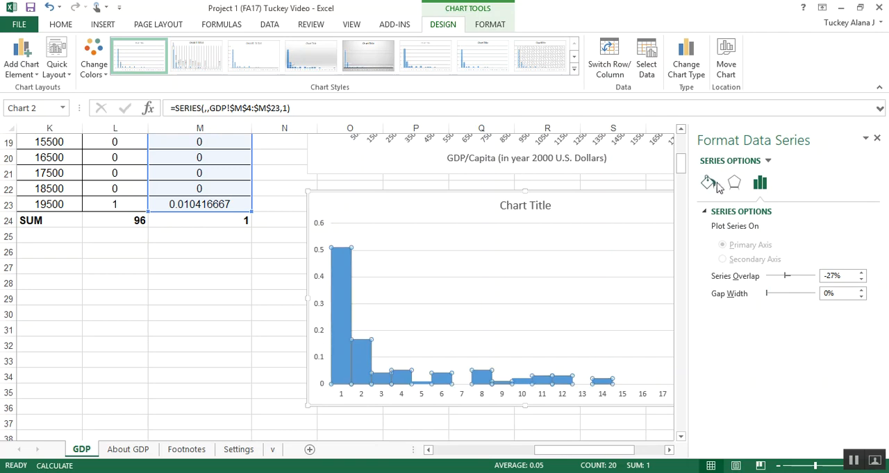
click(707, 183)
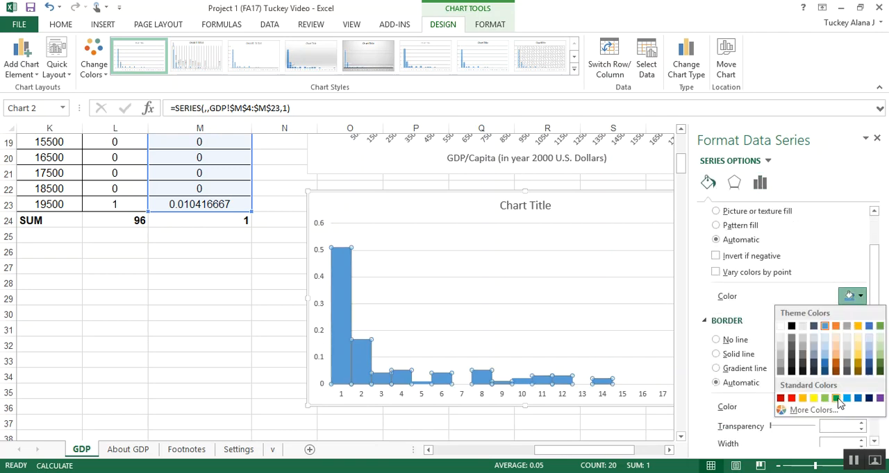
click(824, 397)
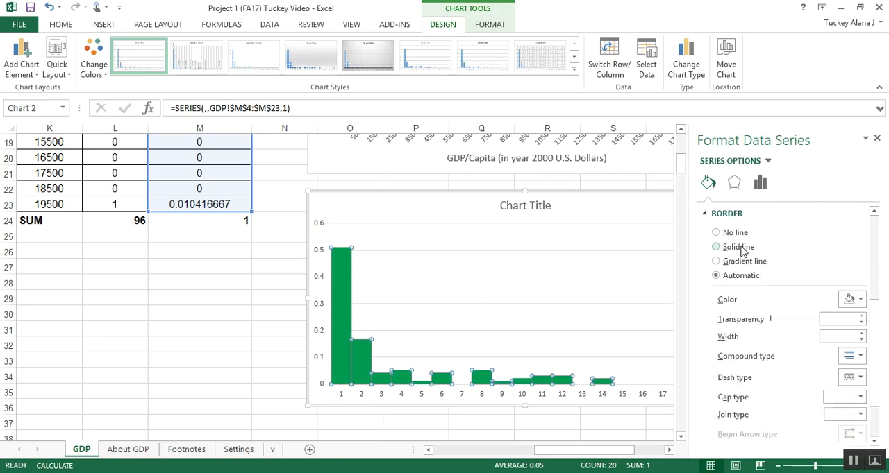
click(860, 299)
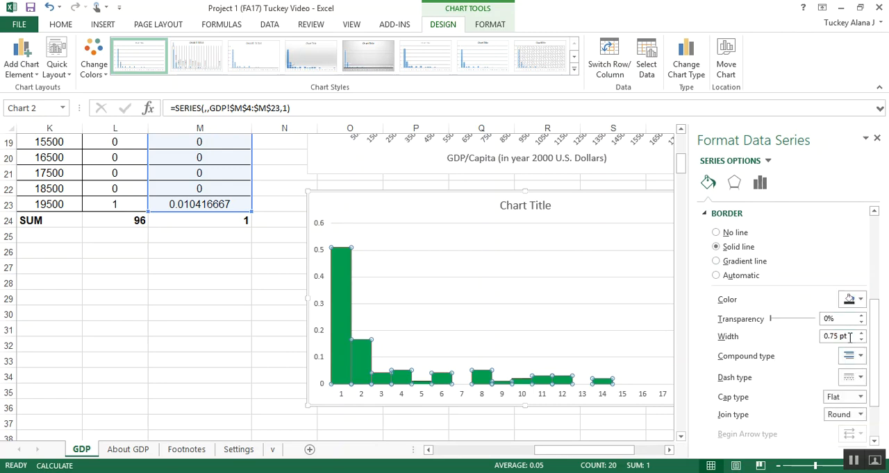
click(861, 333)
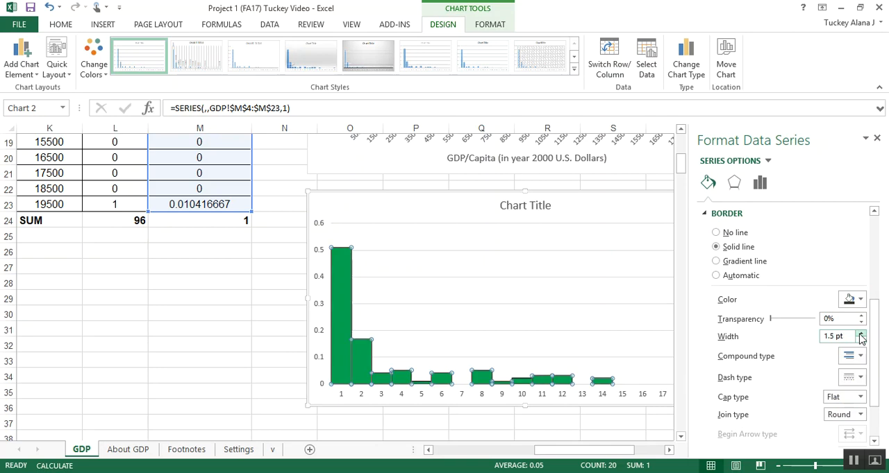
click(861, 340)
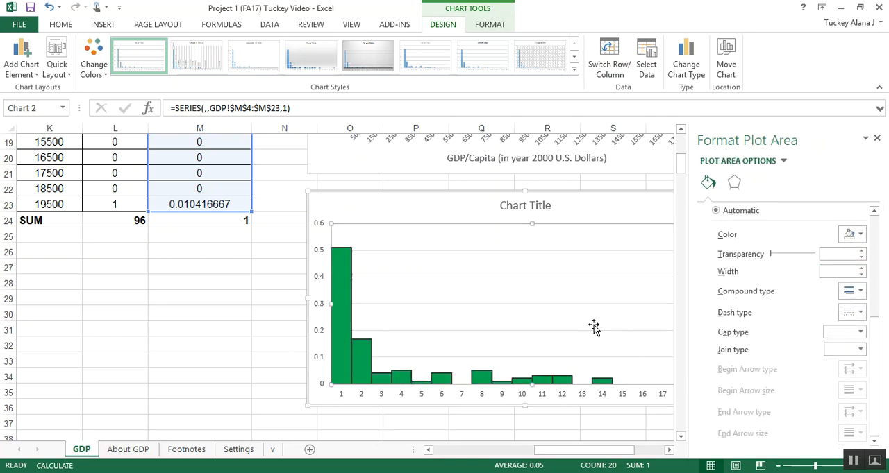
click(595, 327)
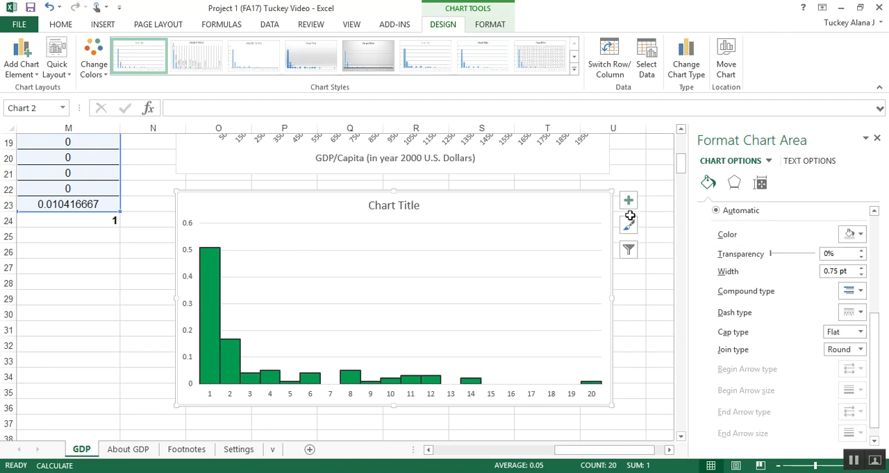
mouse_move(21, 57)
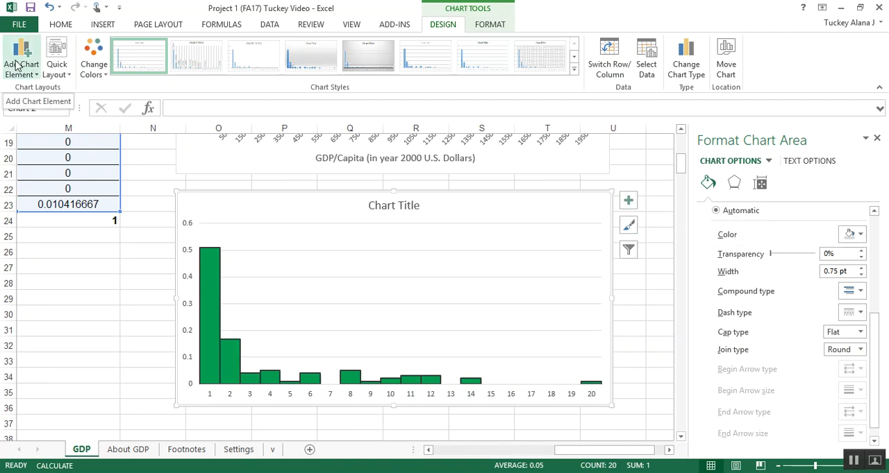
Step: Add 'Relative Frequency' and 'GDP/Capita' axis titles to the new chart, at size 14
click(20, 59)
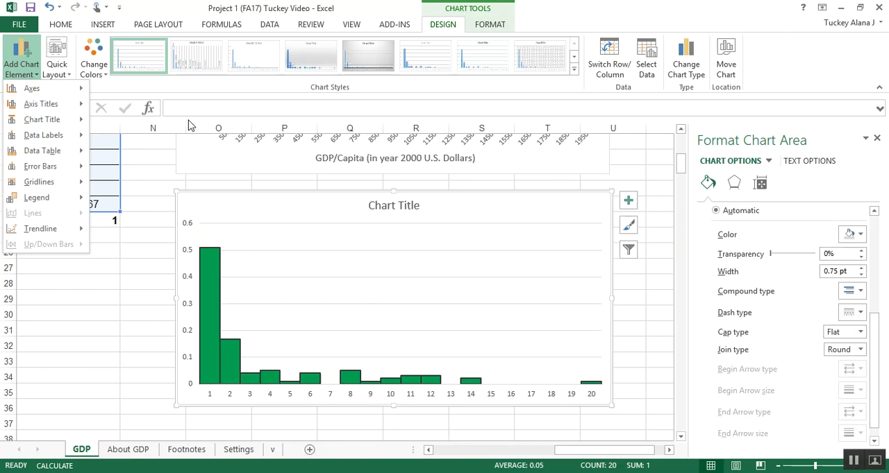
click(628, 201)
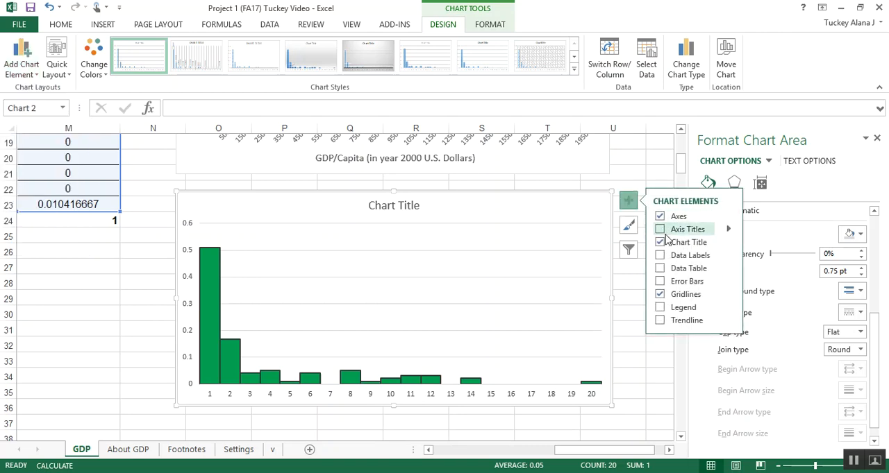
click(660, 229)
text(Relative Frequency)
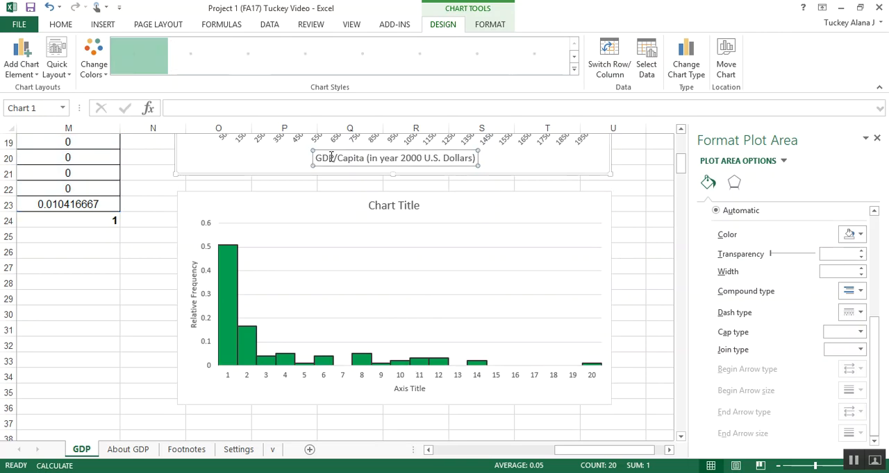
click(394, 158)
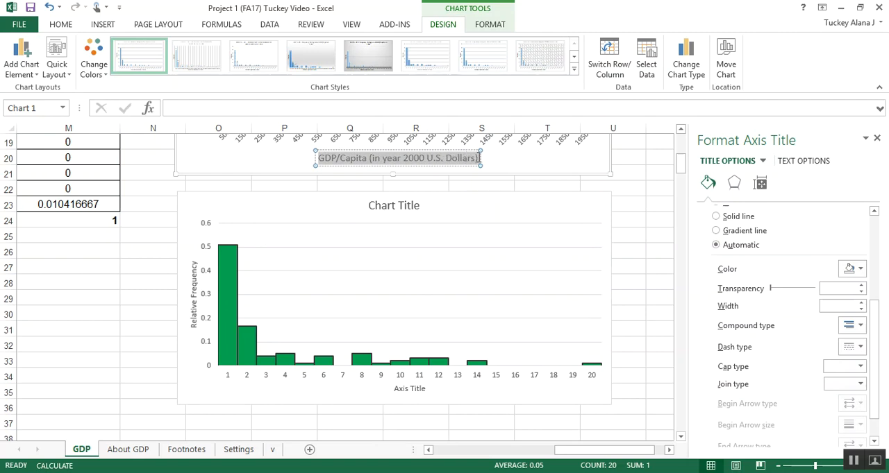
mouse_move(397, 384)
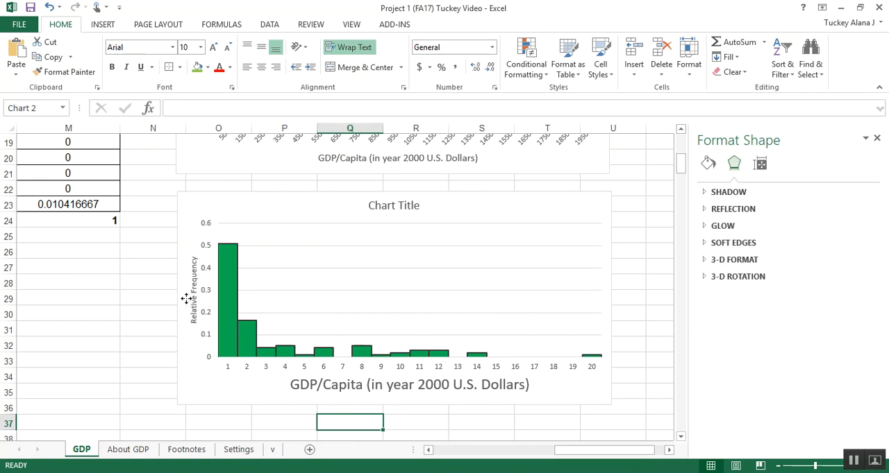
click(192, 292)
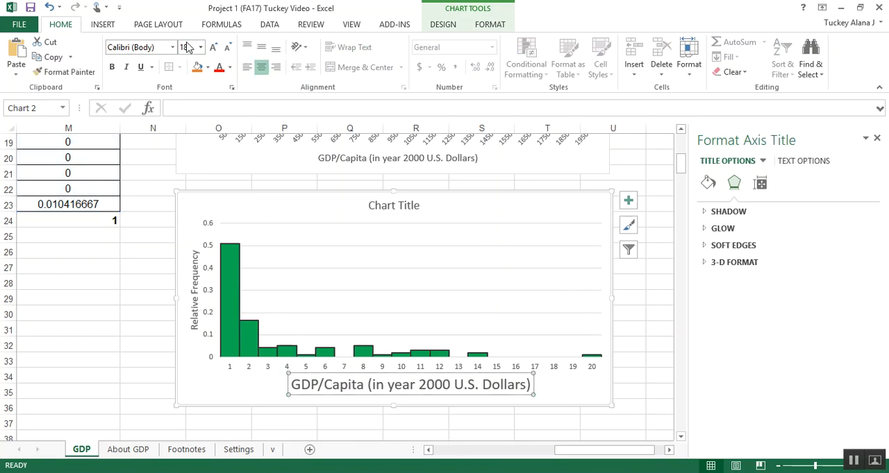
text(14)
click(519, 108)
text(Part 5 -)
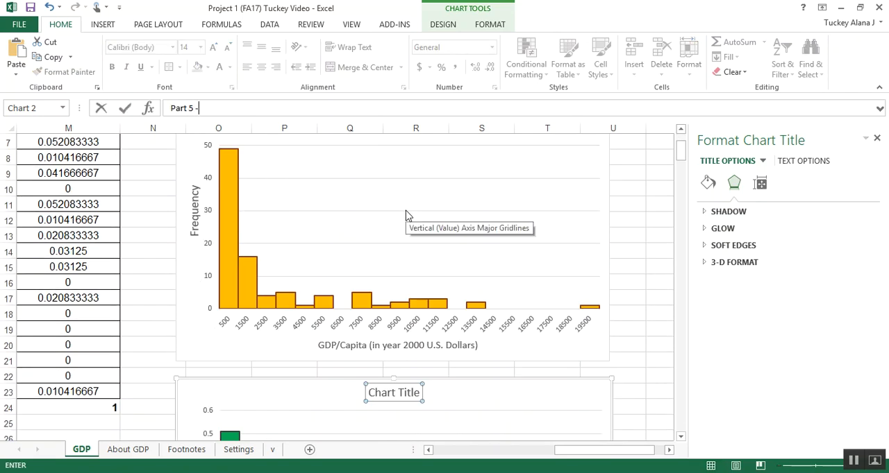
Step: Enter 'Part 5 - #2 - Relative Frequency Histogram of GDP/Capita in 1960' as the chart title
text(#2)
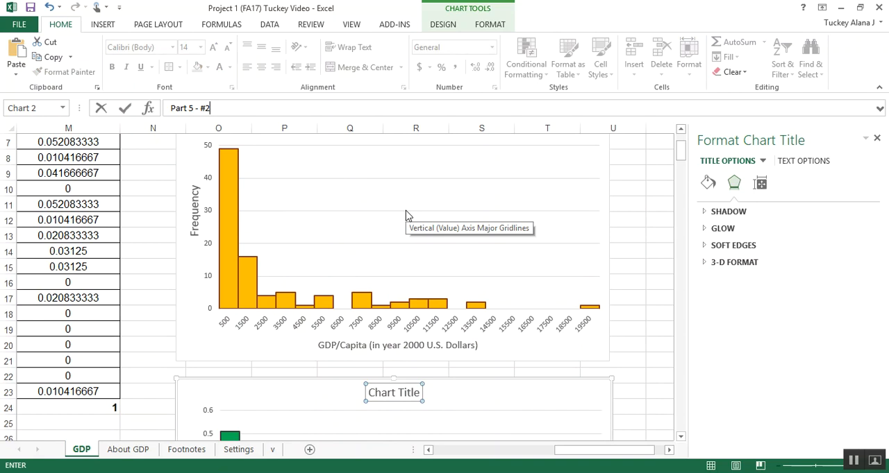
mouse_move(678, 148)
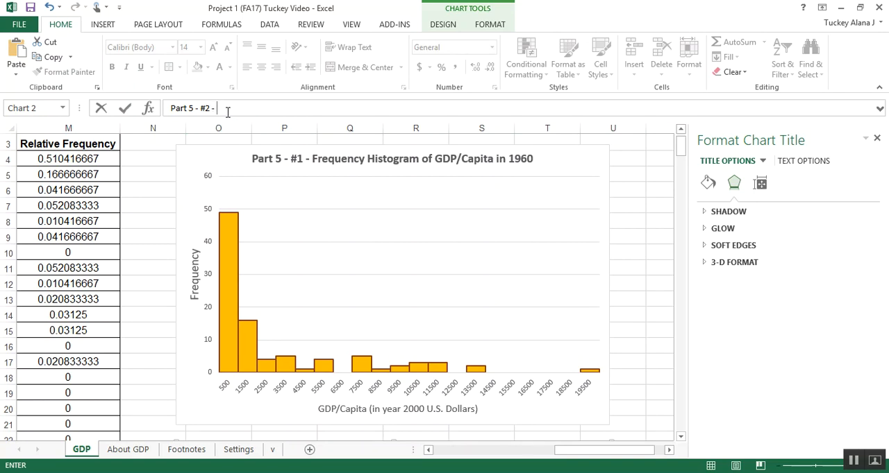
text(Relative Frequenc)
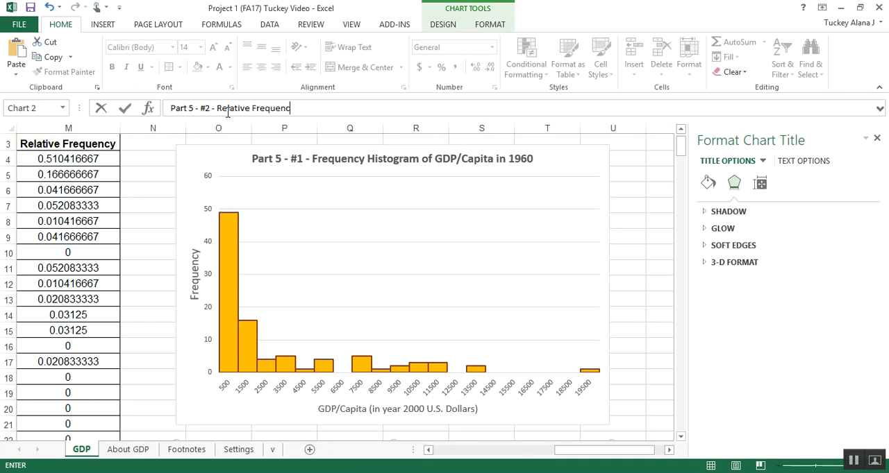
text(Histogram of)
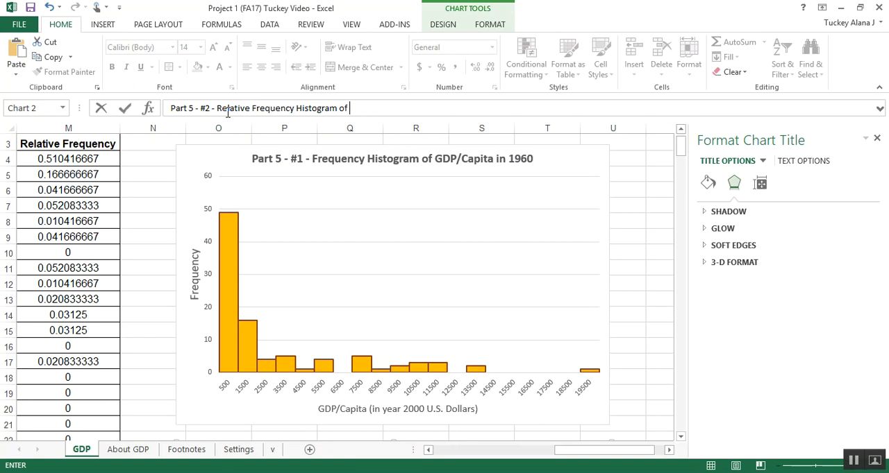
text(GDP/ca)
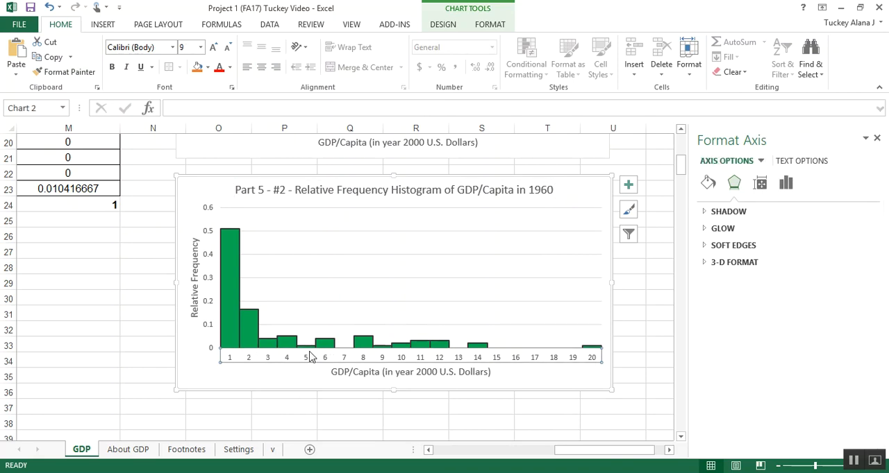
mouse_move(316, 346)
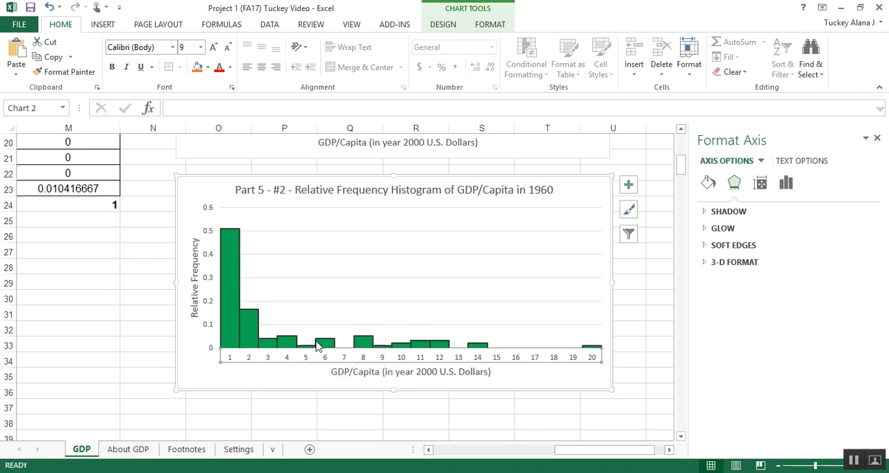
Step: Use the Classes range J4:J23 (0-999.99 through 19000-19999.99) as horizontal axis labels
right_click(316, 346)
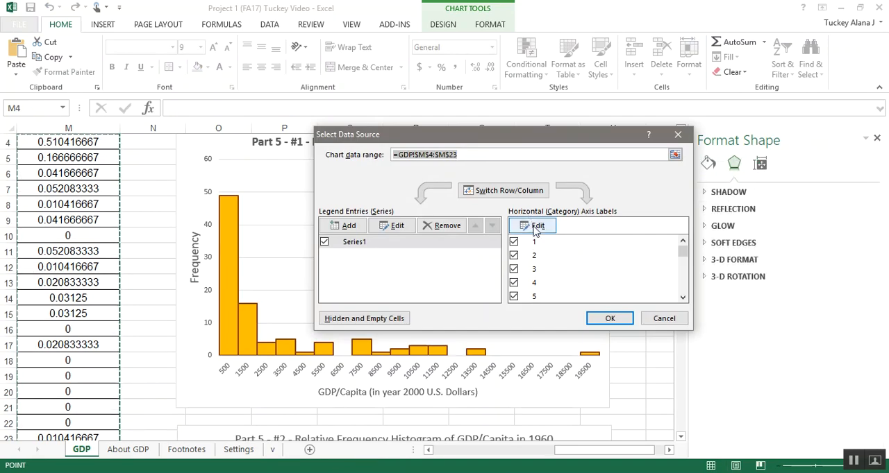
click(538, 226)
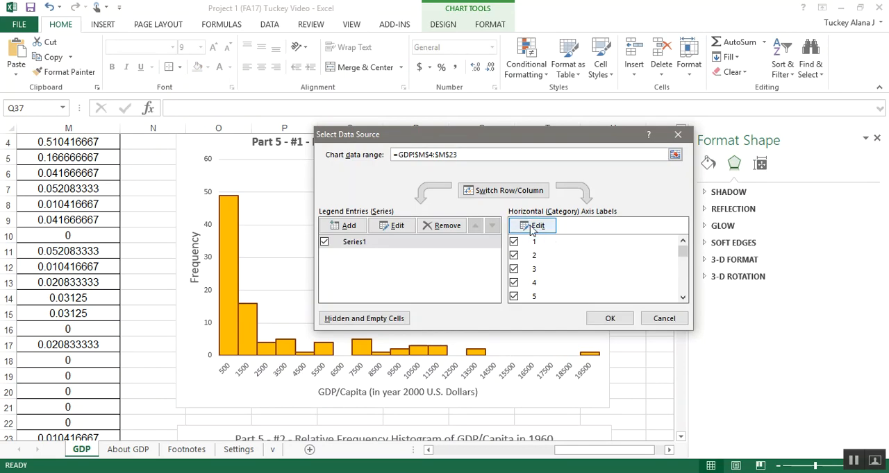
click(538, 226)
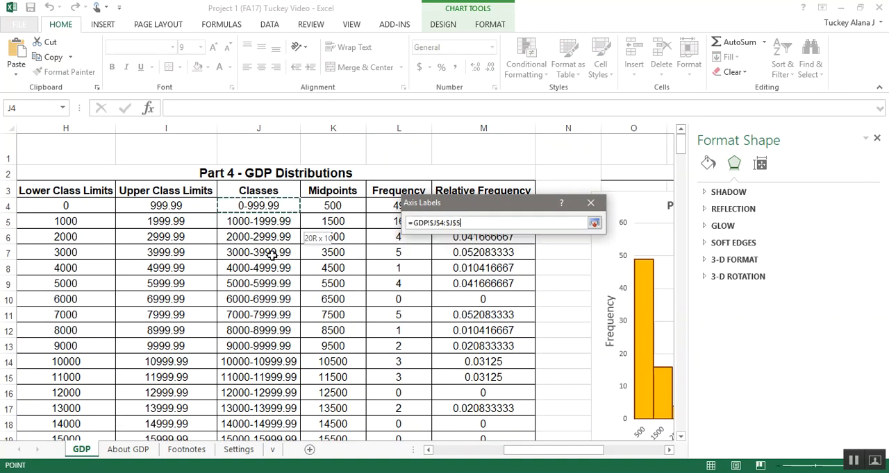
scroll(down, 3)
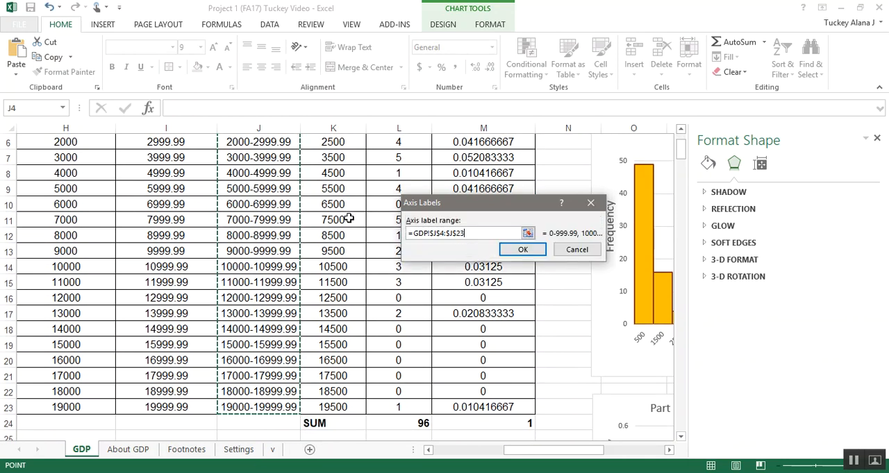
click(522, 249)
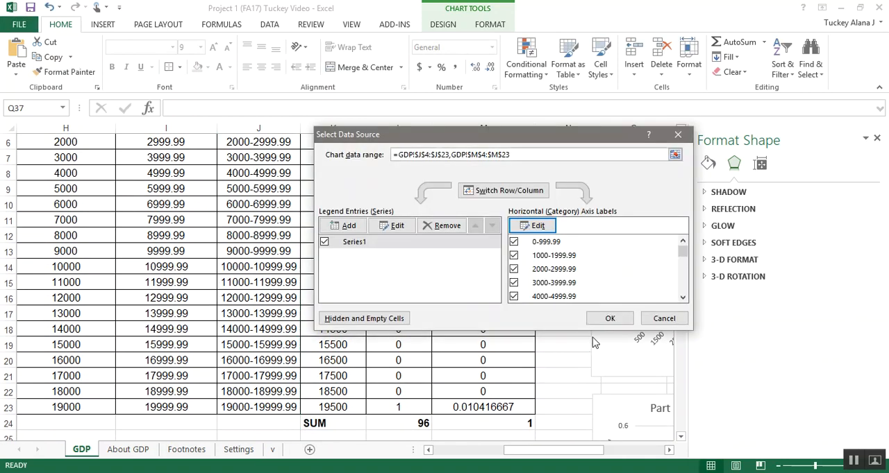
click(609, 317)
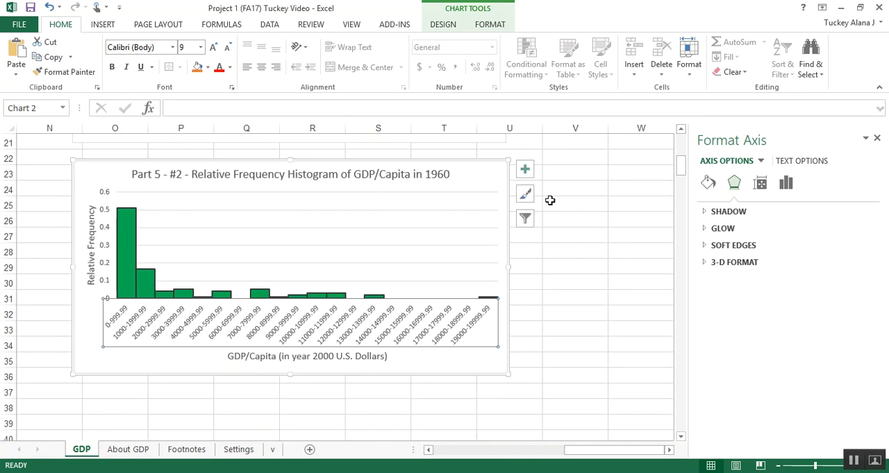
mouse_move(791, 445)
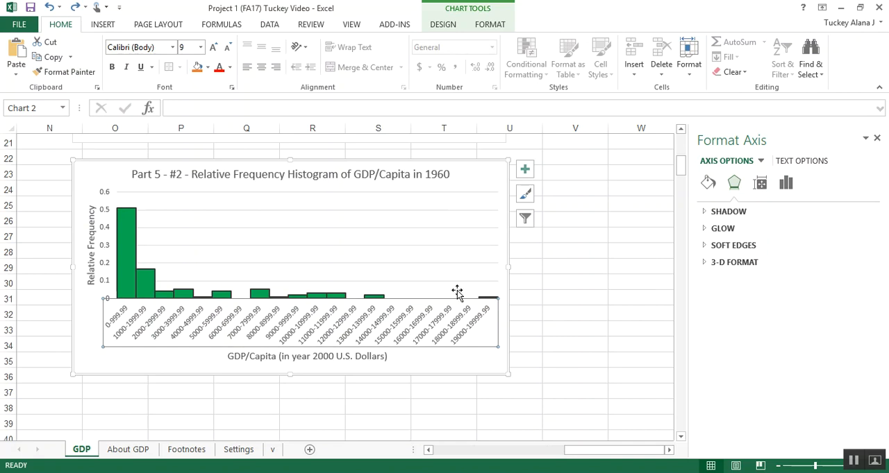
mouse_move(396, 324)
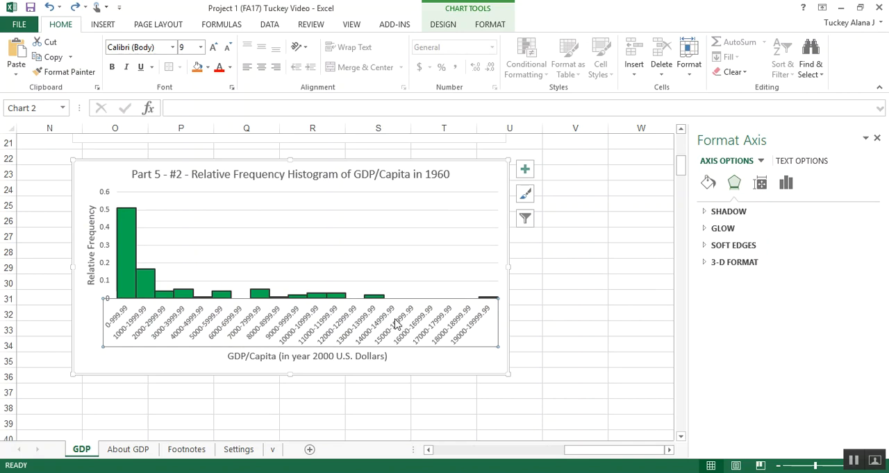
mouse_move(484, 322)
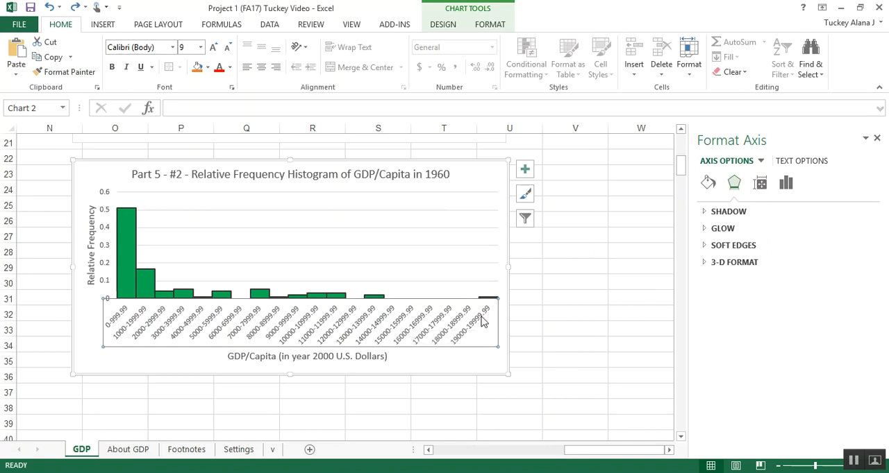
mouse_move(478, 323)
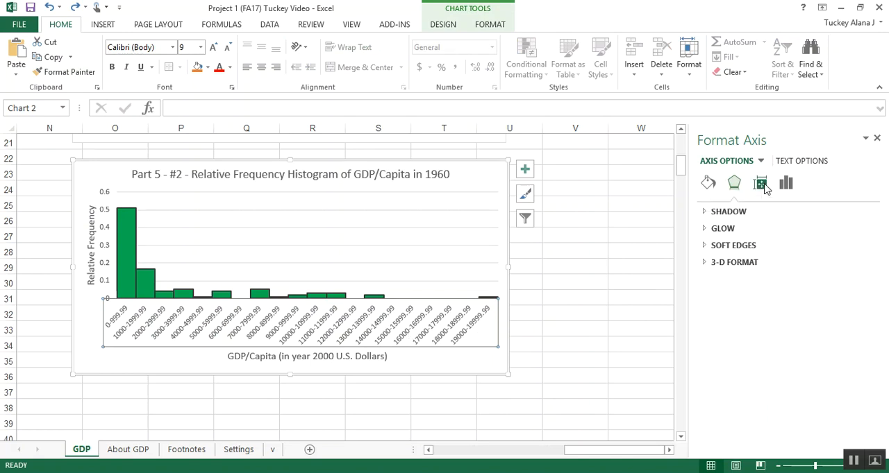
Step: Set the axis label text direction to Rotate all text 90°, replacing an initial 270° choice
click(759, 183)
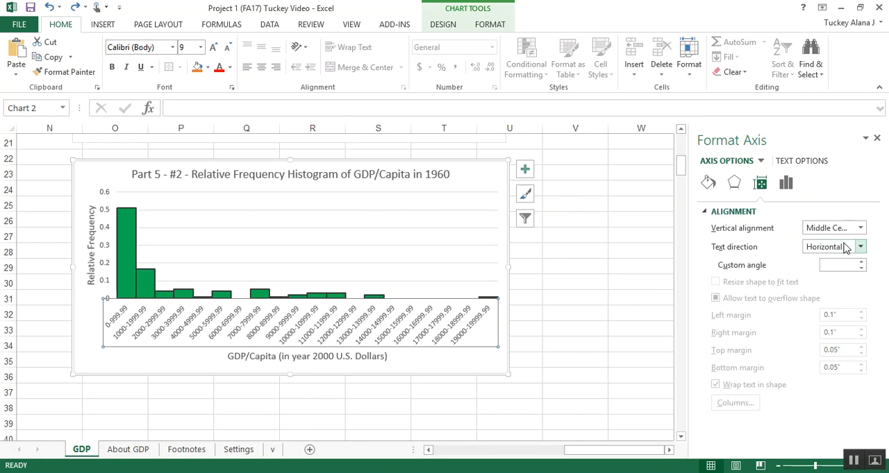
click(860, 247)
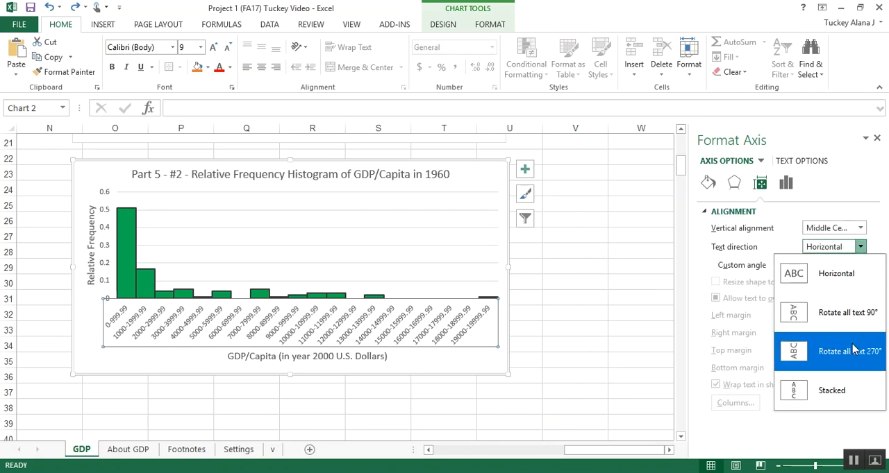
click(848, 351)
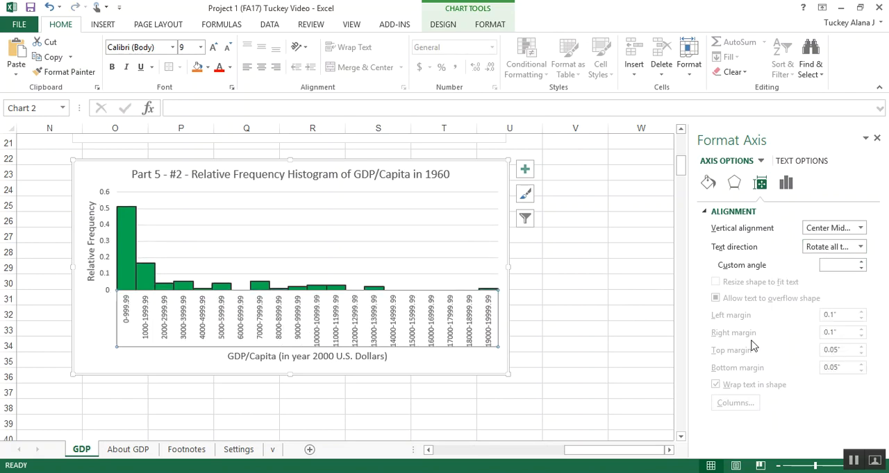
mouse_move(145, 281)
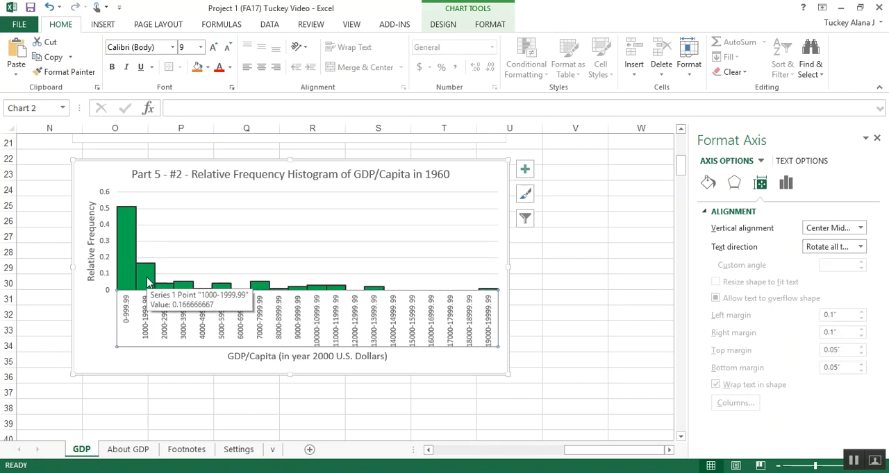
mouse_move(121, 347)
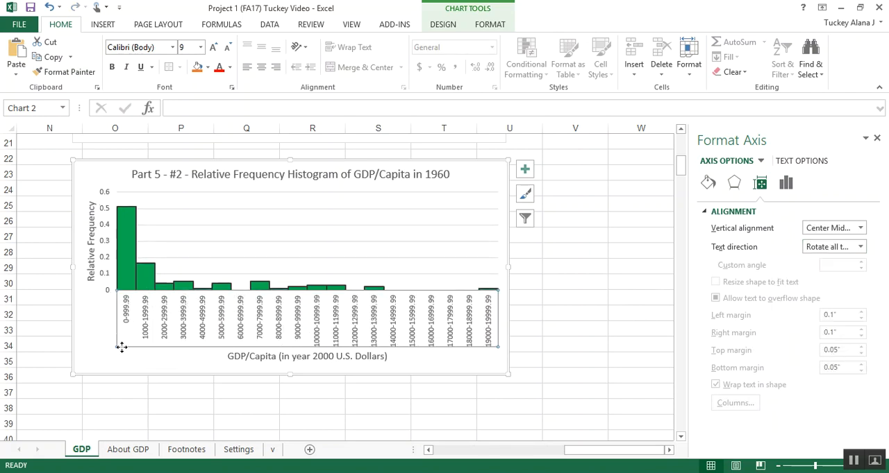
mouse_move(125, 312)
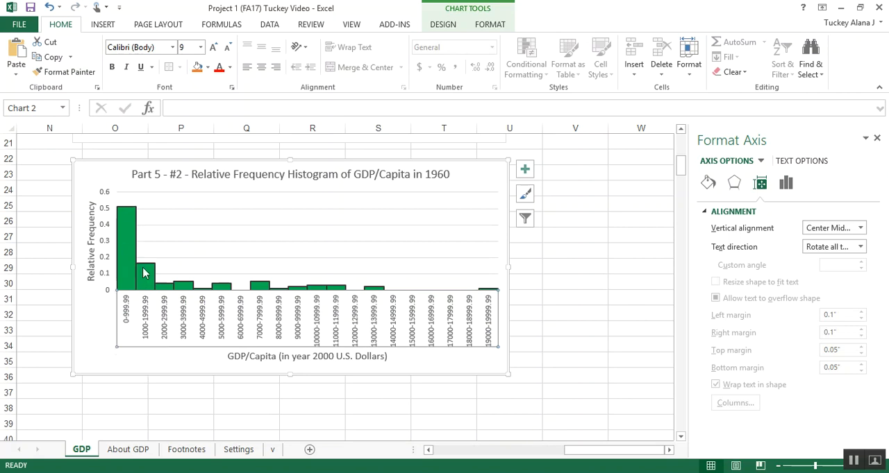
mouse_move(613, 260)
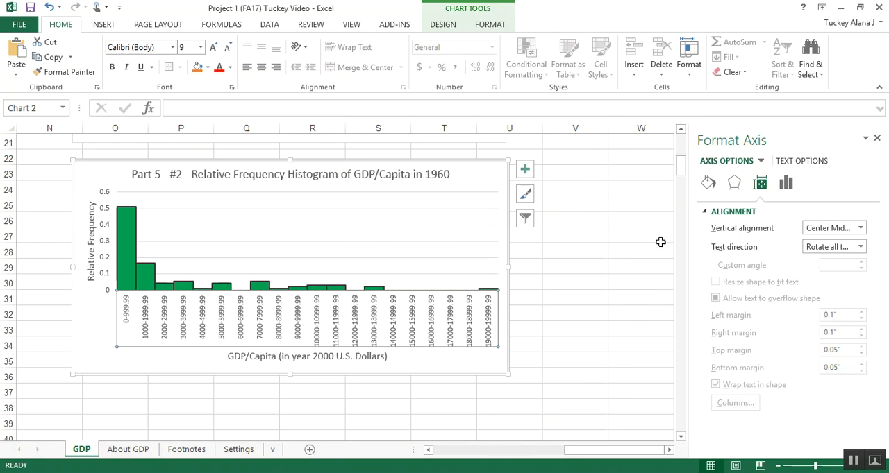
click(859, 246)
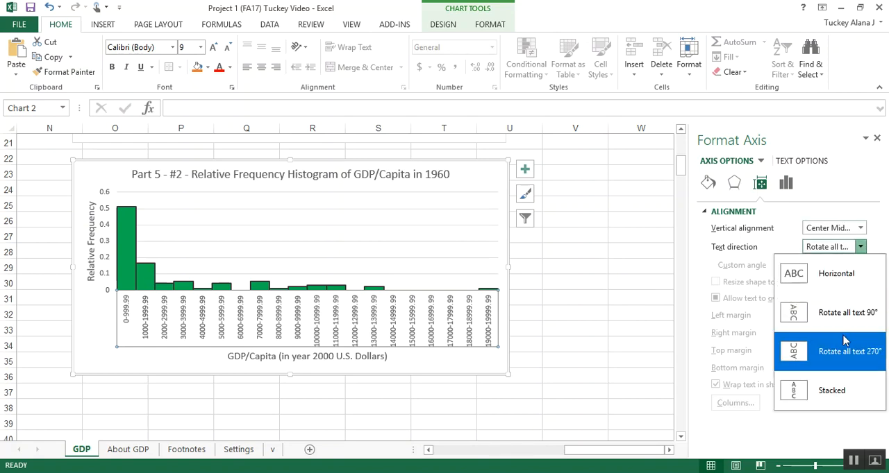
click(826, 313)
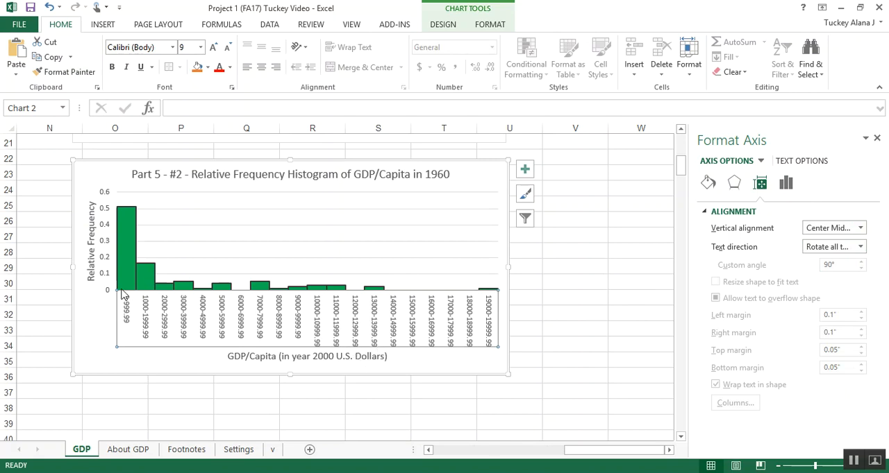
mouse_move(357, 372)
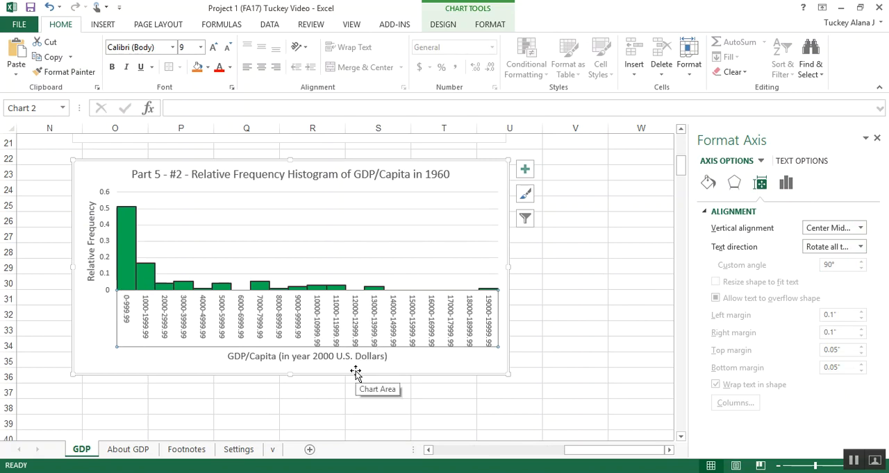